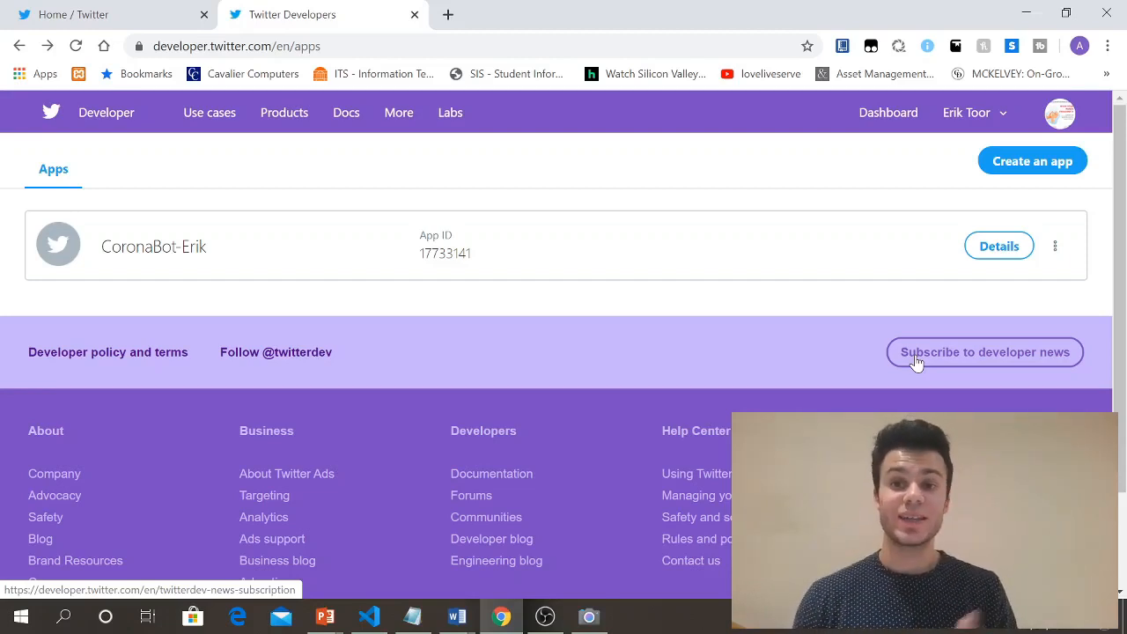
mouse_move(1025, 270)
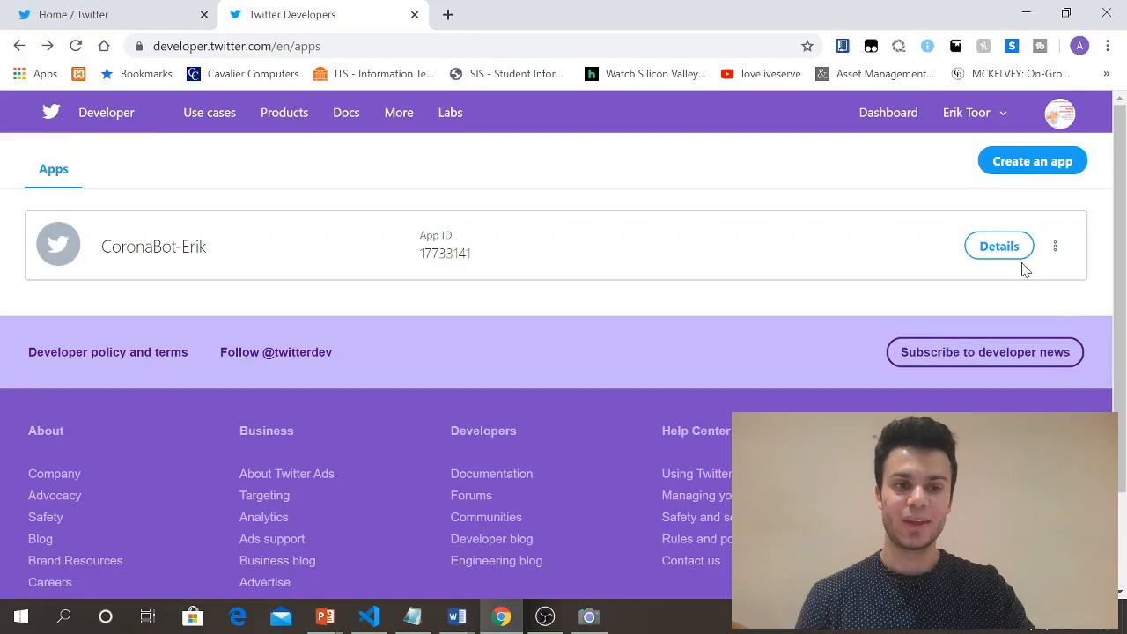
Step: Open the Details page of the CoronaBot-Erik app from the Apps list
left_click(998, 246)
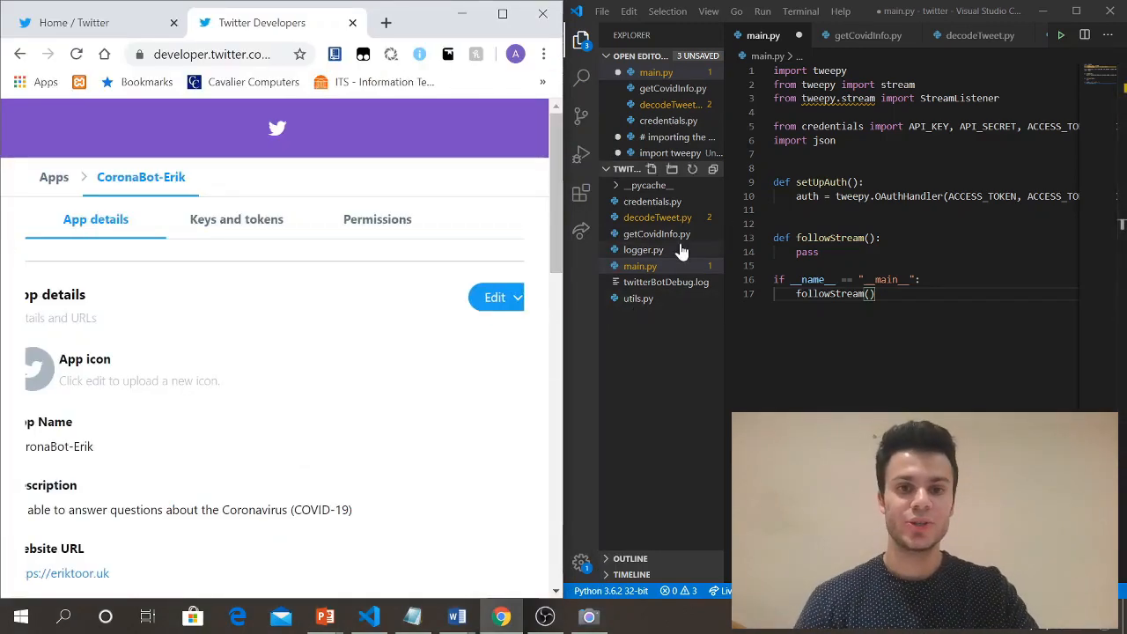
mouse_move(652, 201)
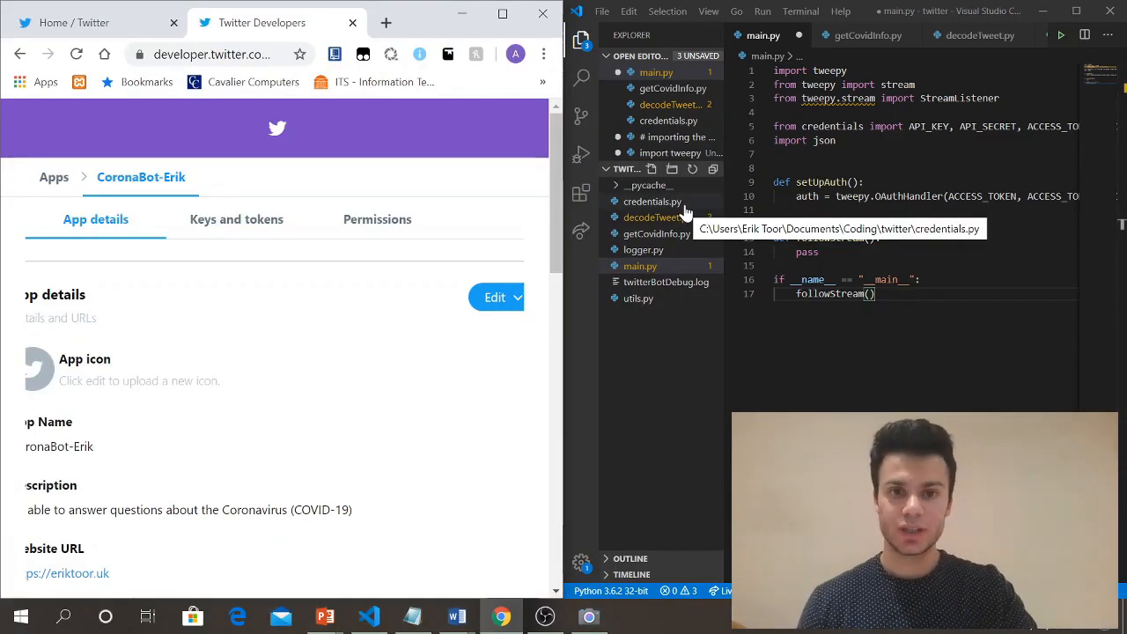
Step: Reduce main.py to the single 'from credentials import ...' line for keys, tokens and account details
left_click(652, 201)
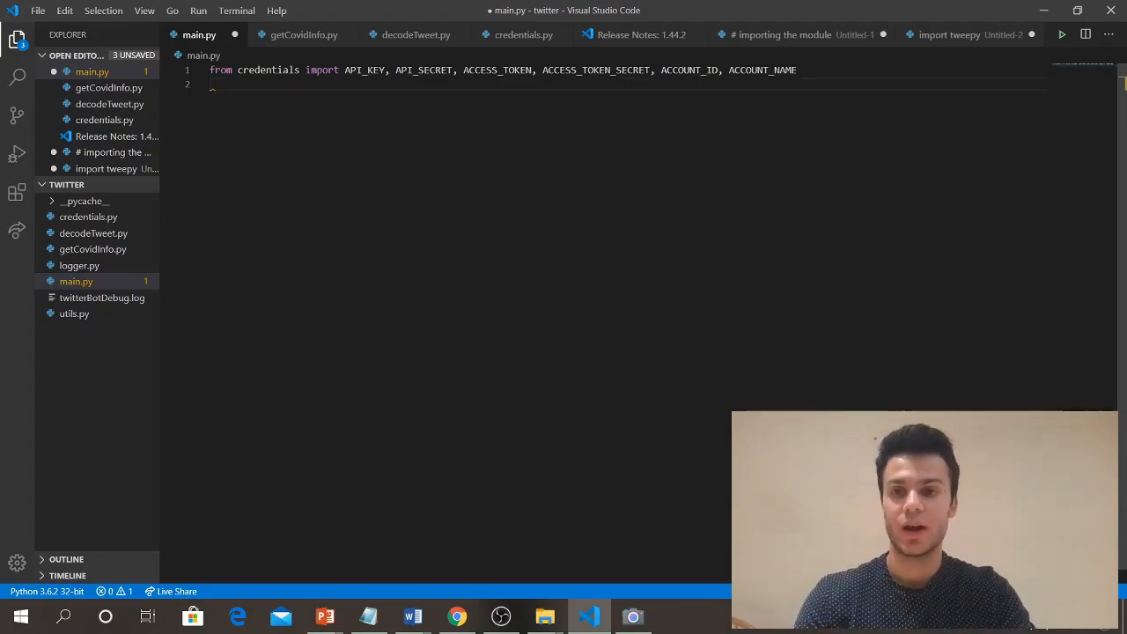
Step: Add 'import tweepy', 'from tweepy import Stream', 'from tweepy.streaming import StreamListener' and 'import json'
type("import")
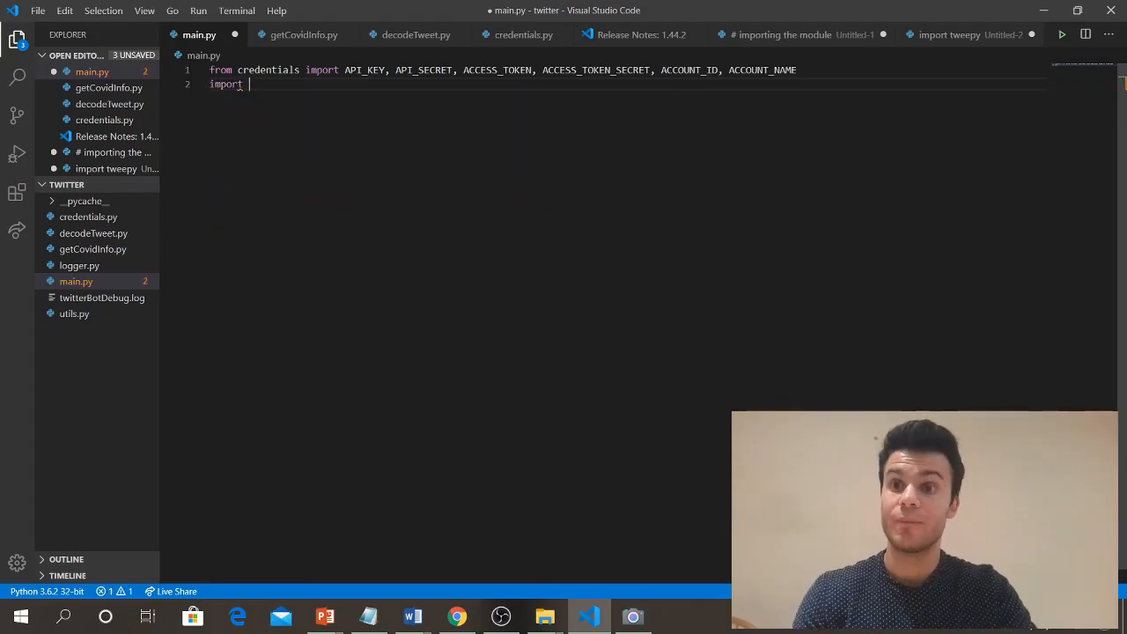
type("tweepy")
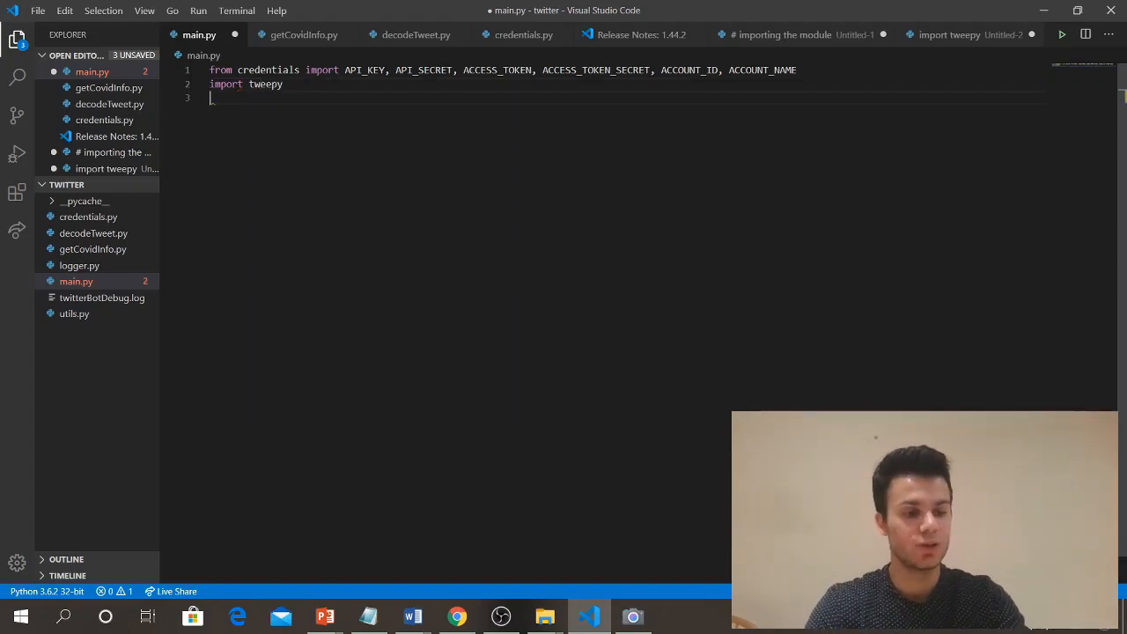
type("from tweepy.")
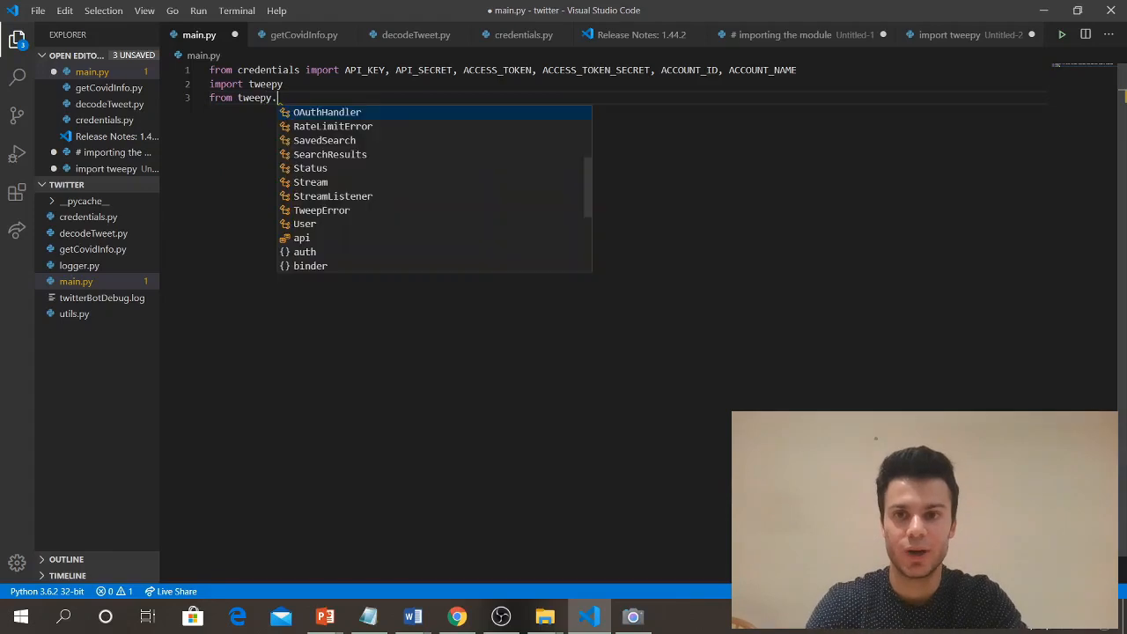
type("streaming import")
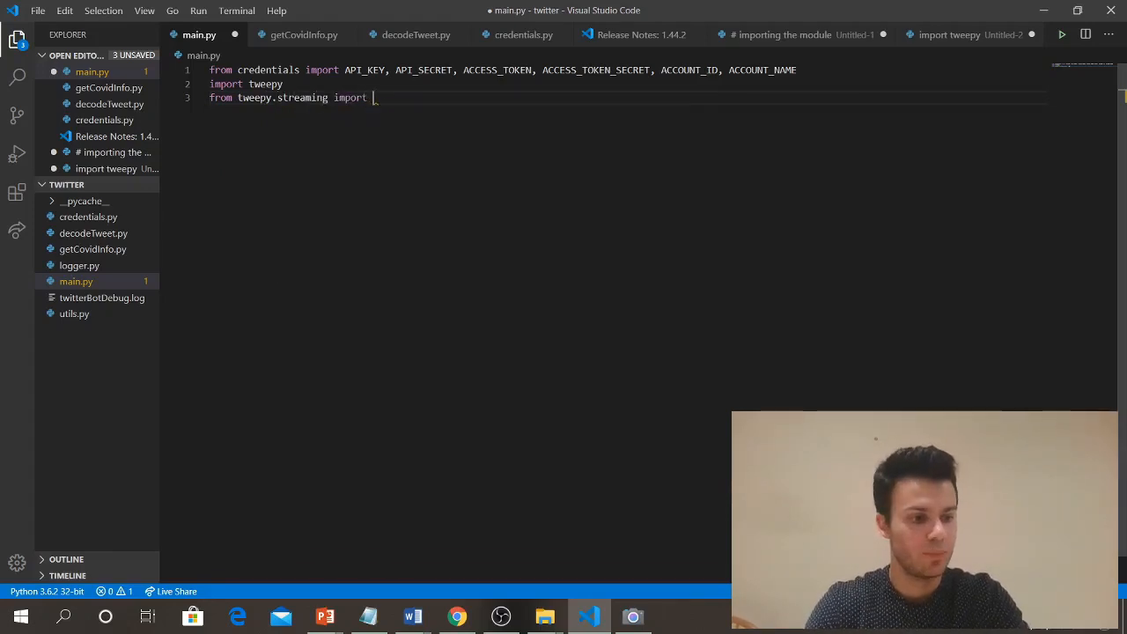
type("StreamListener")
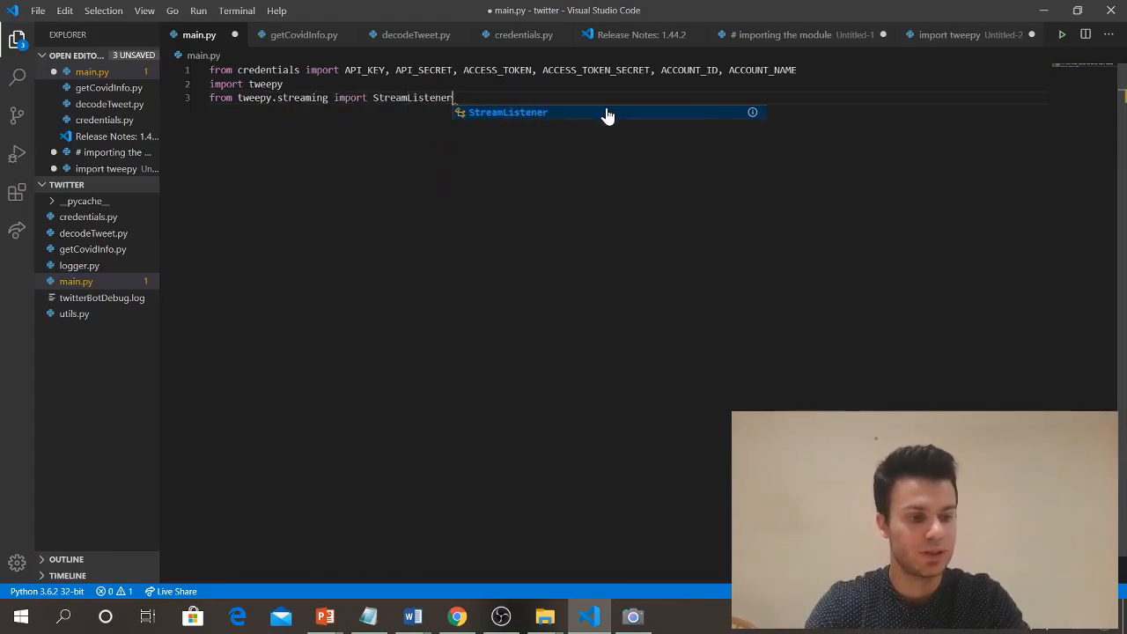
key("enter")
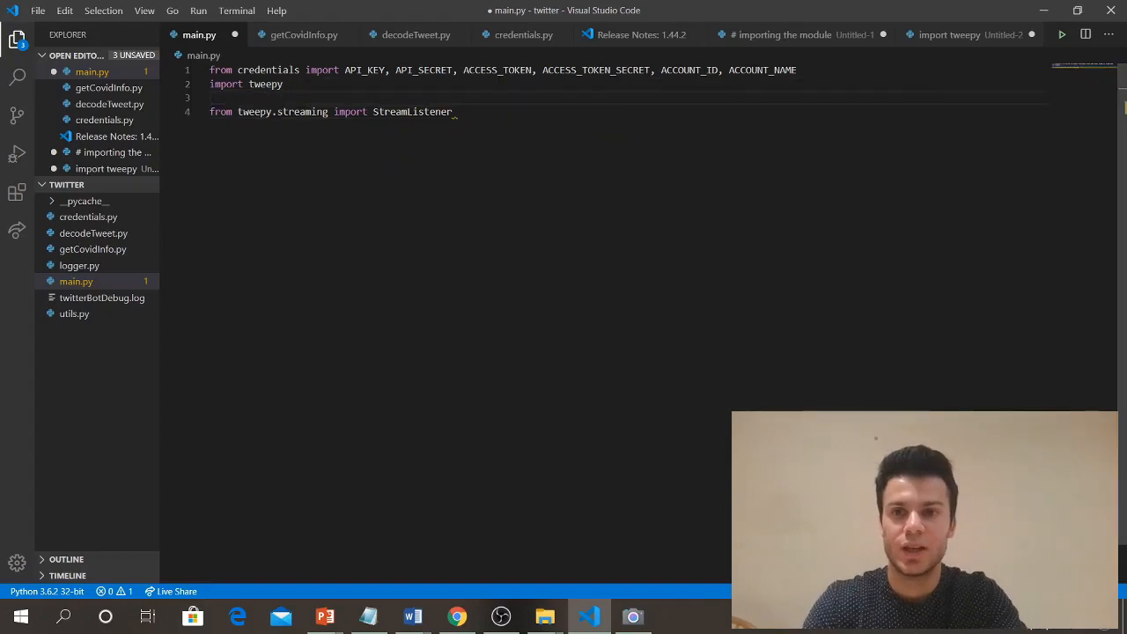
type("from tweepy import Stream")
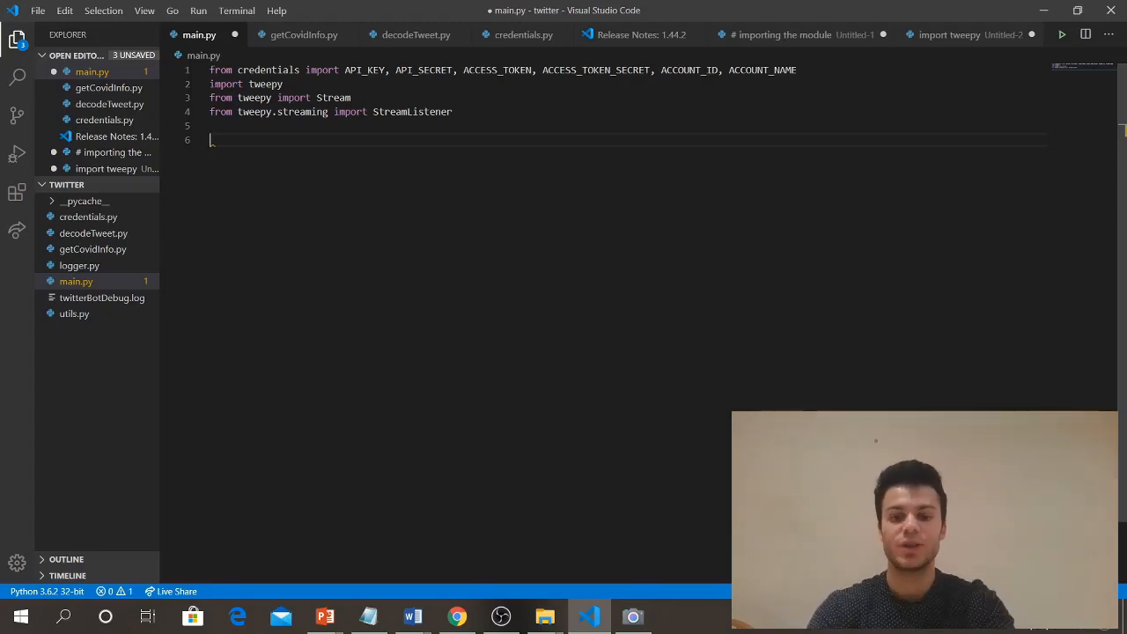
type("import json")
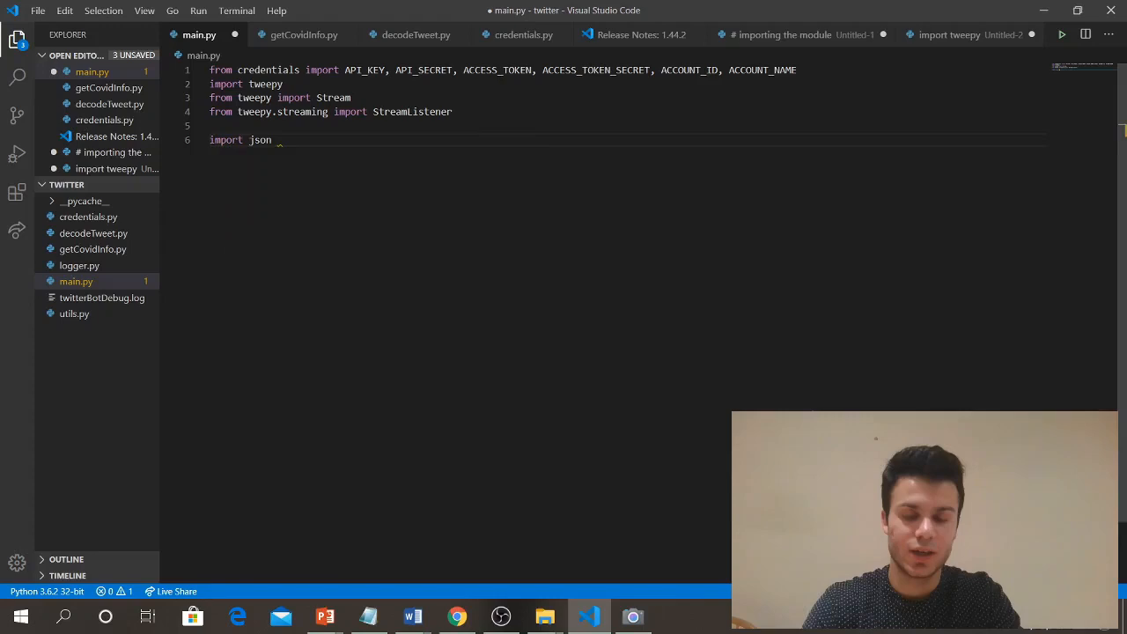
key("Enter")
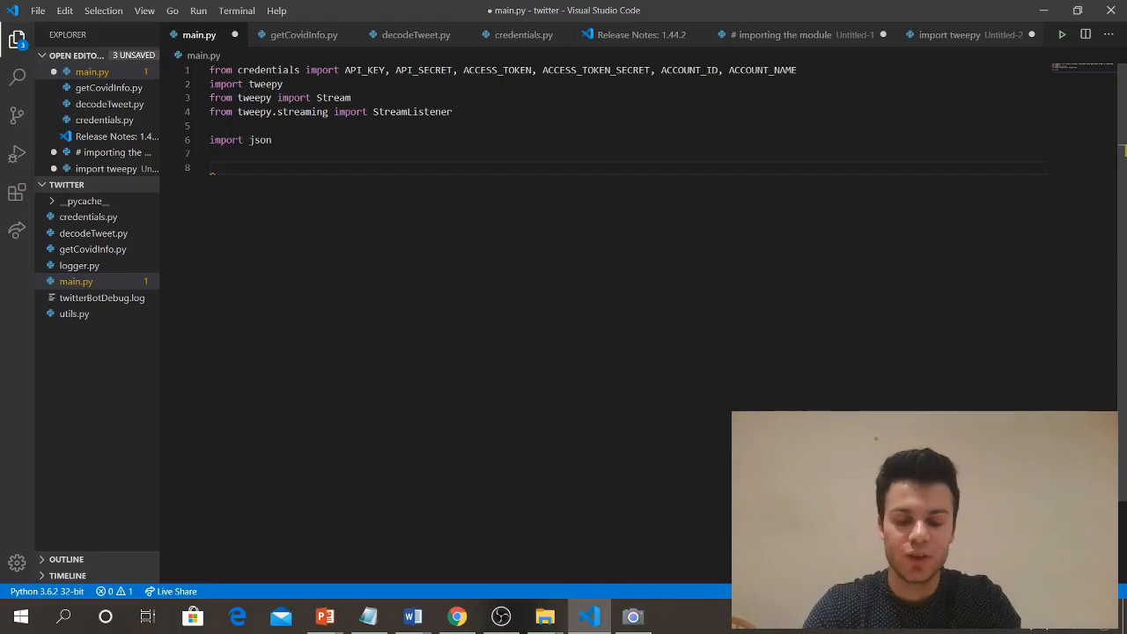
Step: Define setUpAuth() building tweepy.OAuthHandler(API_KEY, API_SECRET) and calling auth.set_access_token with the access tokens
type("def se")
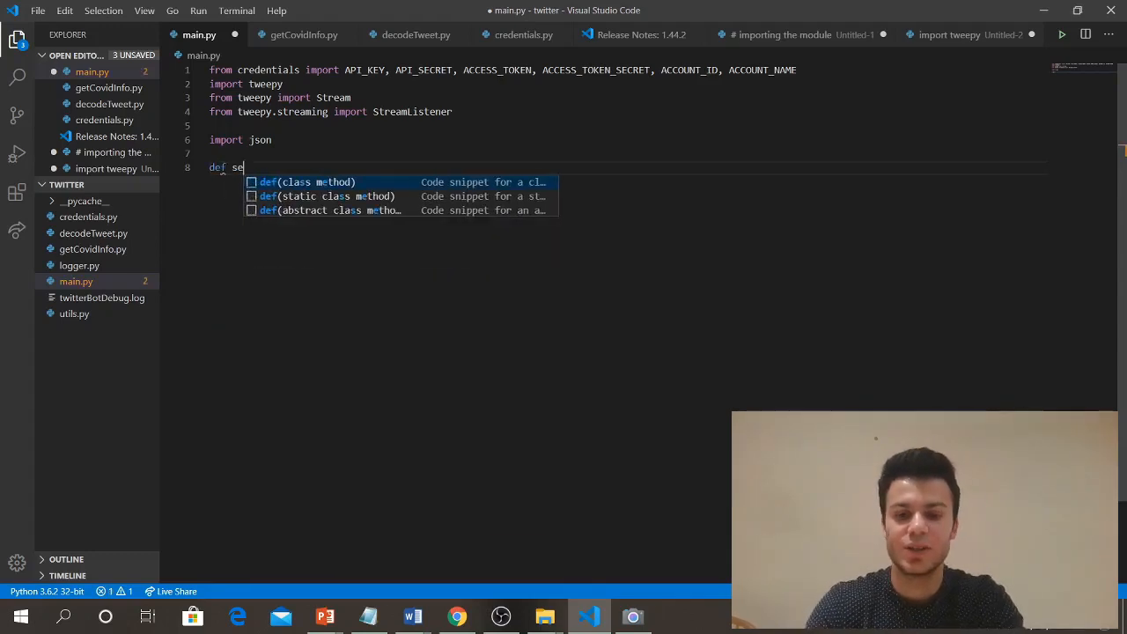
type("tUpAuth")
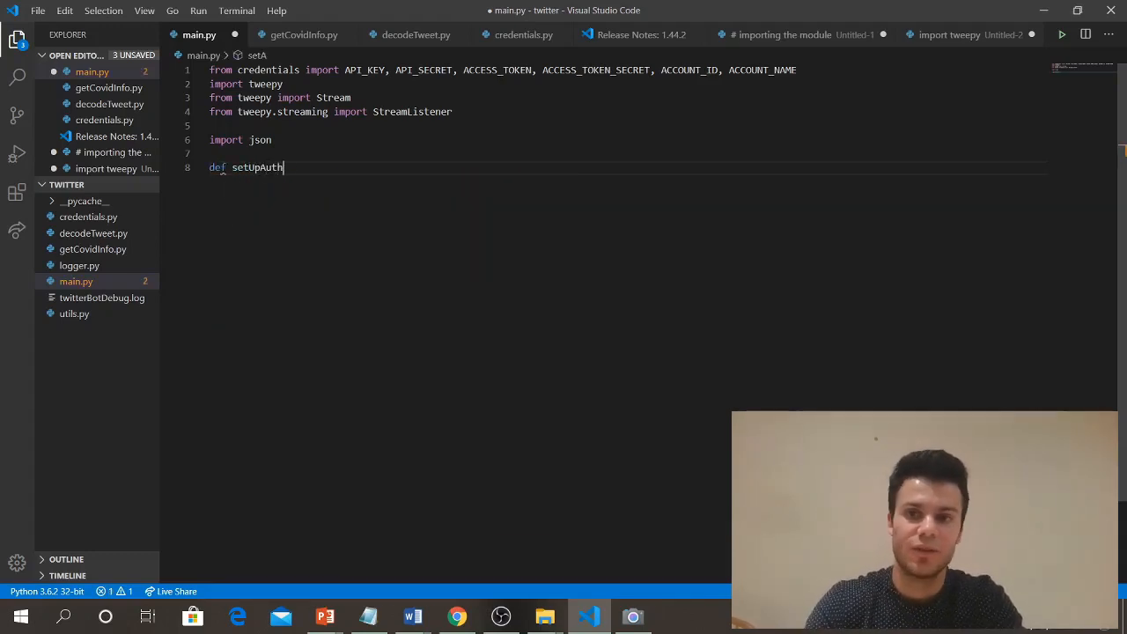
type("():")
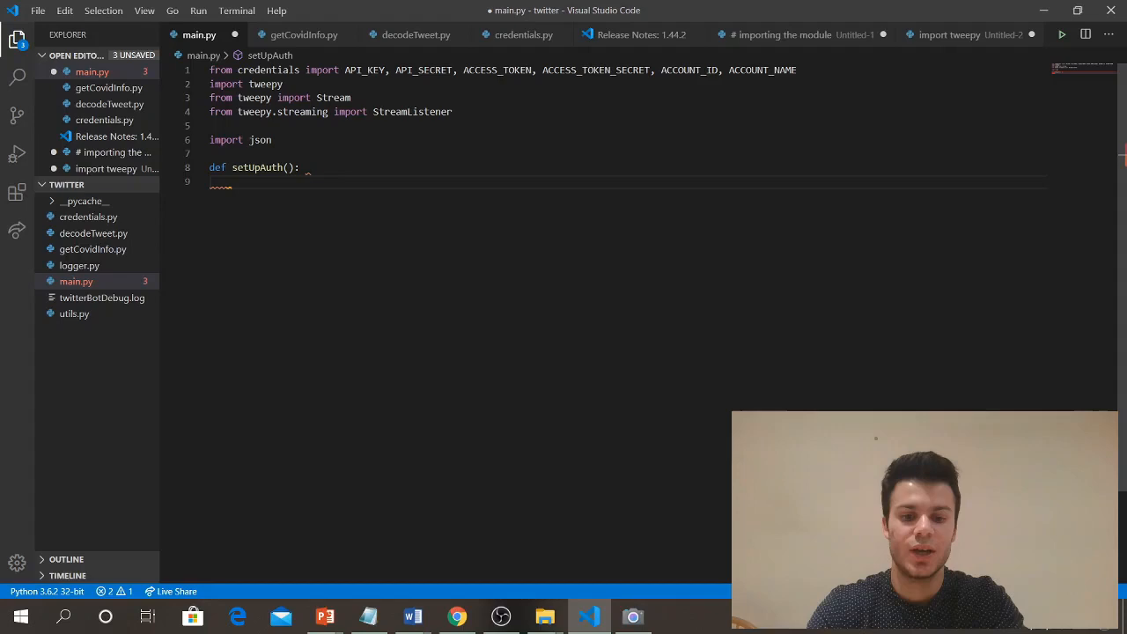
type("auth")
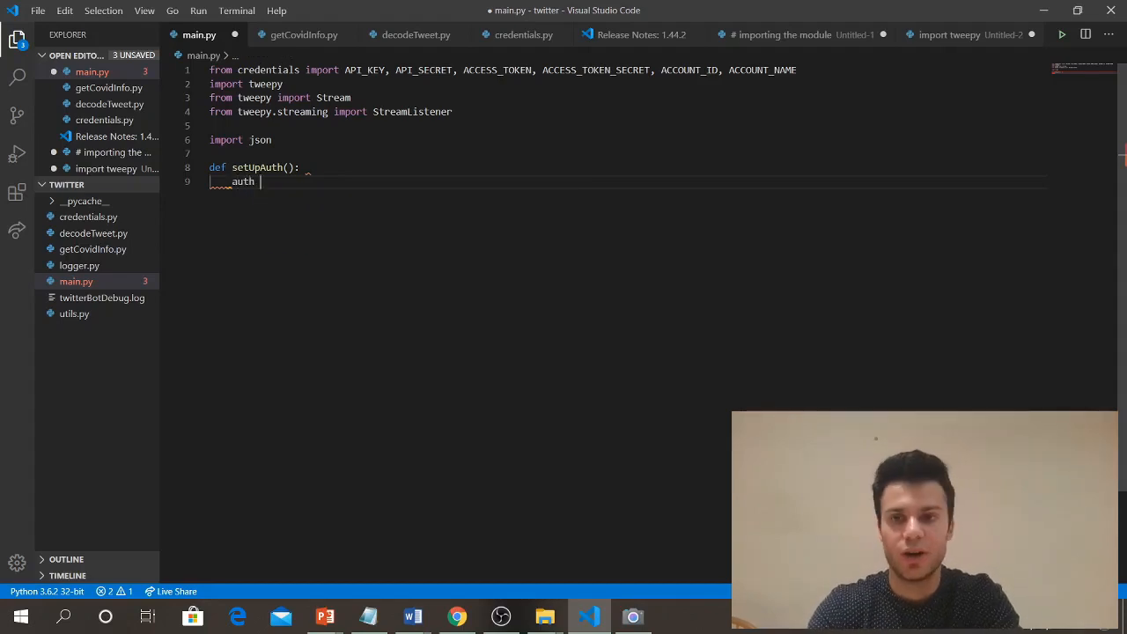
type("= tweepy.")
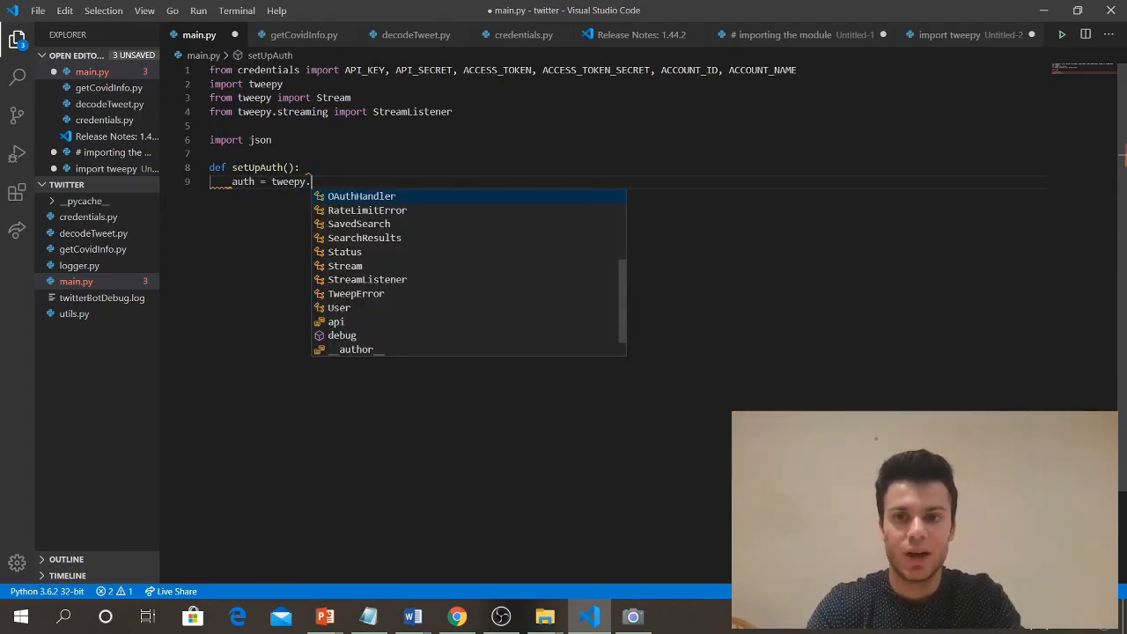
type("OAuthHandler(API_KEY, A")
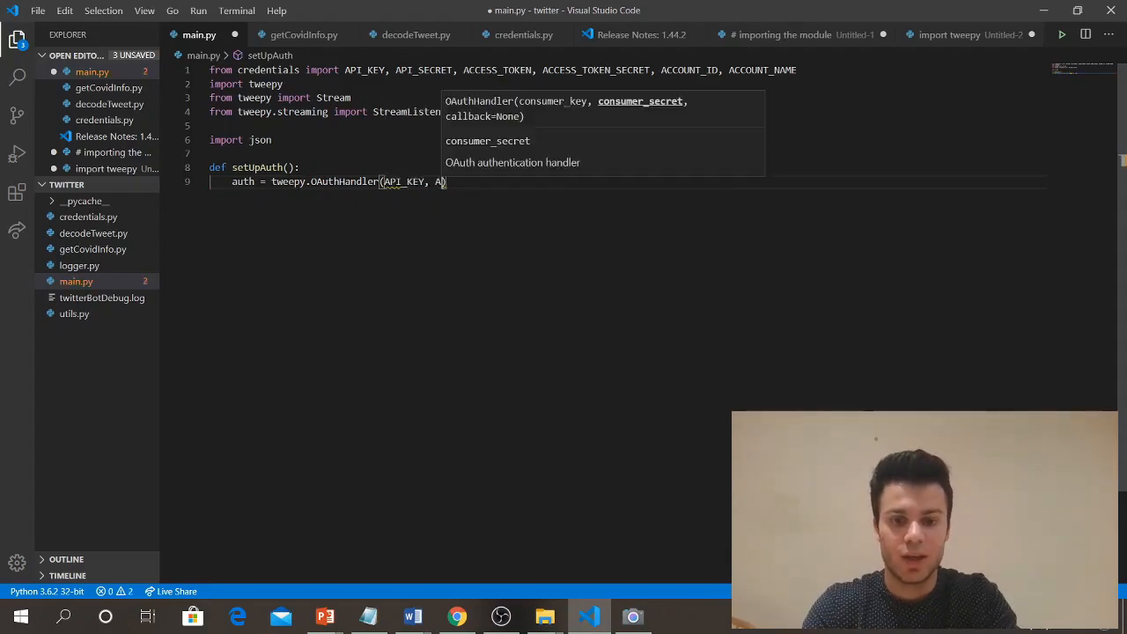
type("PI_SECRET)")
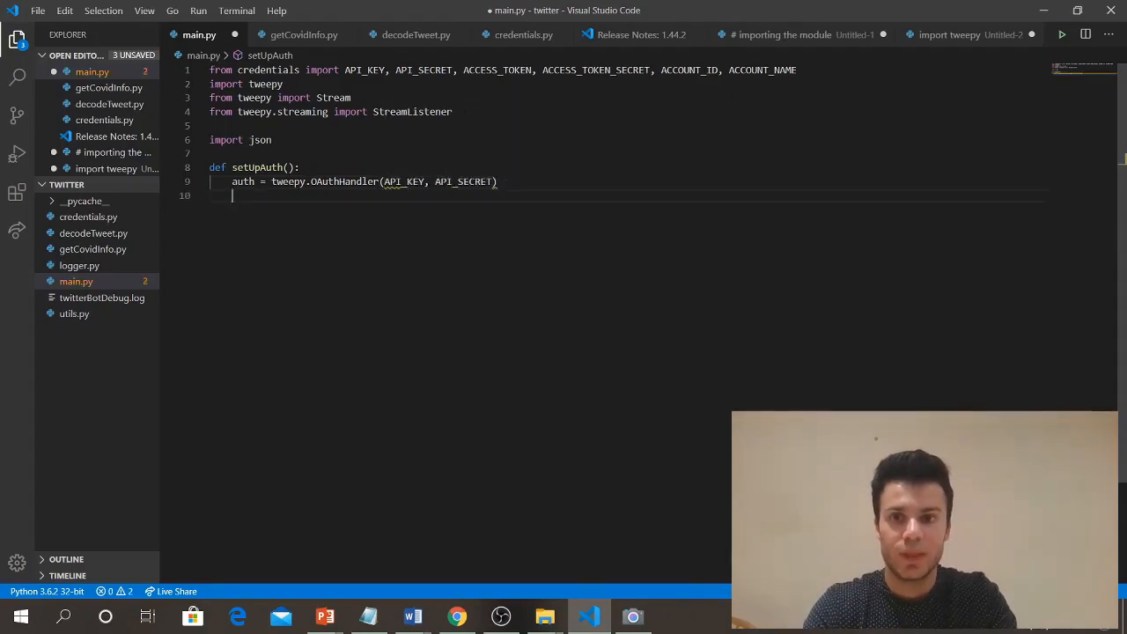
type("auth.set_access_token")
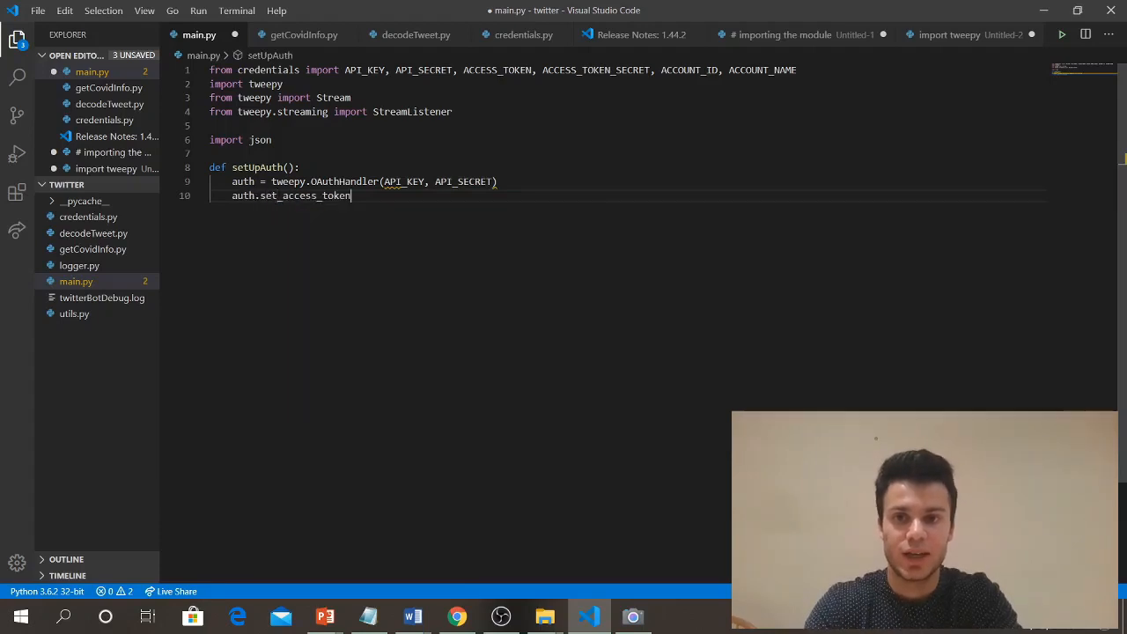
type("(ACCESS_TOKEN, ACCESS_TOKEN_SECRET")
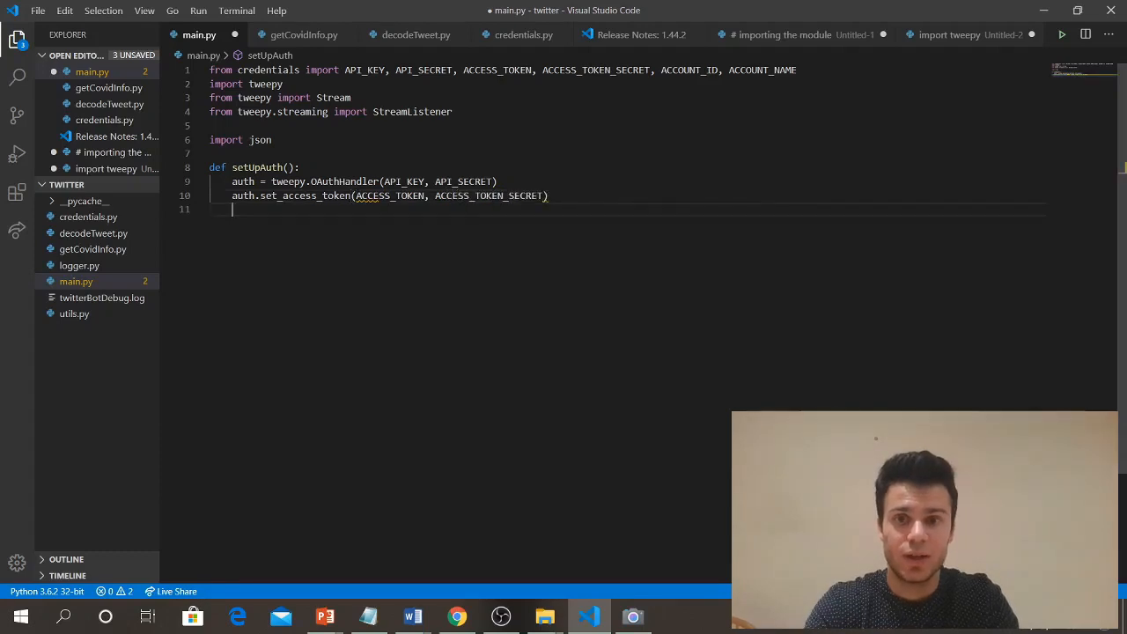
Step: Create api = tweepy.API(auth), return api, auth, and begin the main guard below
type("api = tweepy.API(auth")
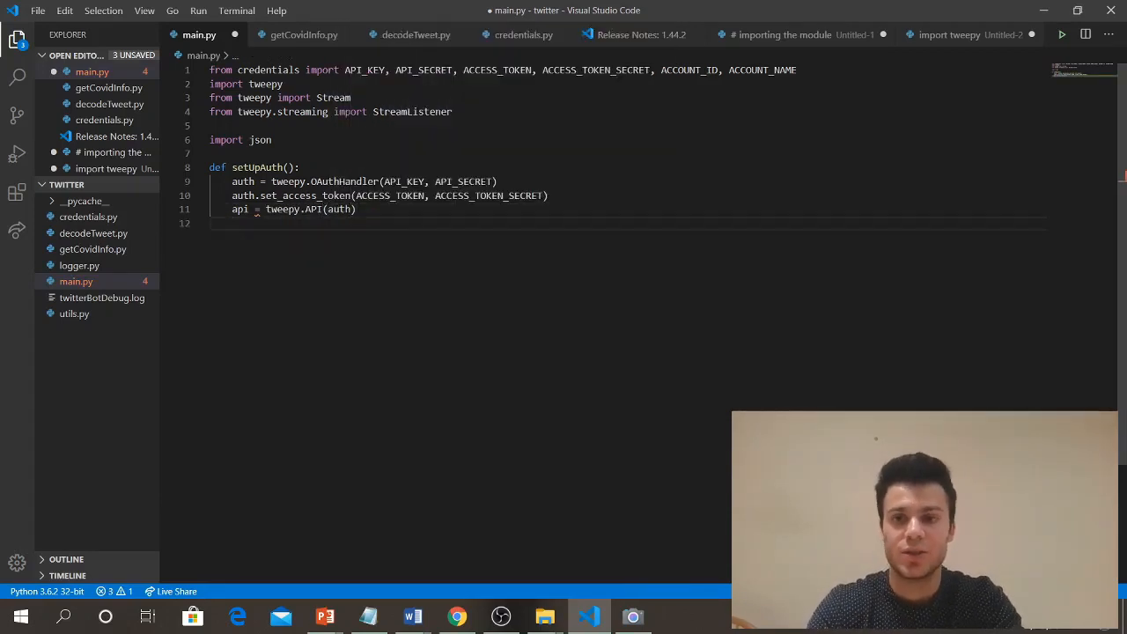
type("retu")
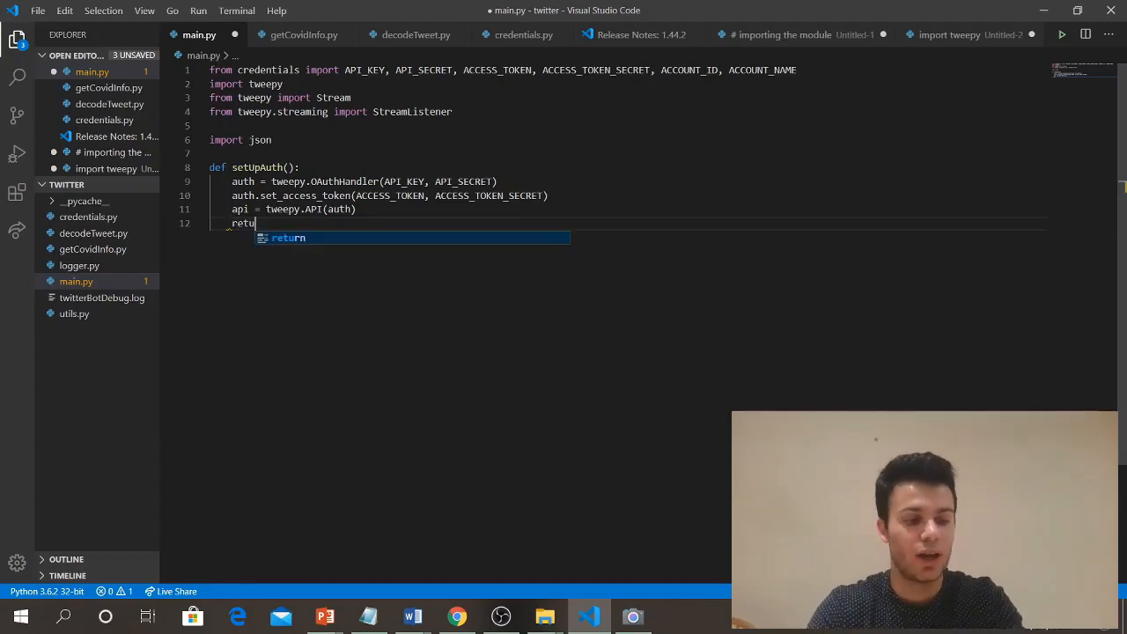
type("rn api, auth")
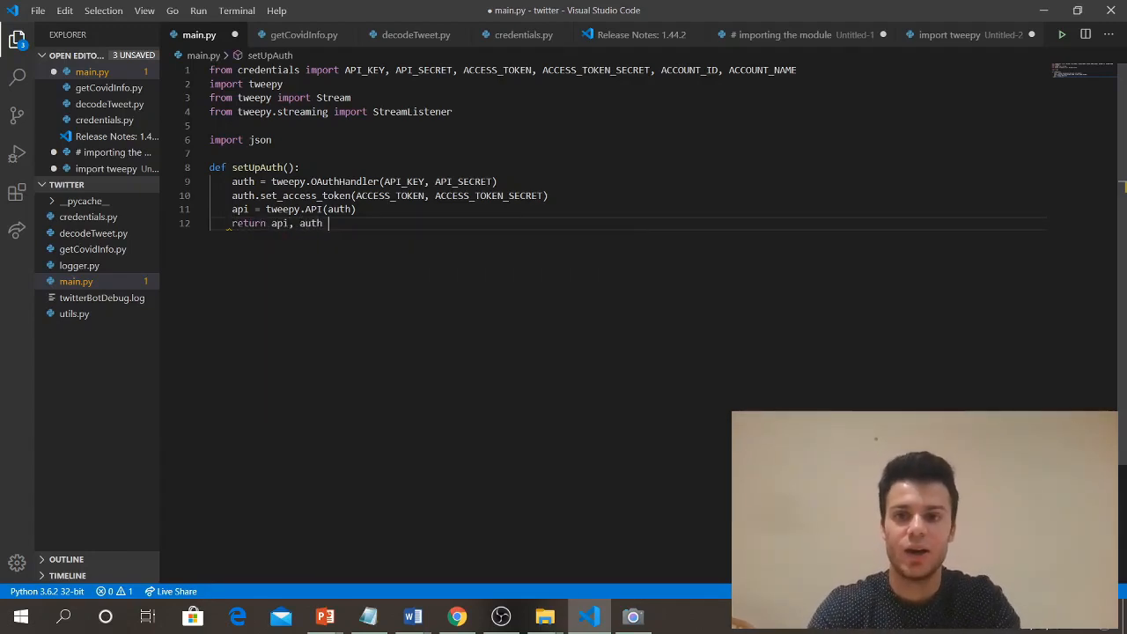
key("Enter")
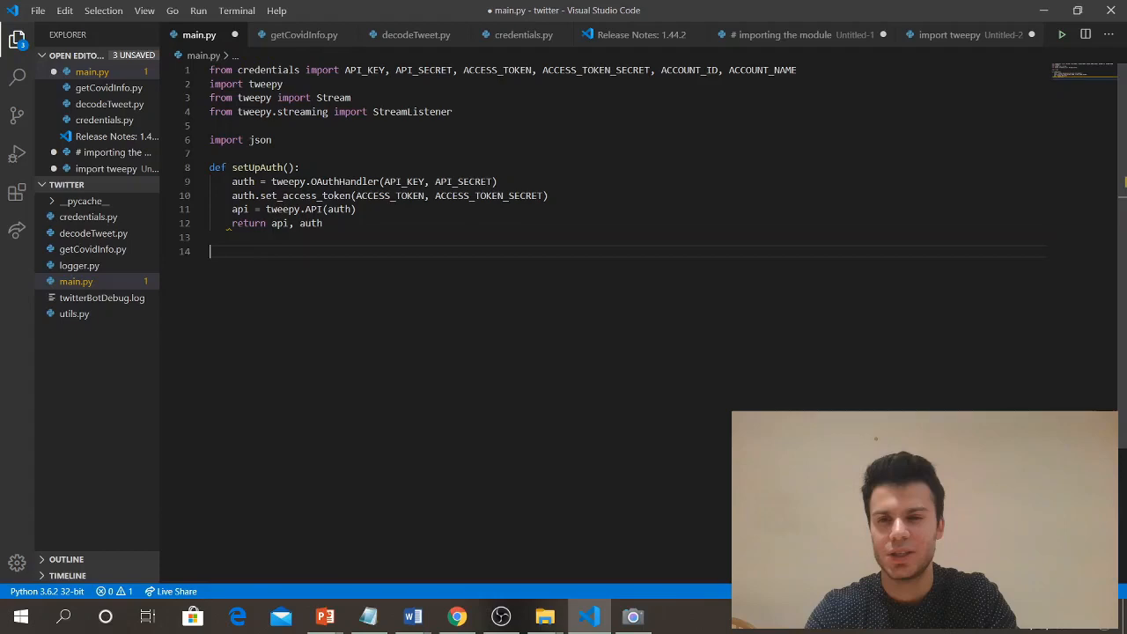
key("enter")
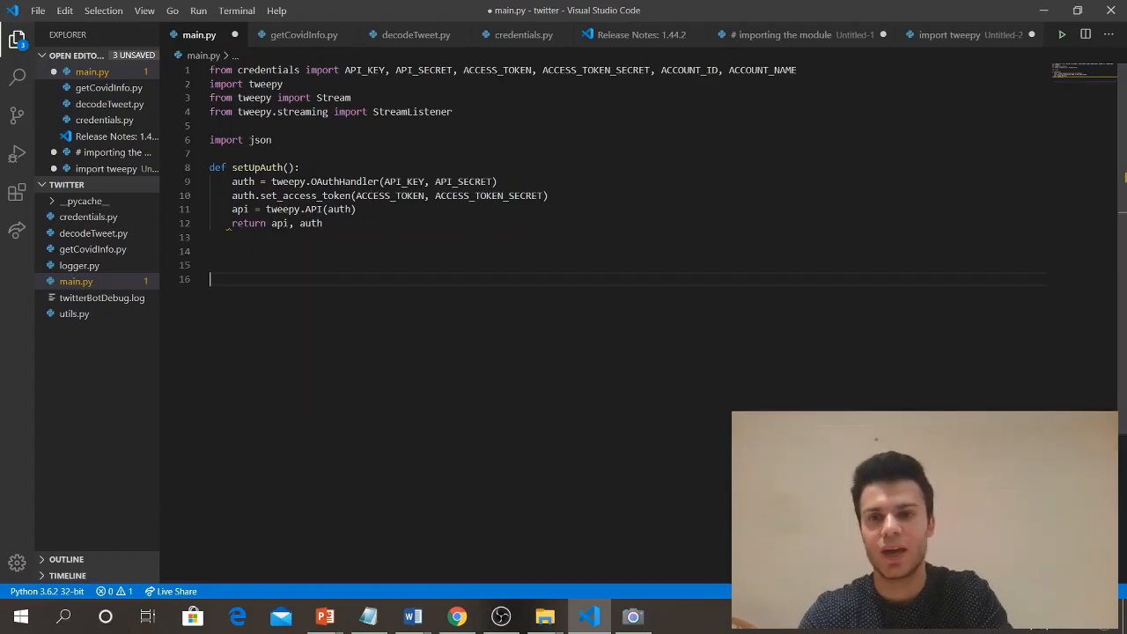
type("if __name__")
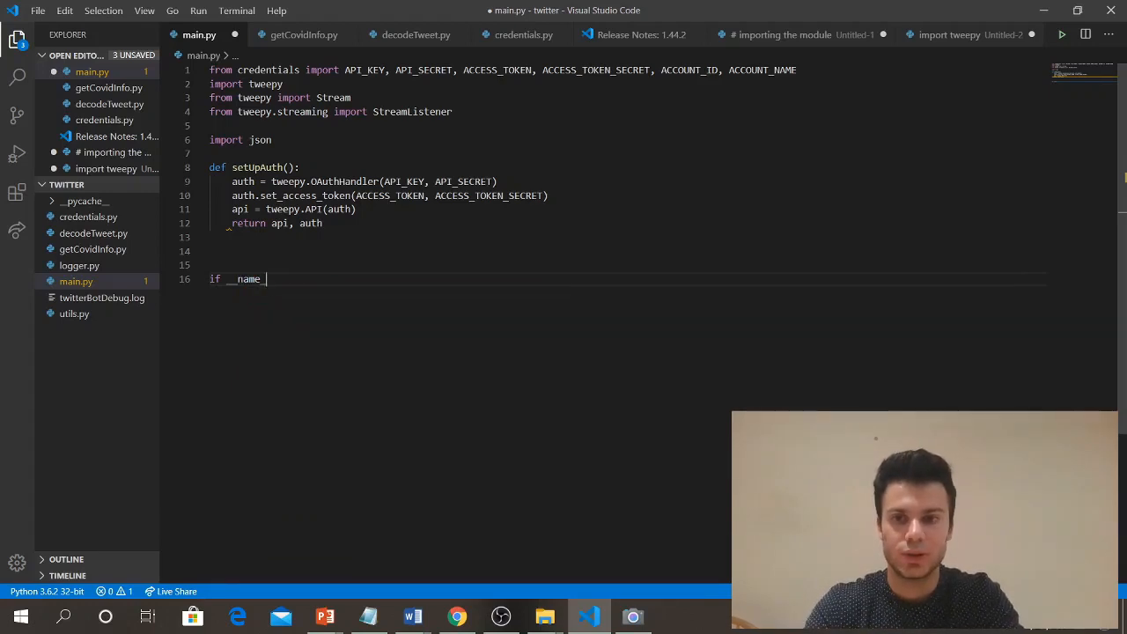
Step: Write if __name__ == "__main__": followStream() and begin def followStream above it
type("== \"")
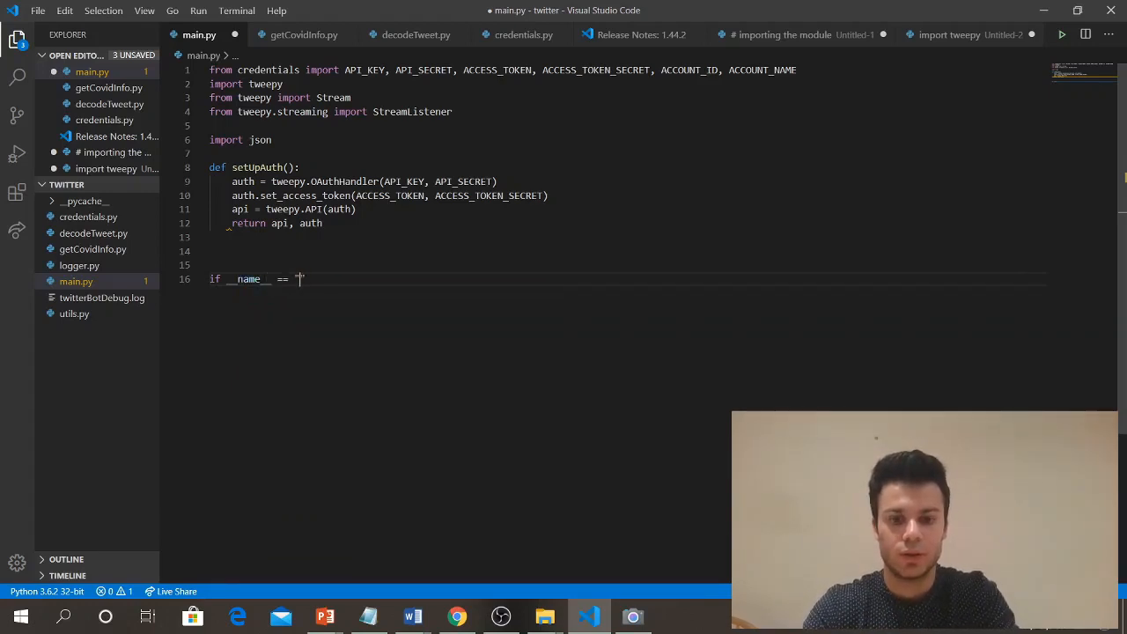
type("__main__")
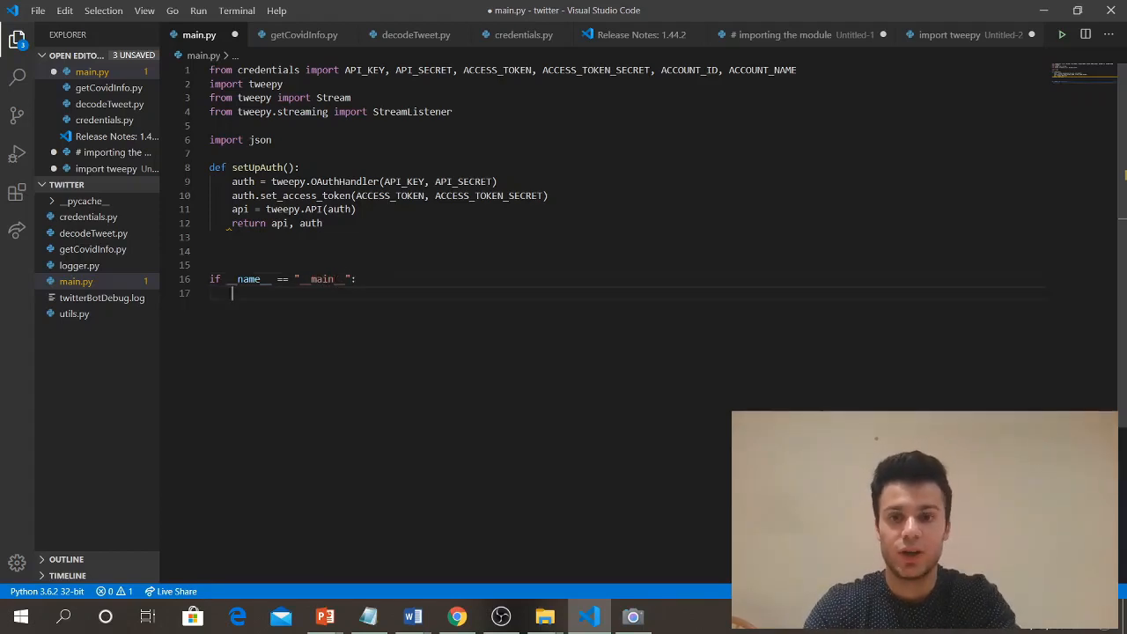
type("followStream(")
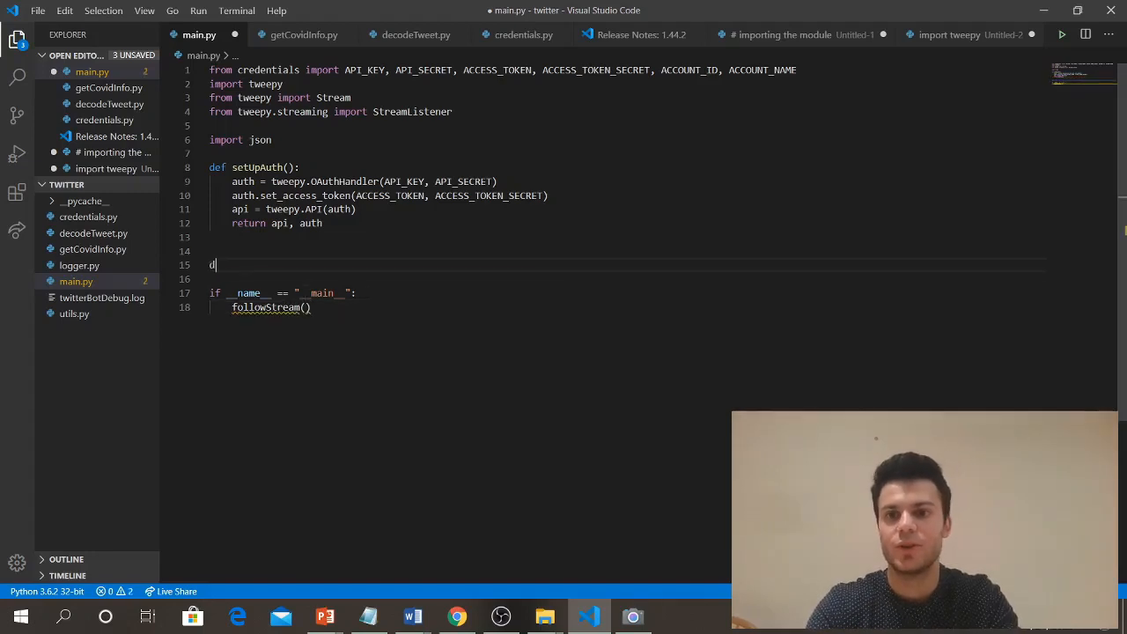
type("ef followStream():")
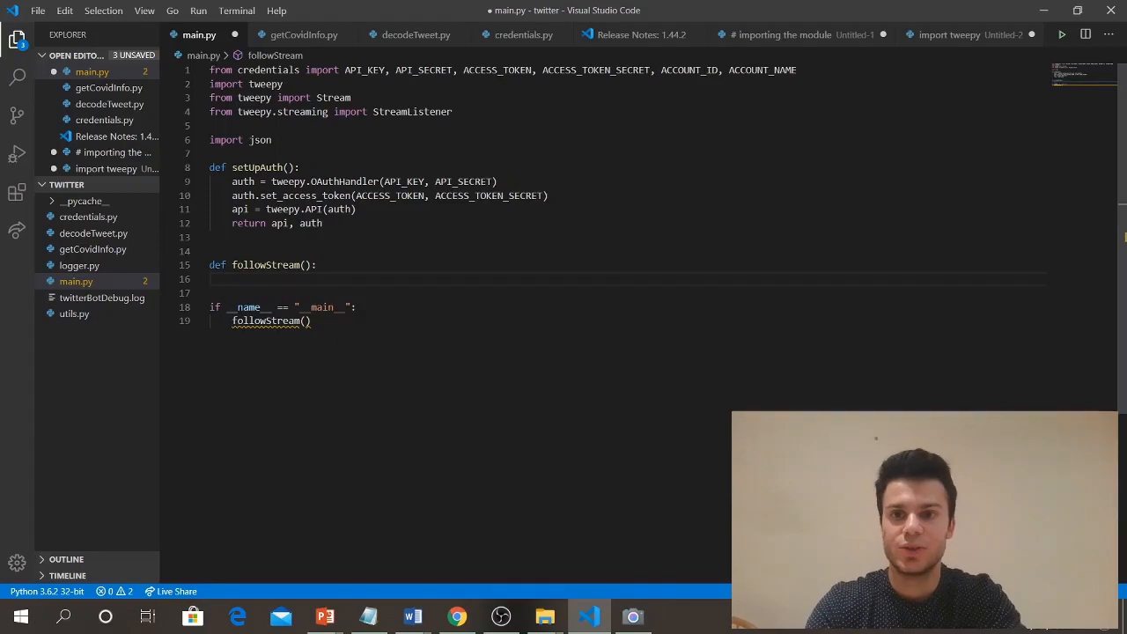
Step: In followStream, get api, auth = setUpAuth() and create listener = StdOutListener()
type("api, auth = setUpAuth")
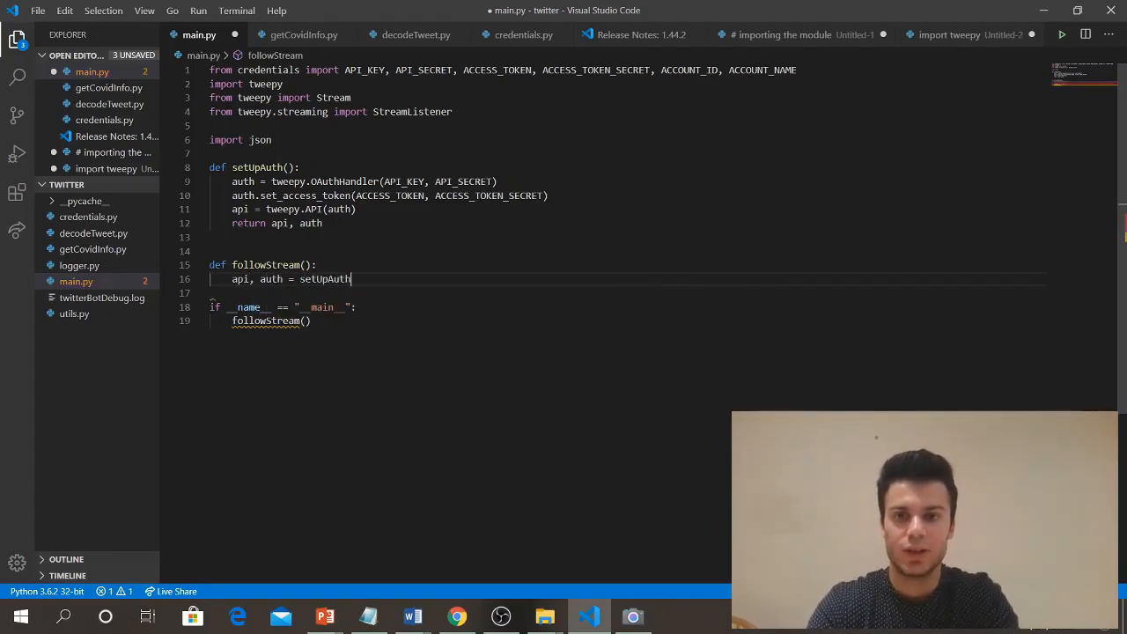
type("()")
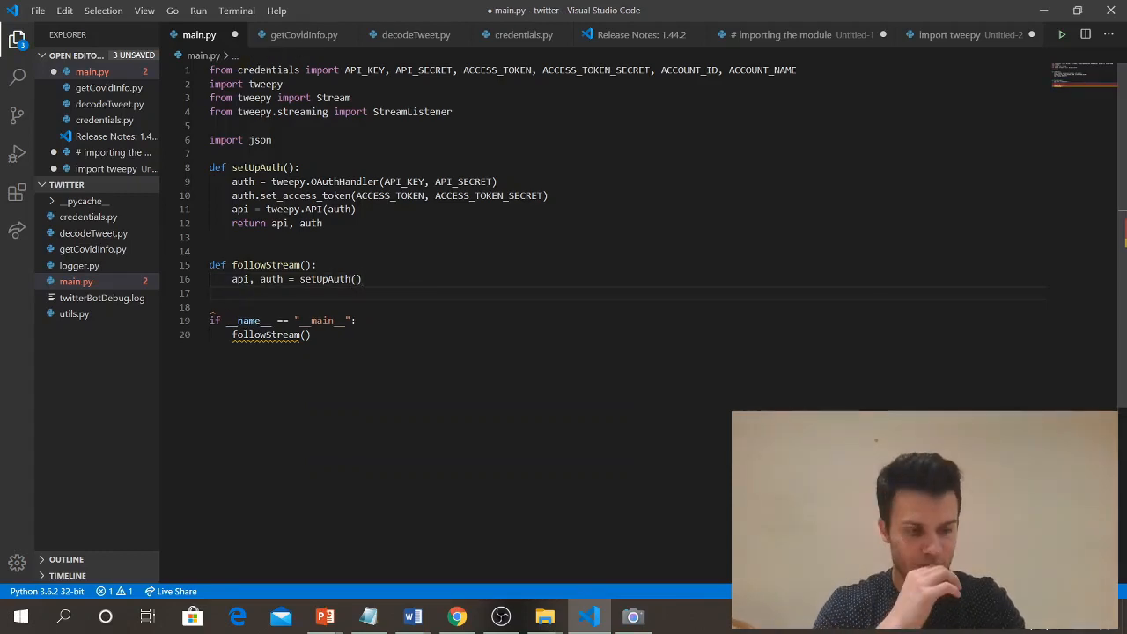
type("listener")
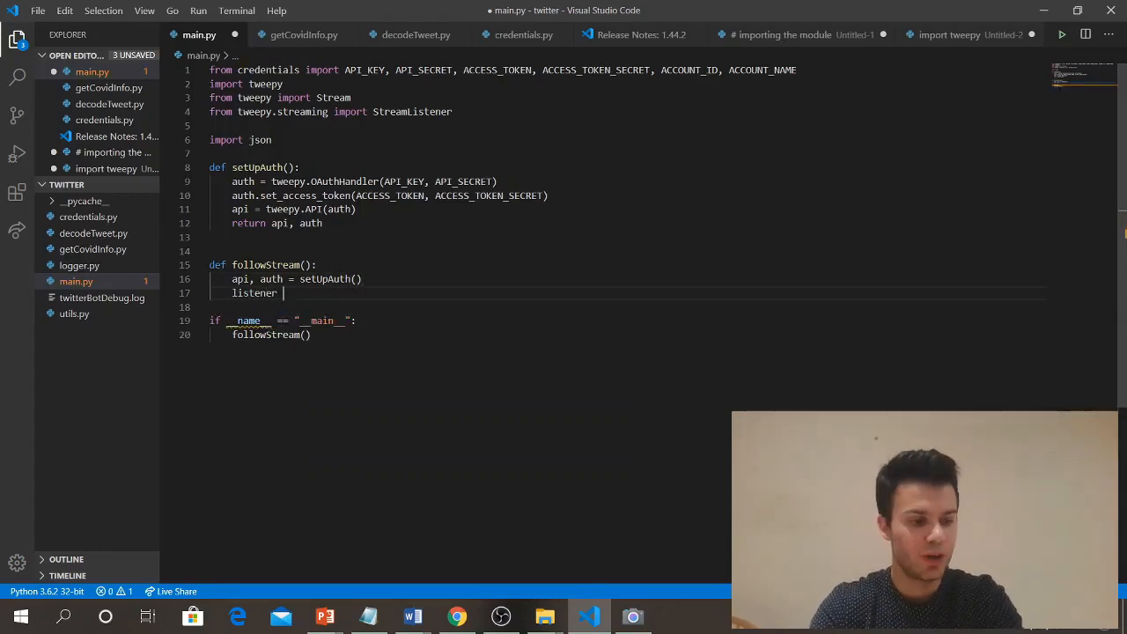
type("Std")
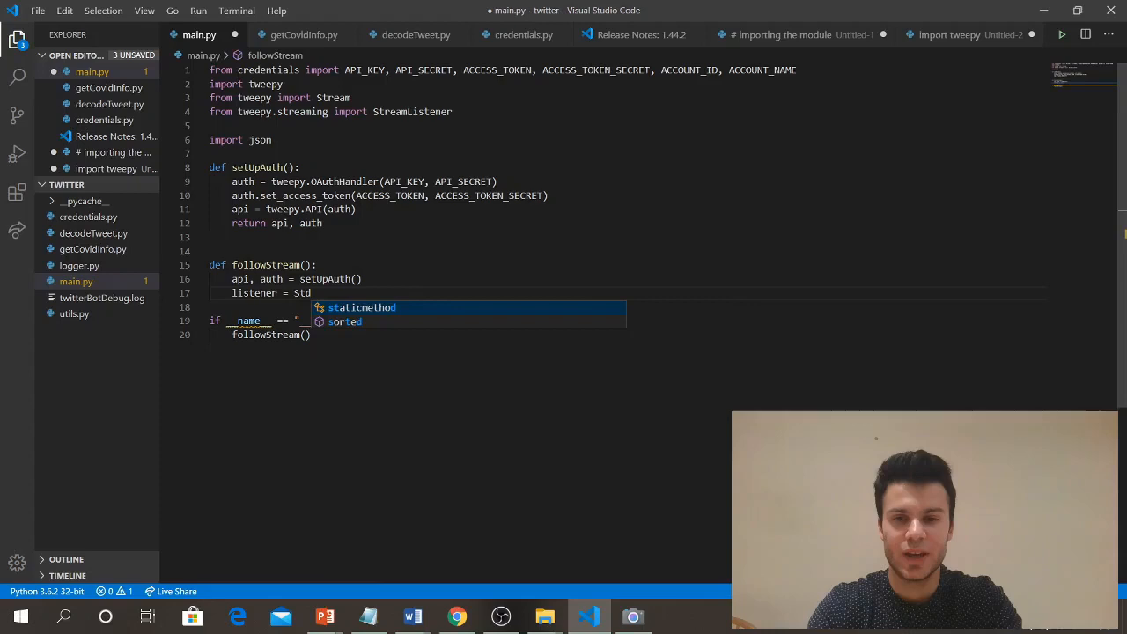
type("OutListener(")
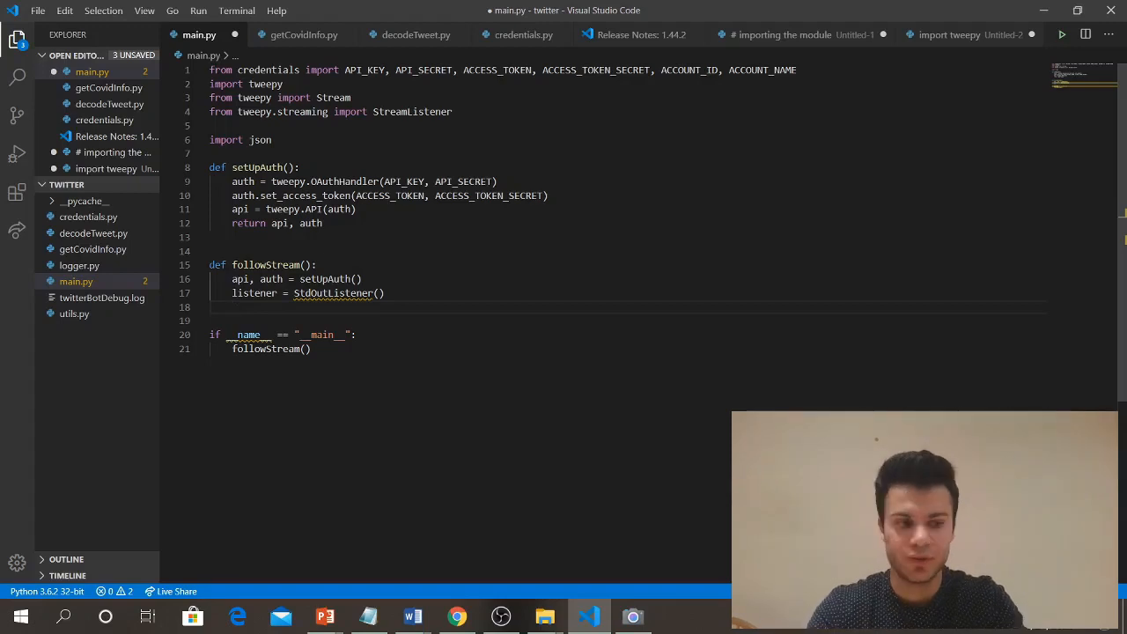
Step: Create stream = Stream(auth, listener), call stream.filter(track=[ACCOUNT_NAME]), and begin class StdOutListener
type("Stream(")
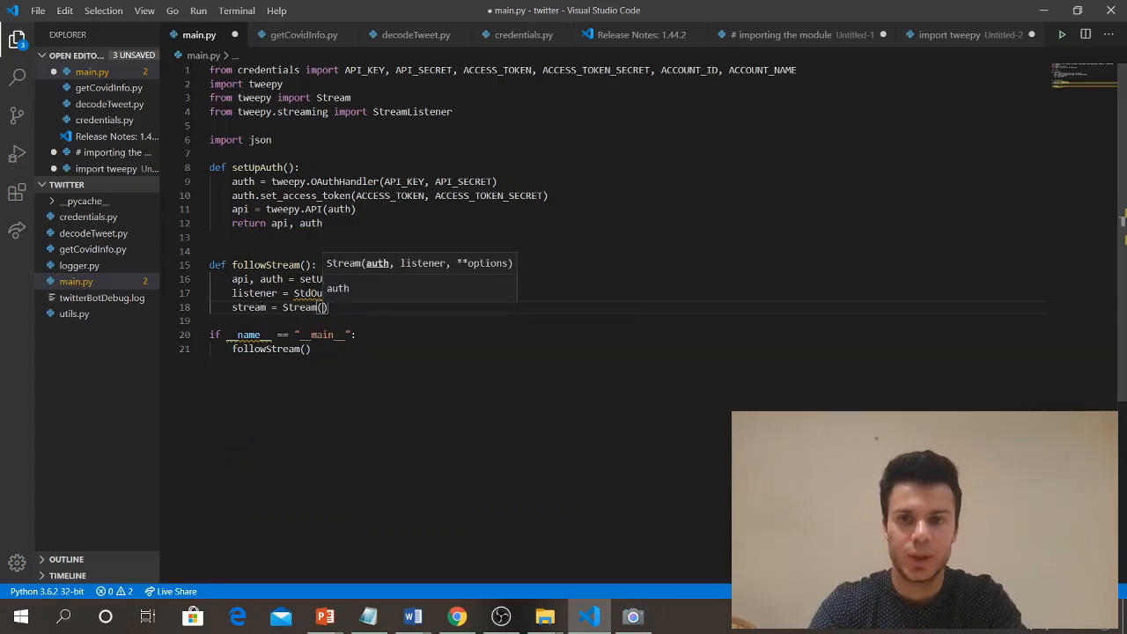
type("auth")
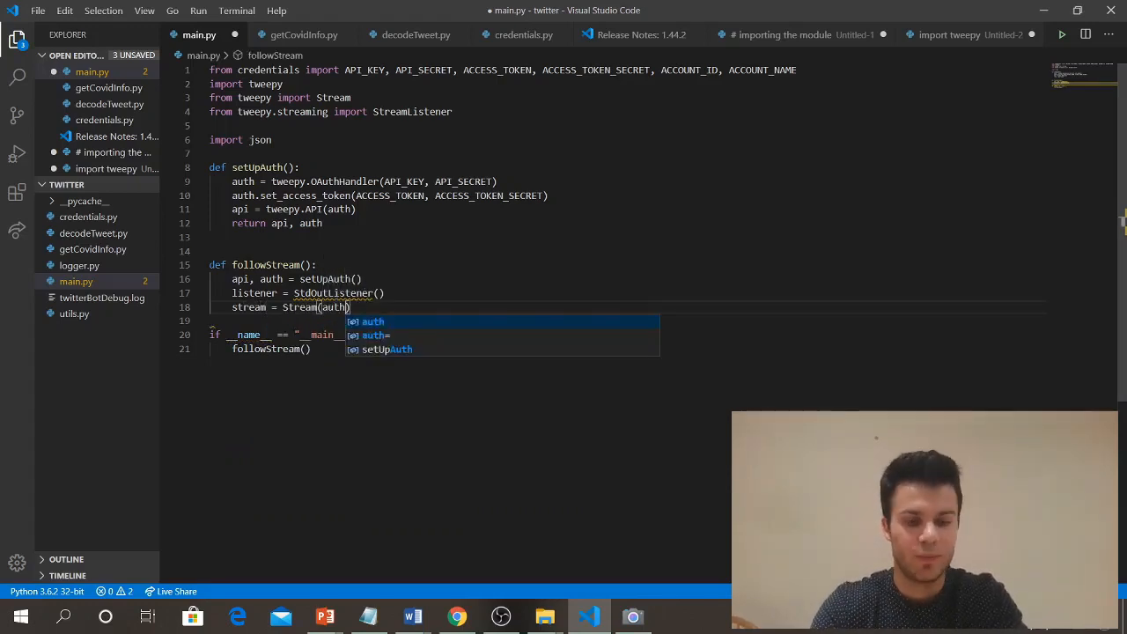
type(", listener")
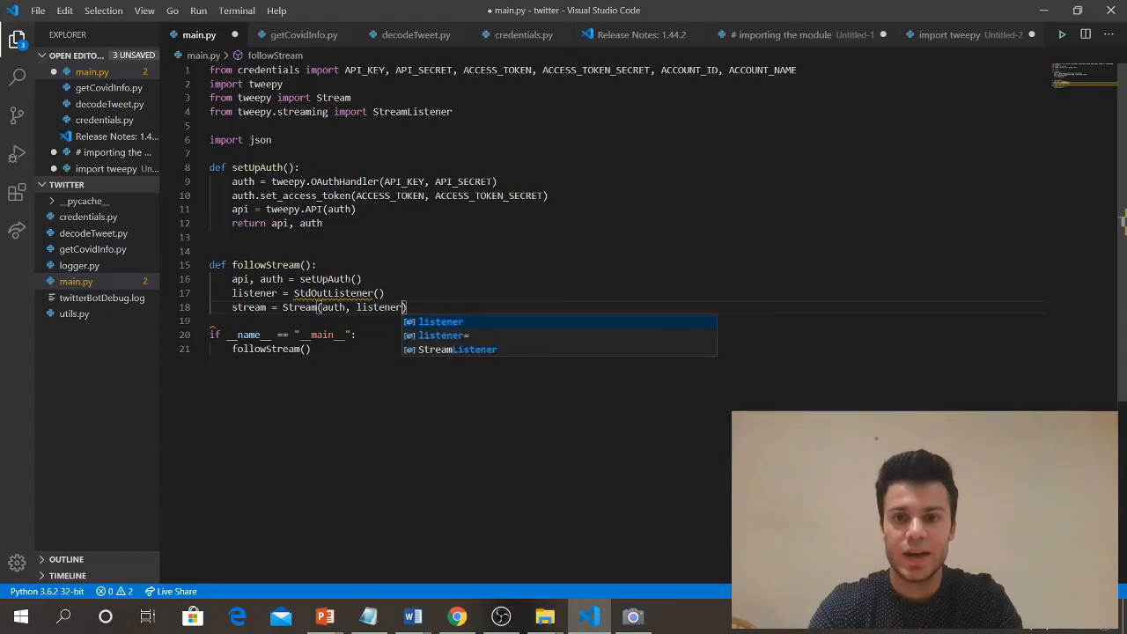
type("stream.filter(")
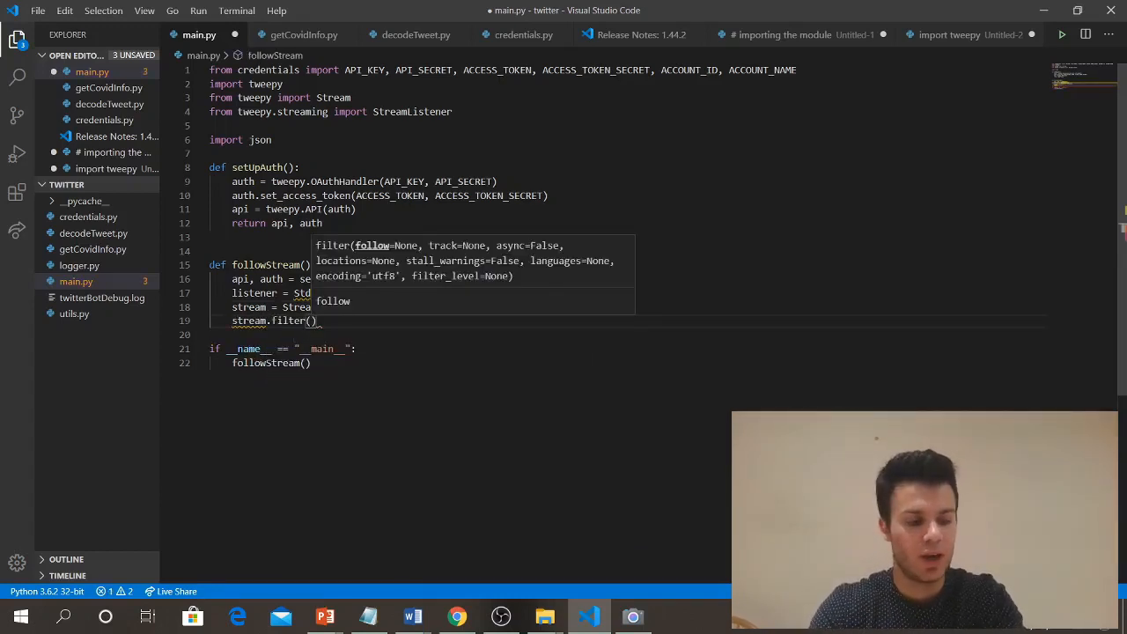
type("track=")
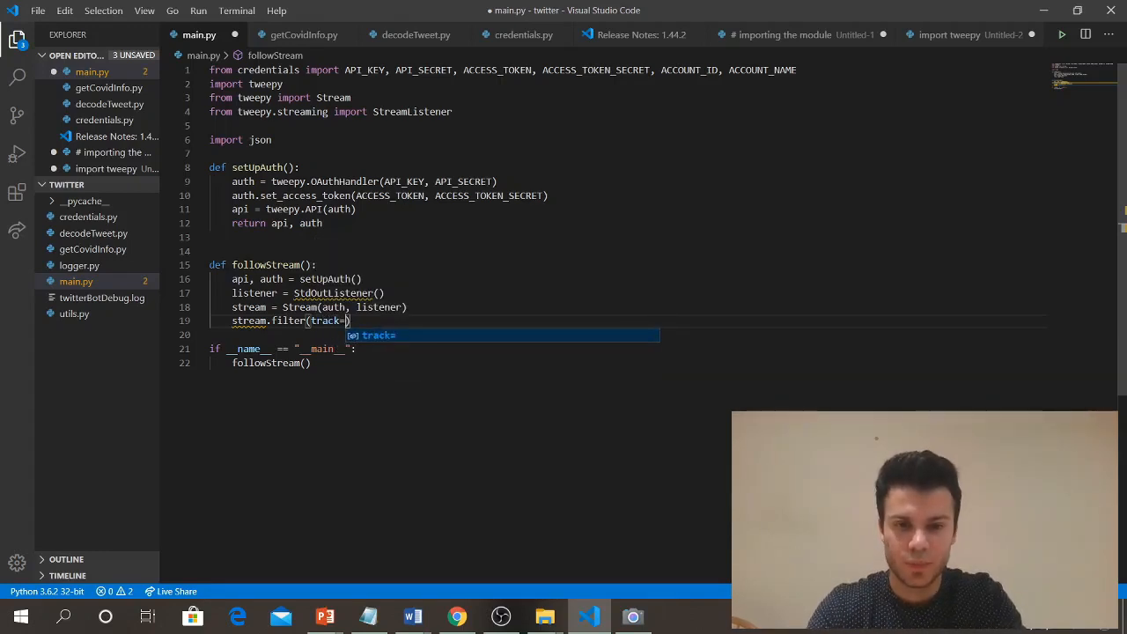
type("[]")
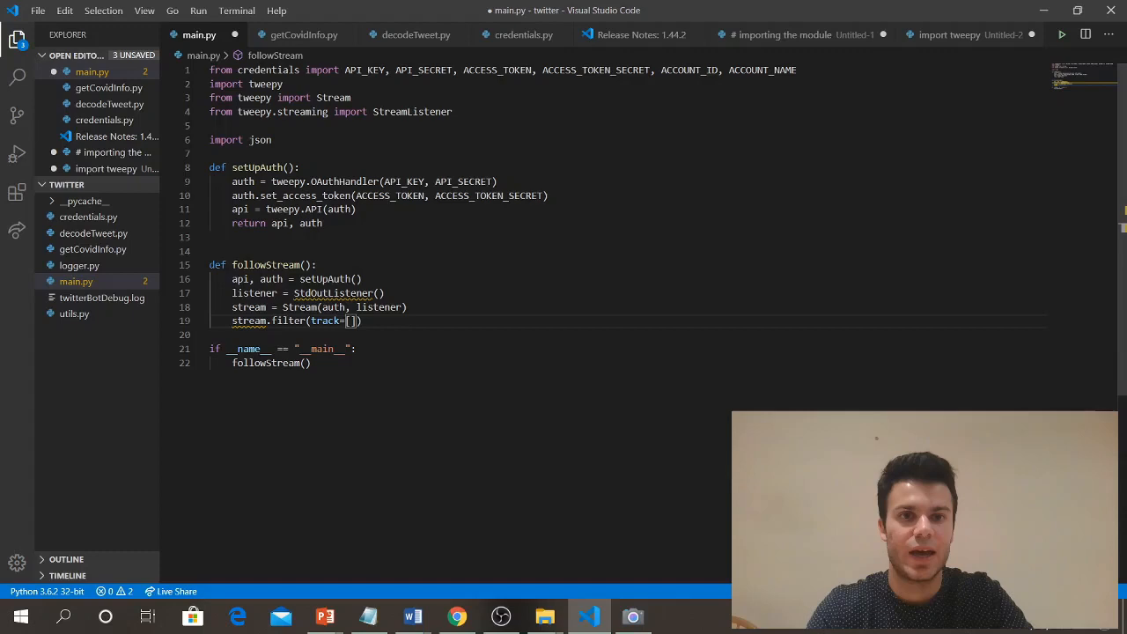
double_click(761, 70)
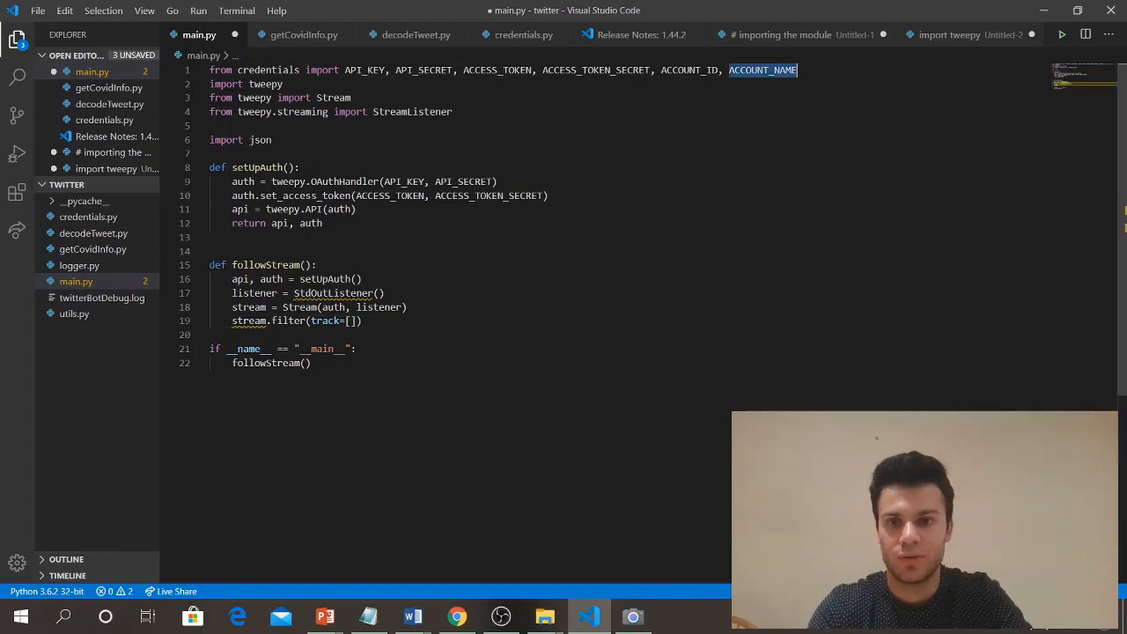
type("ACCOUNT_NAME")
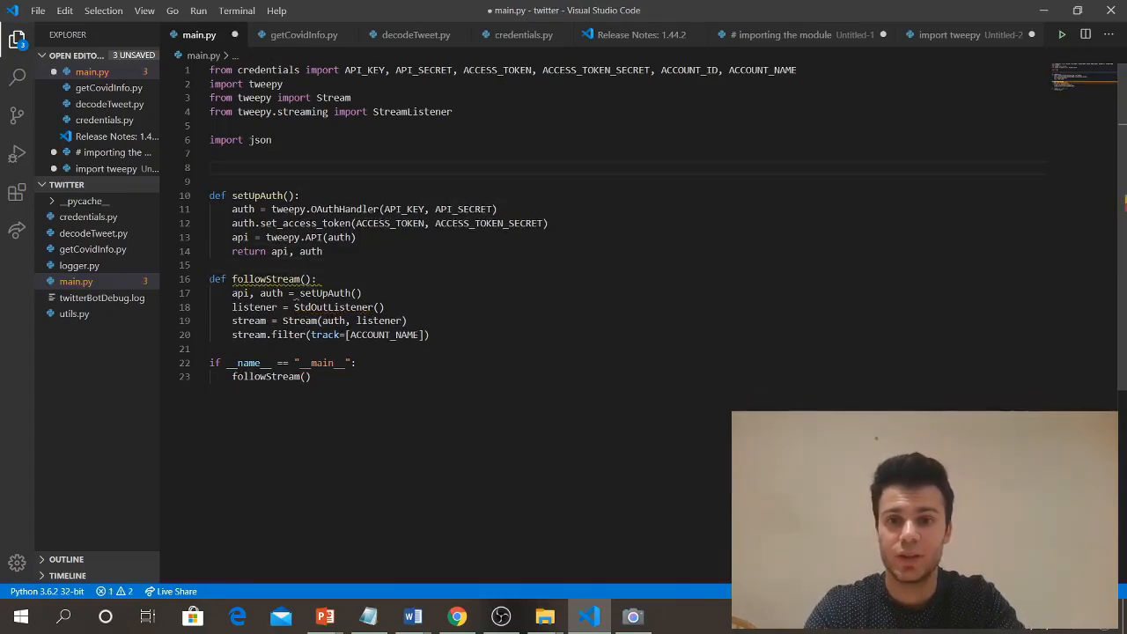
type("class StdOutListener(S")
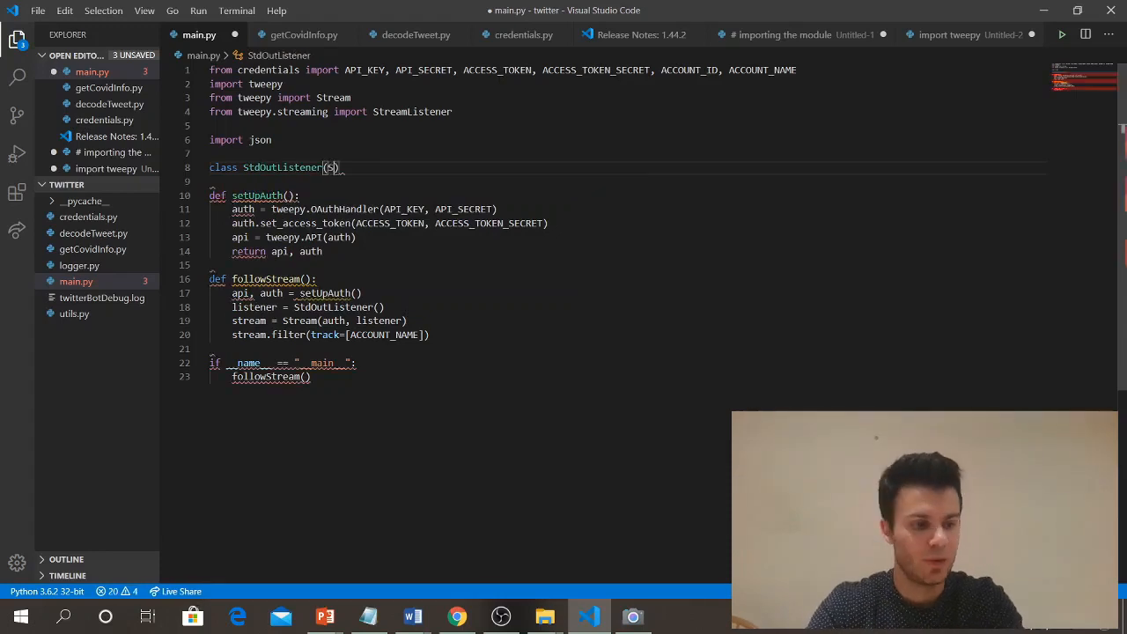
Step: Define StdOutListener(StreamListener) with an on_data(self, data) method that does print(data)
type("StreamListener")
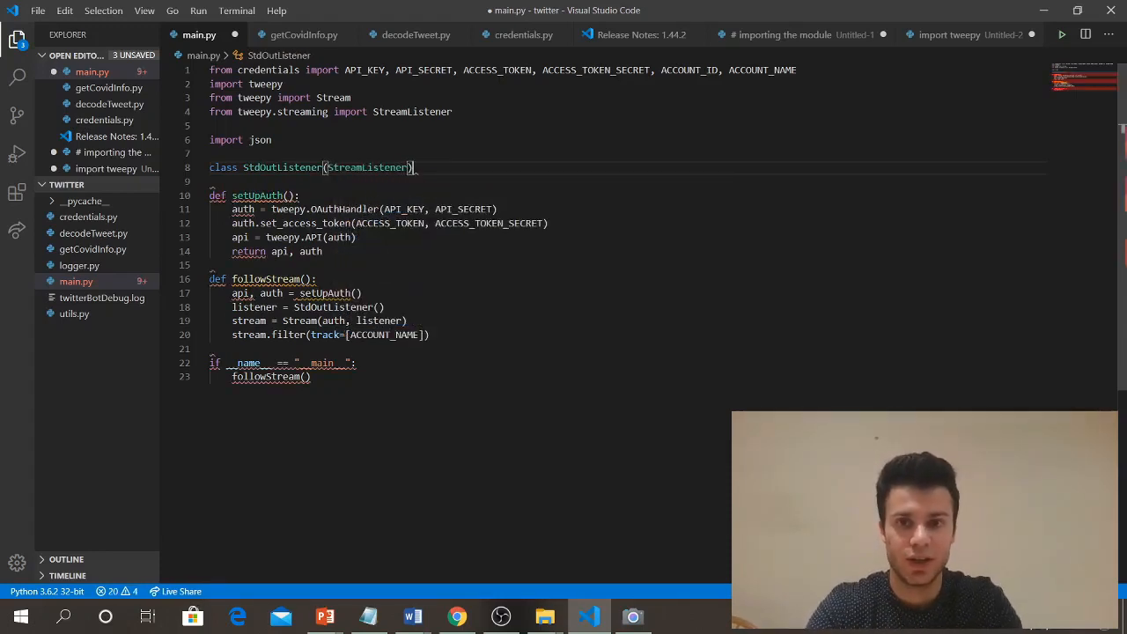
type("def")
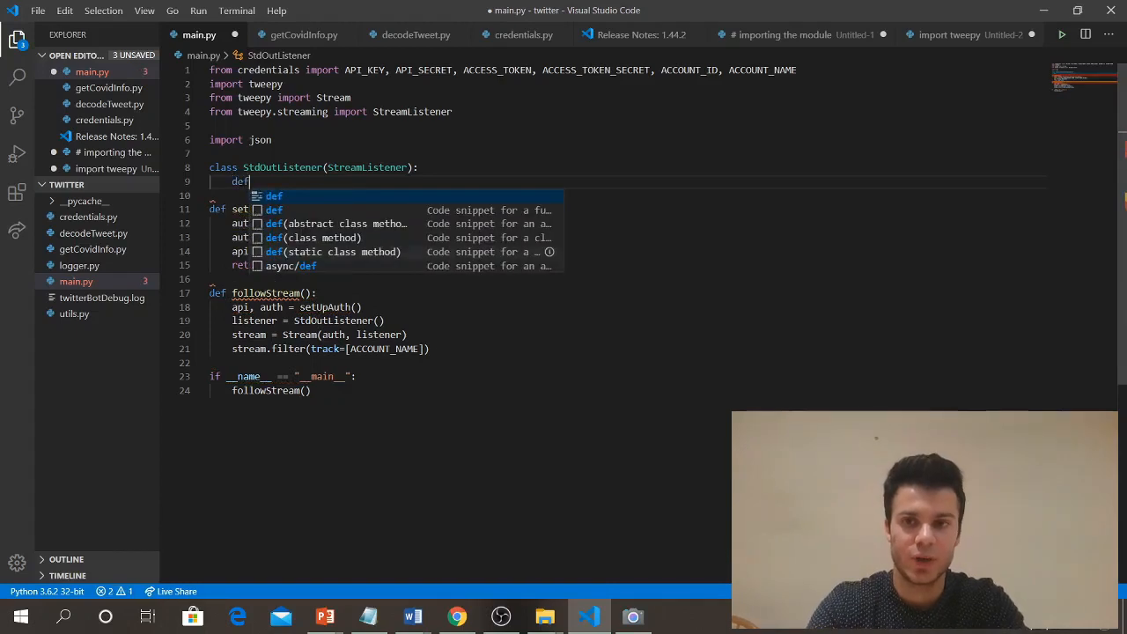
type("on_data")
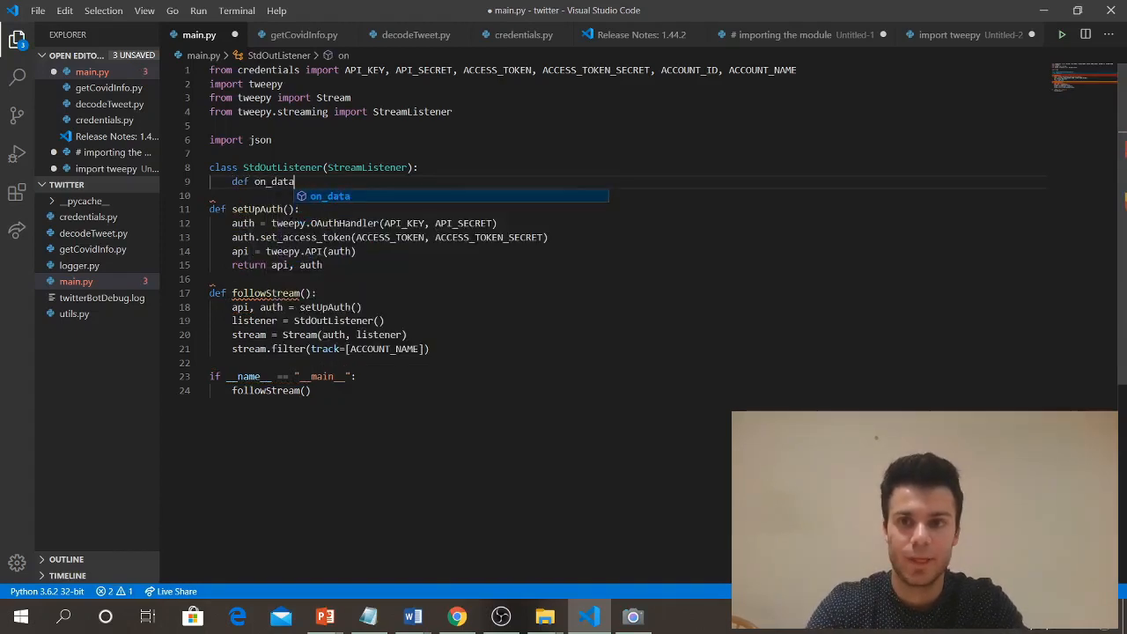
type("(self, data)")
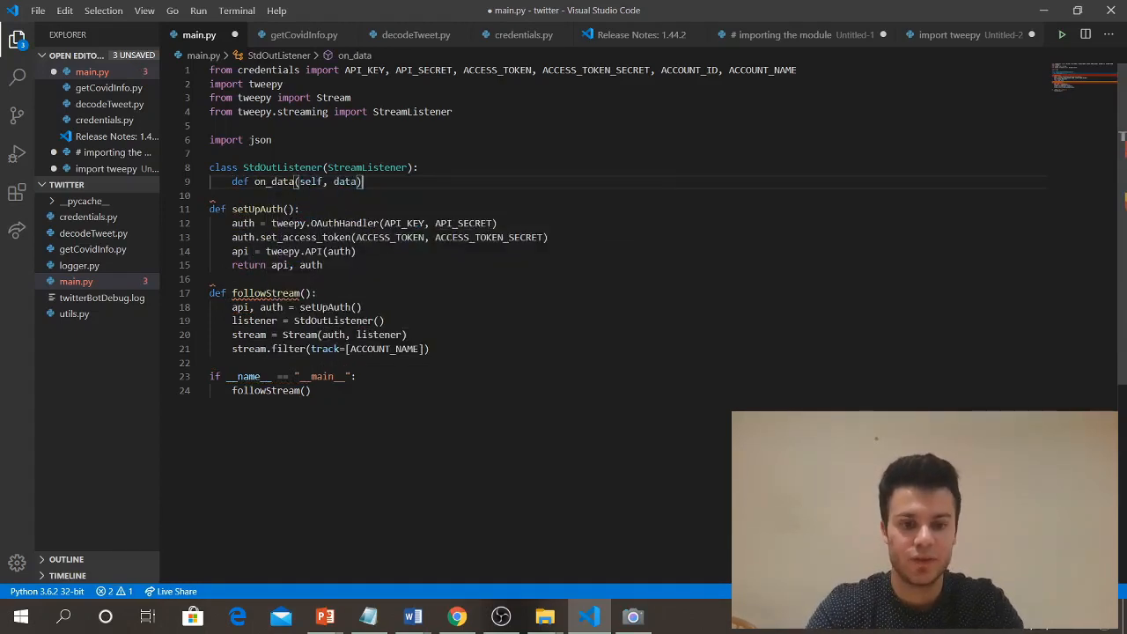
key("Enter")
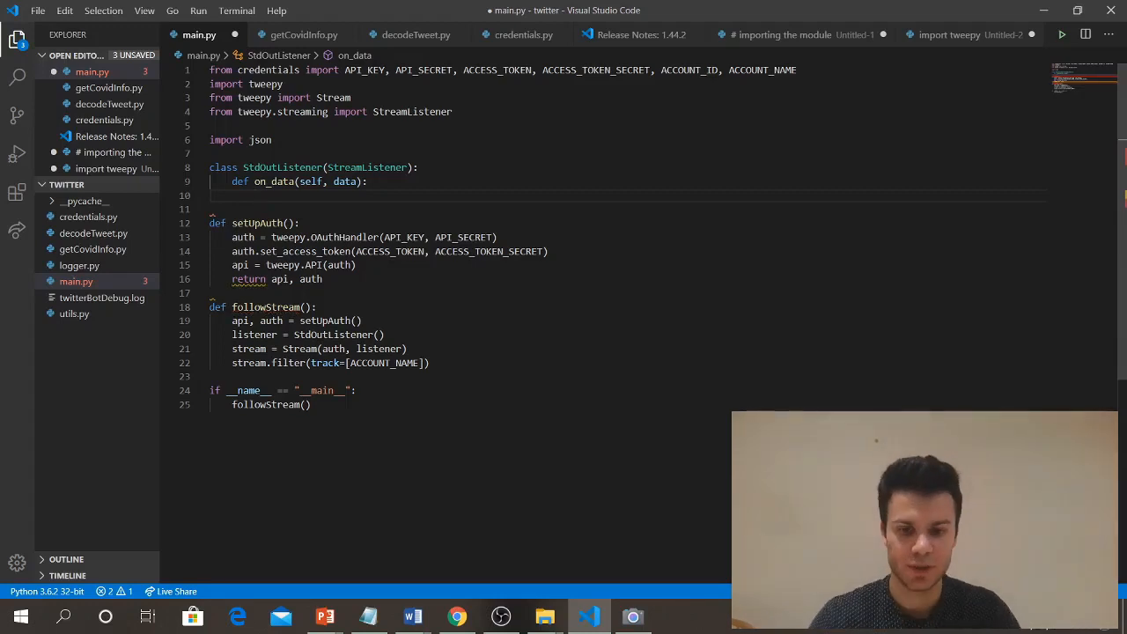
type("print(data)")
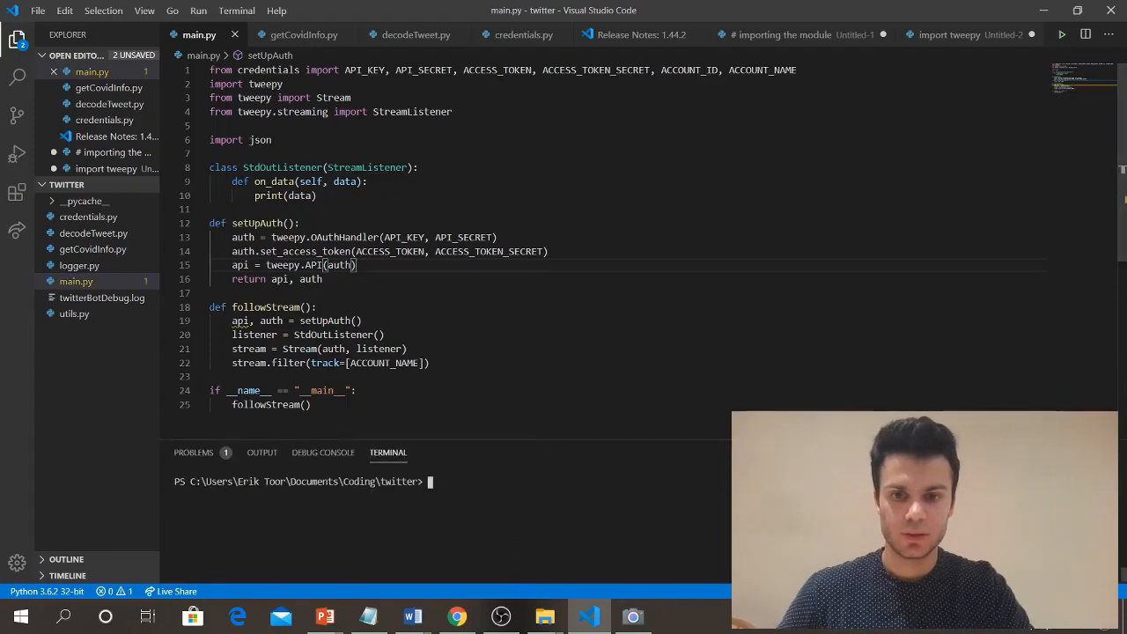
type("python .\\main.py")
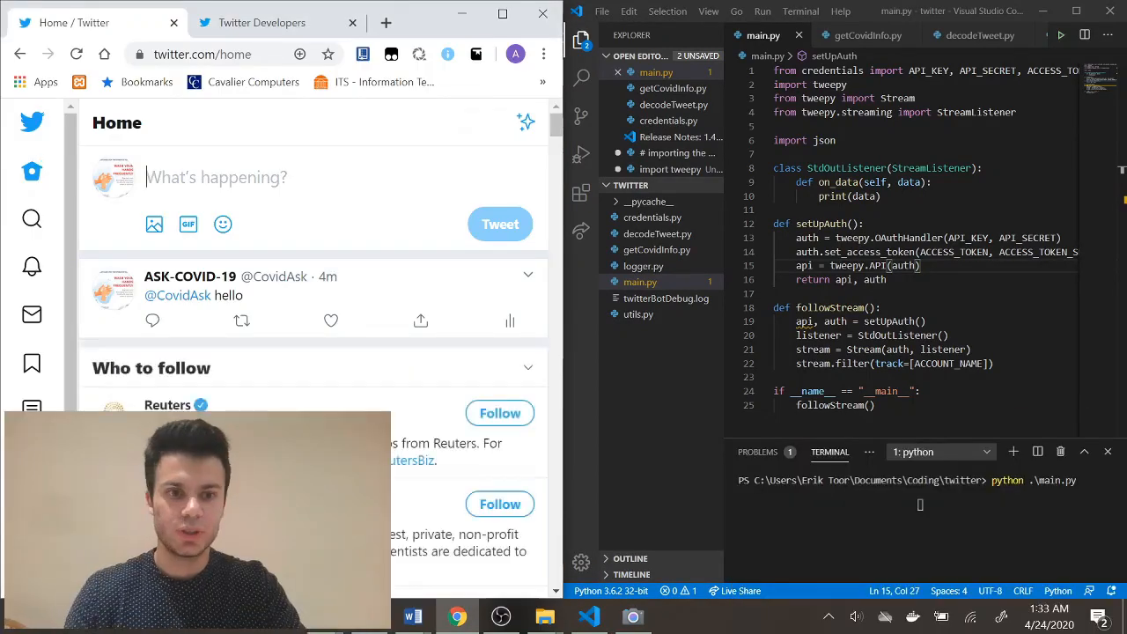
type("@CovidAsk")
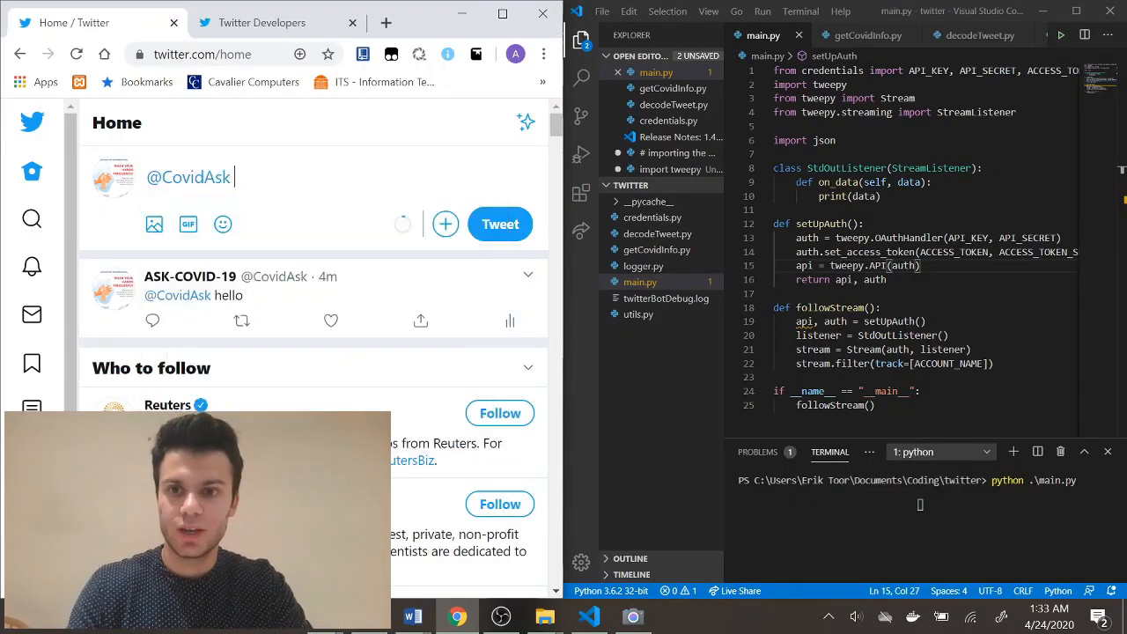
type("hello world")
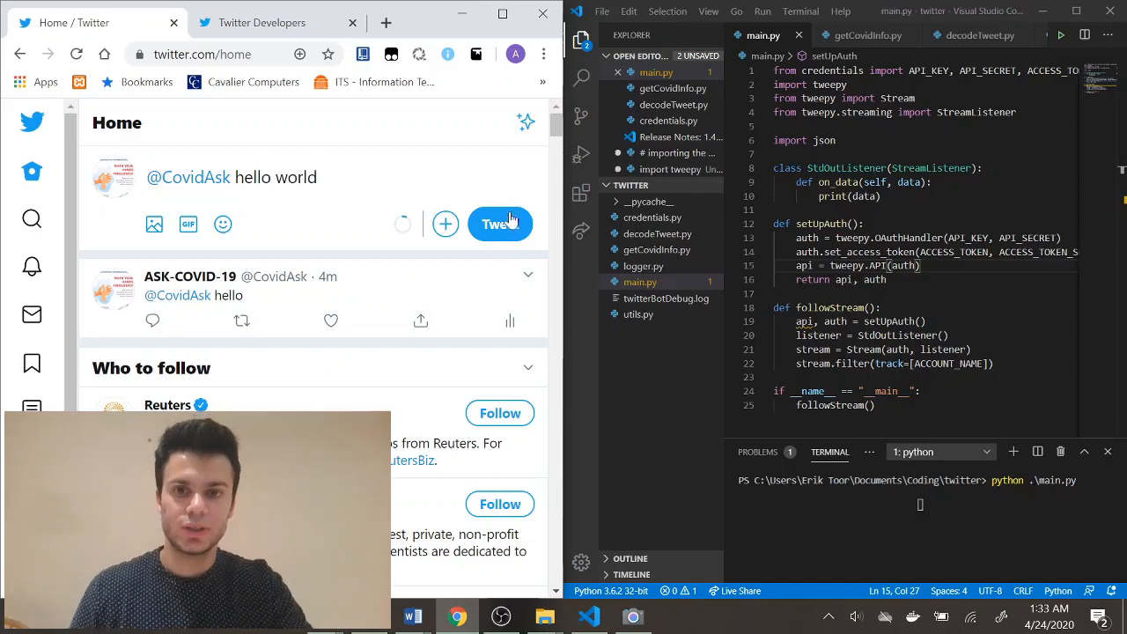
left_click(500, 224)
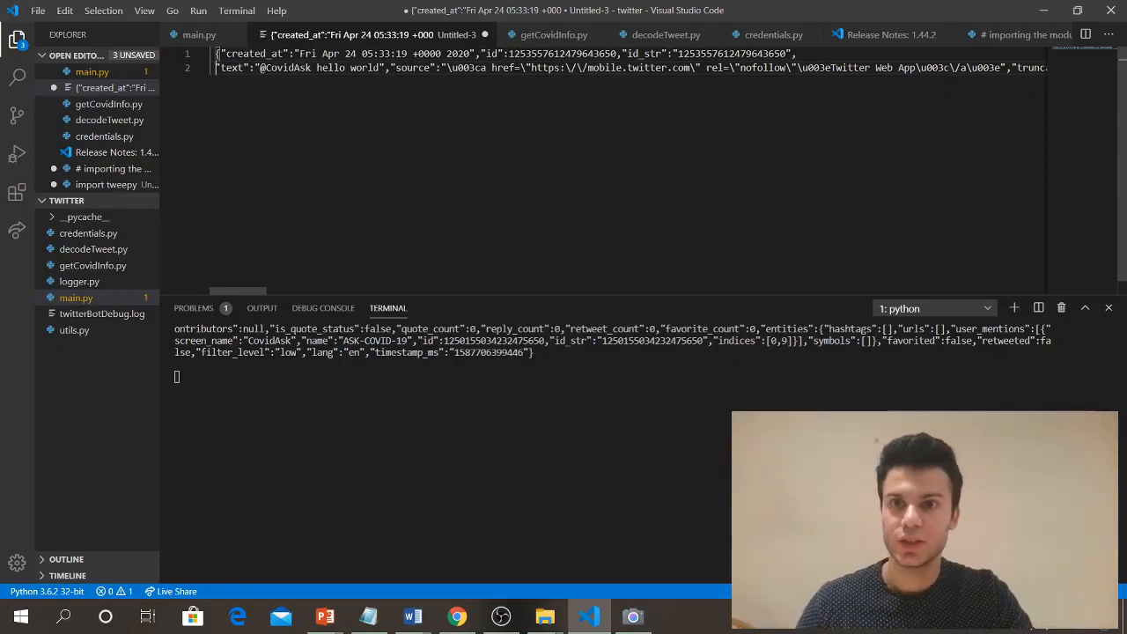
Step: Select the tweet's id value in the captured JSON, then return to main.py
double_click(564, 53)
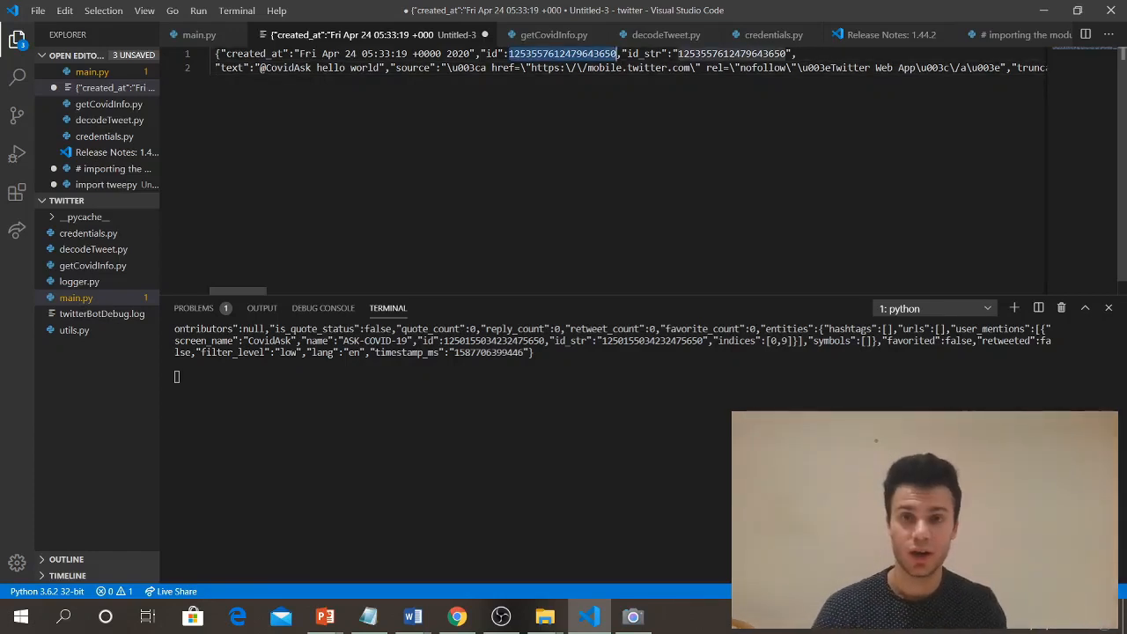
left_click(199, 35)
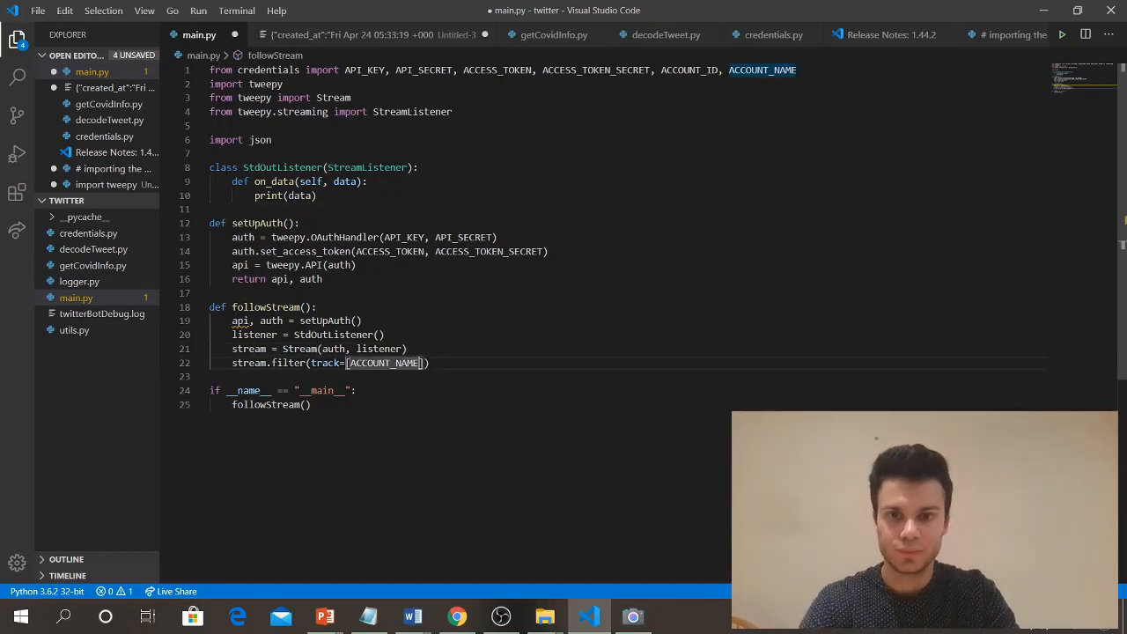
Step: Define respondToTweet(tweet, tweetId) starting with api, auth = setUpAuth()
type("def")
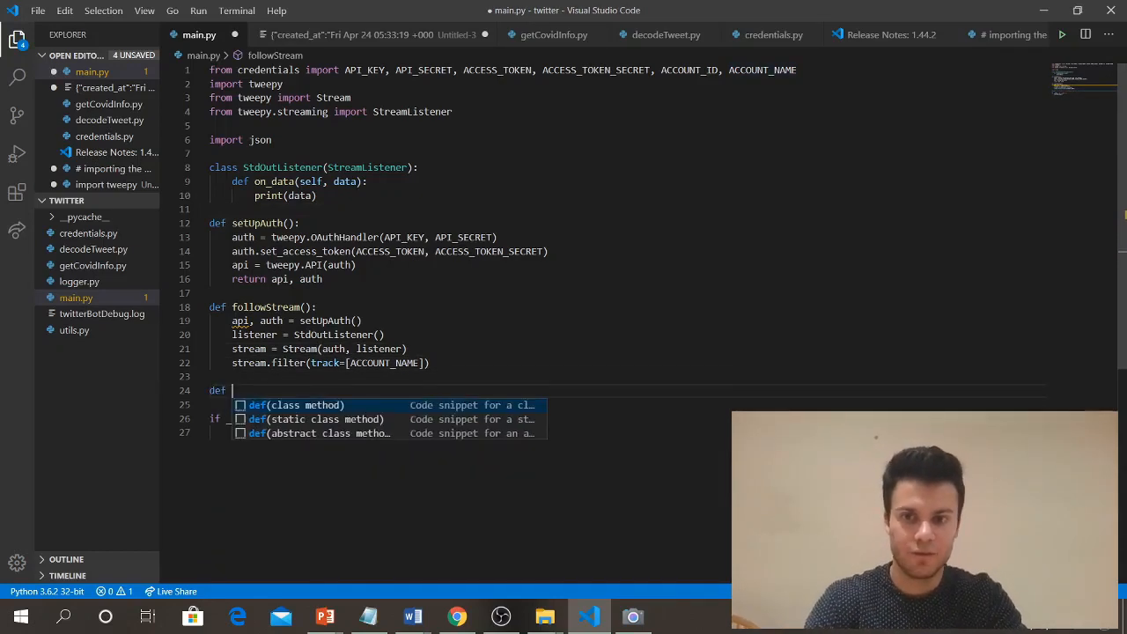
type("respondTo")
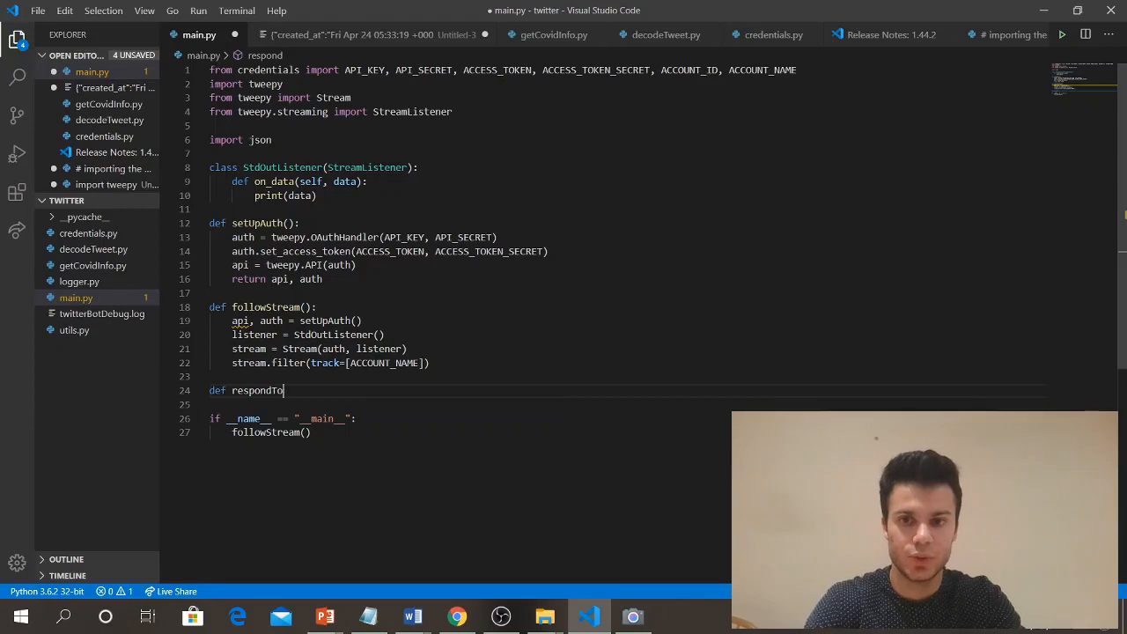
type("Tweet(tweet, t")
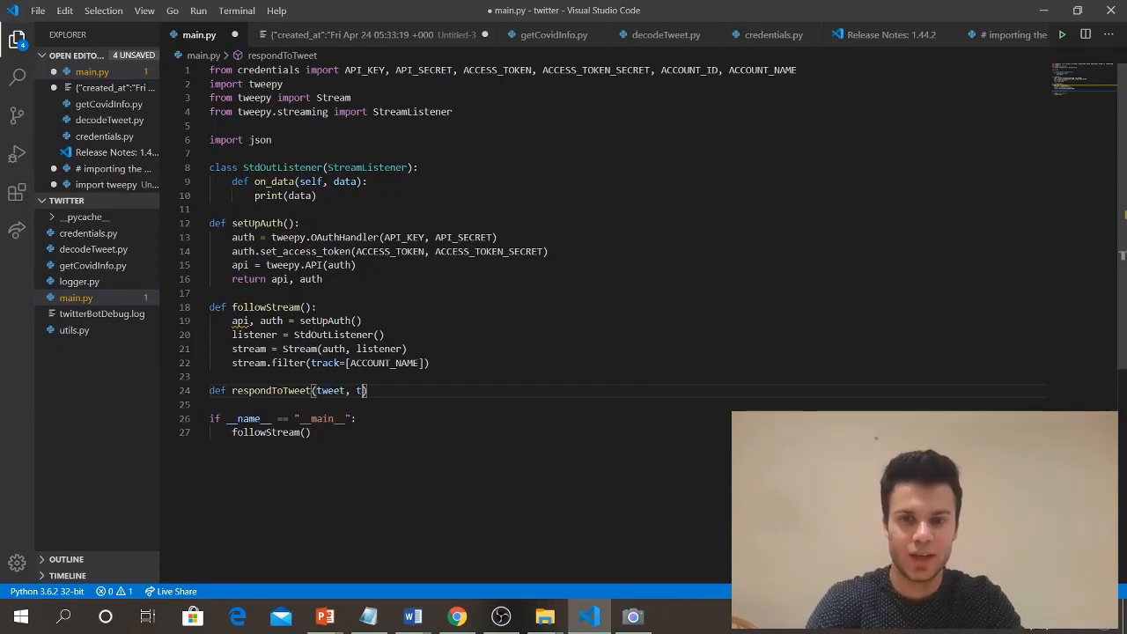
type("weetId):")
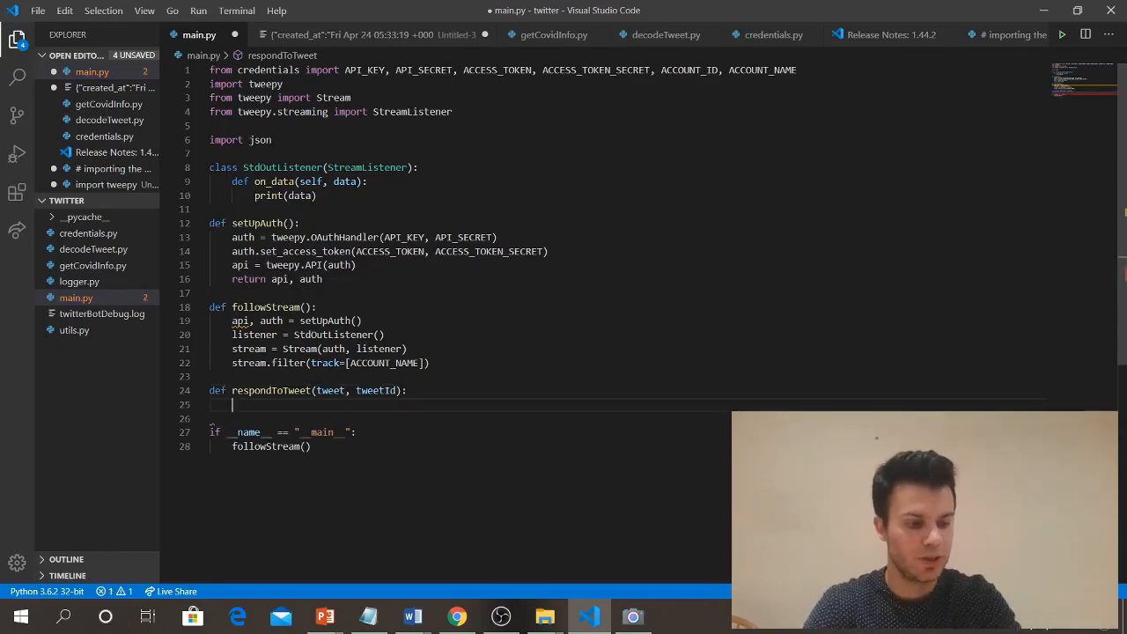
type("api, auth")
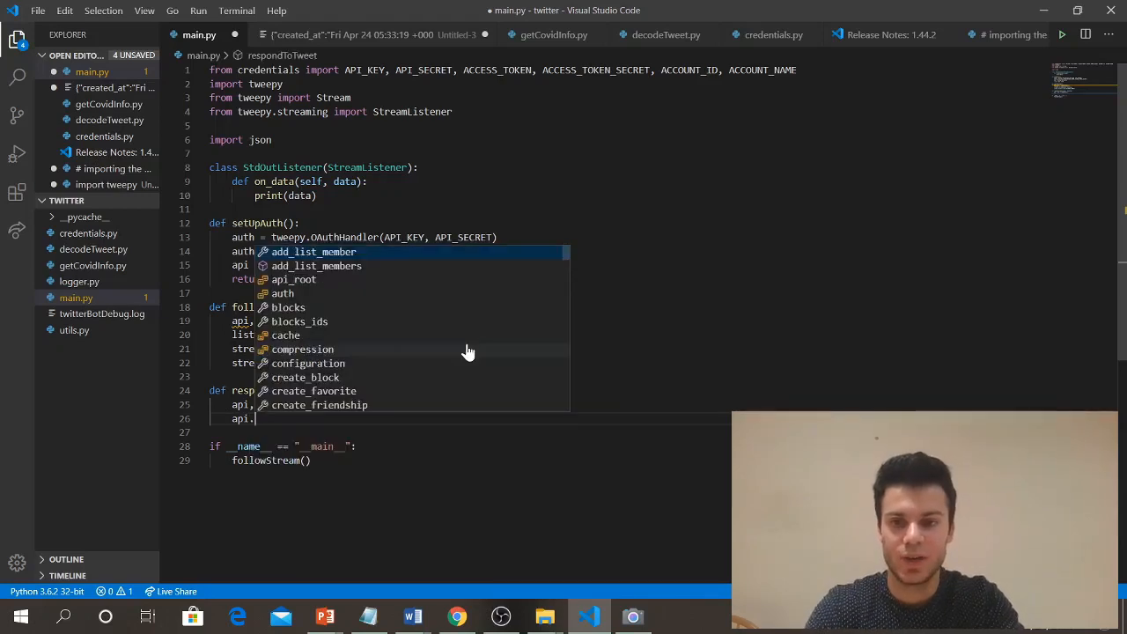
Step: Call api.update_status(tweet, in_reply_to_status_id=tweetId, auto_populate_reply_metadata=True)
type("update")
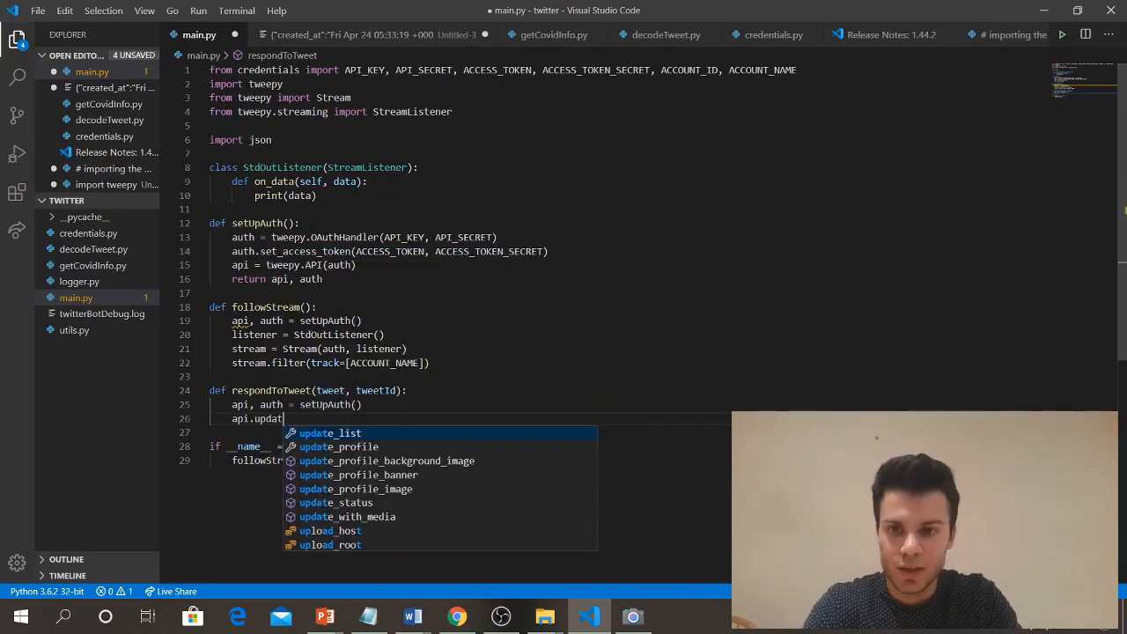
type("_")
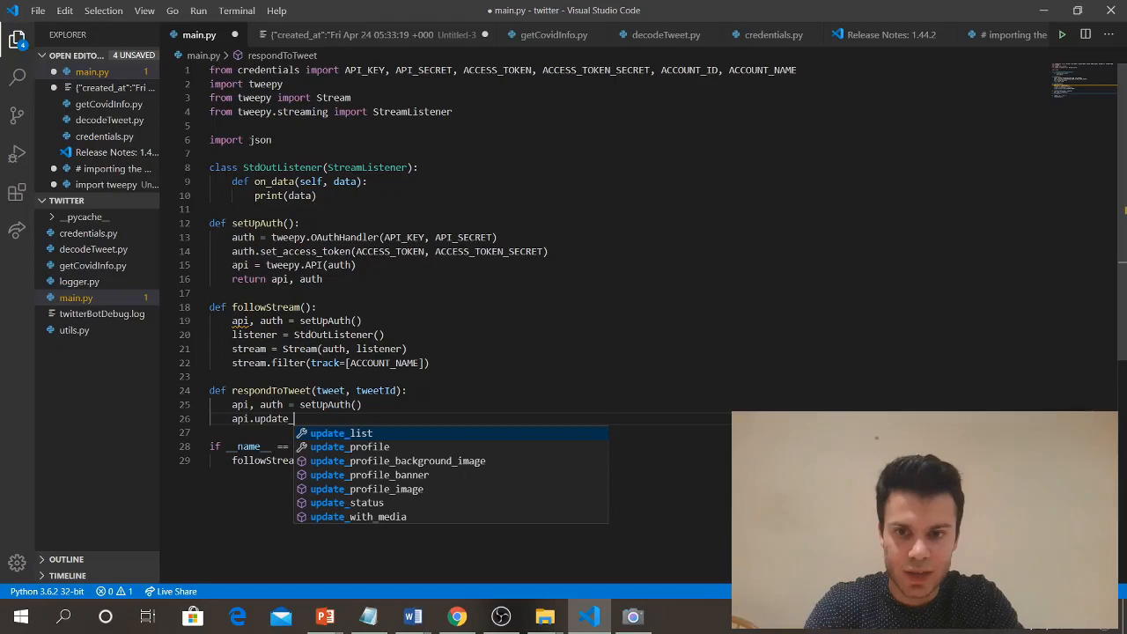
type("status(")
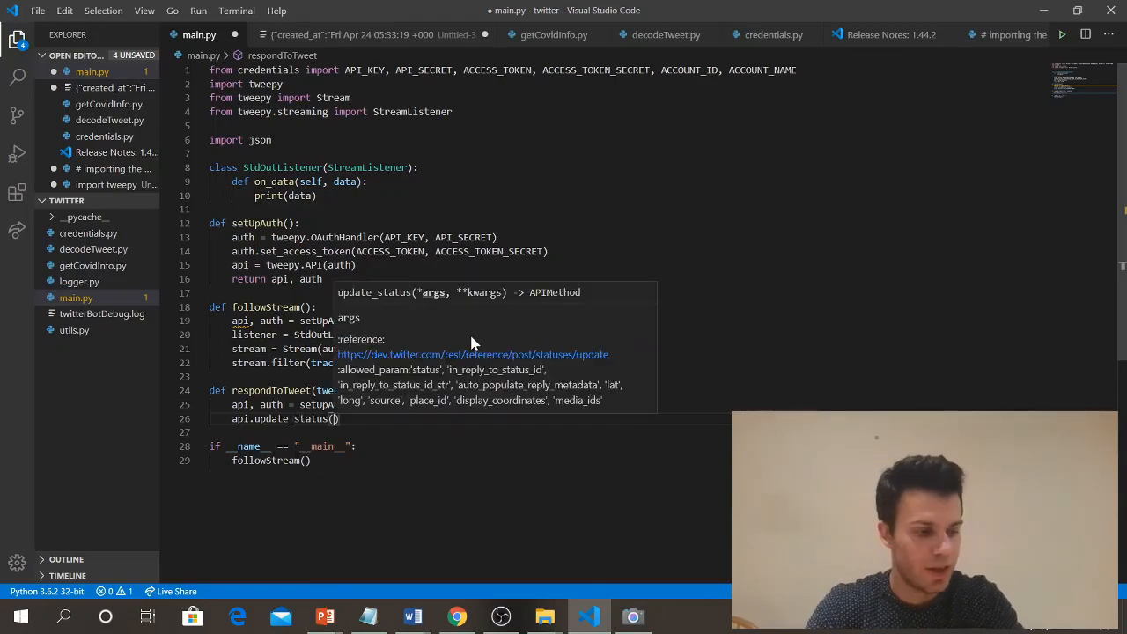
type("tweet,")
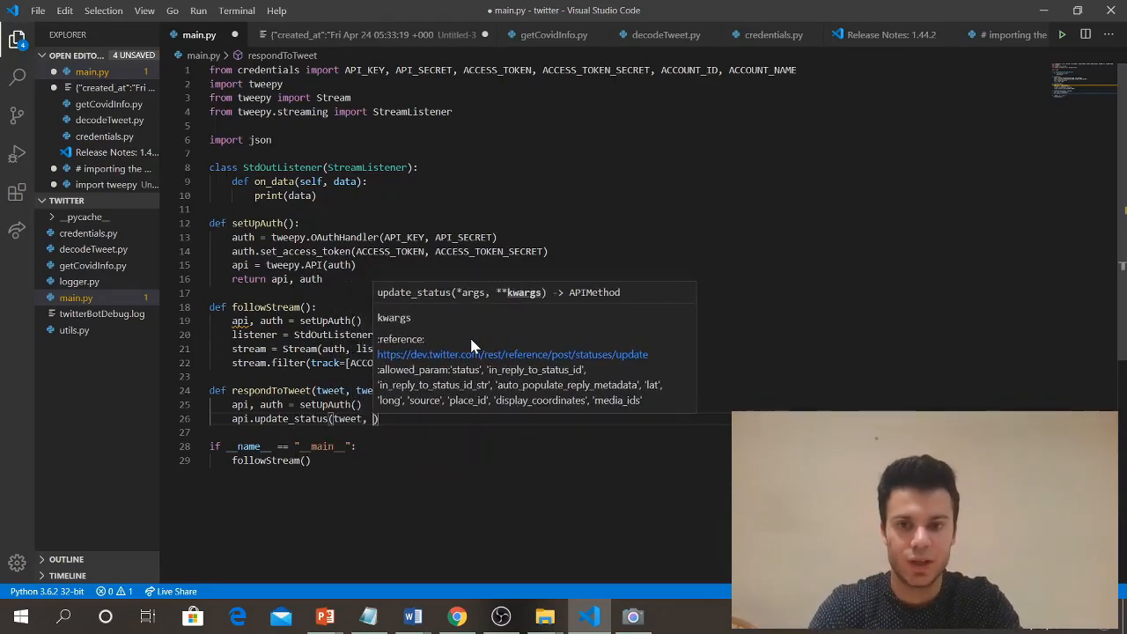
type("in_reply_to_statu")
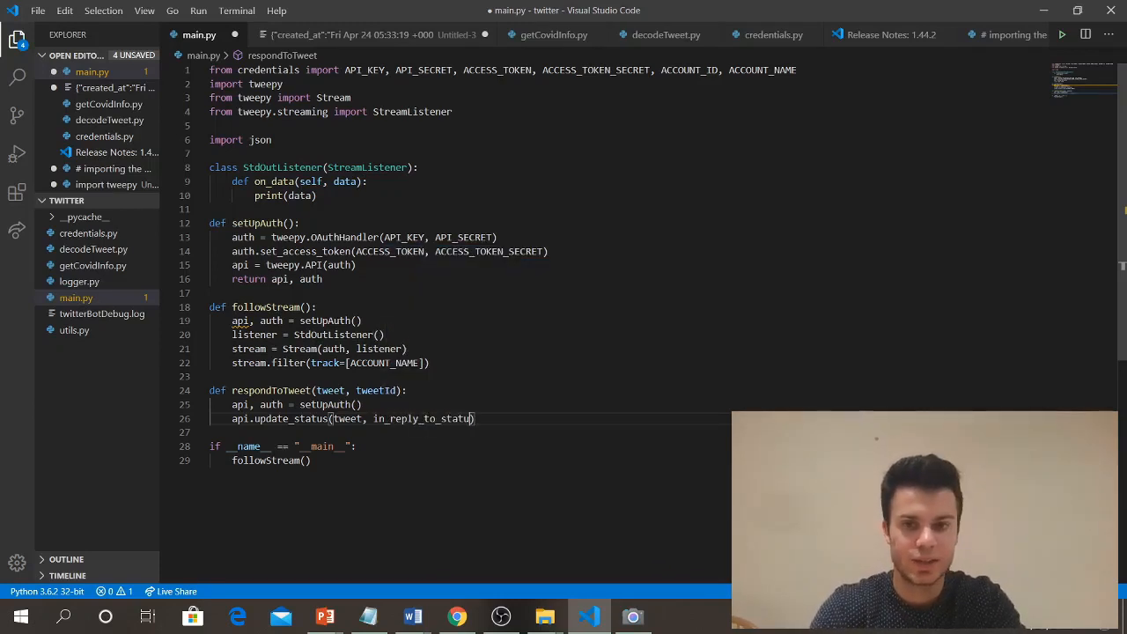
type("_id=")
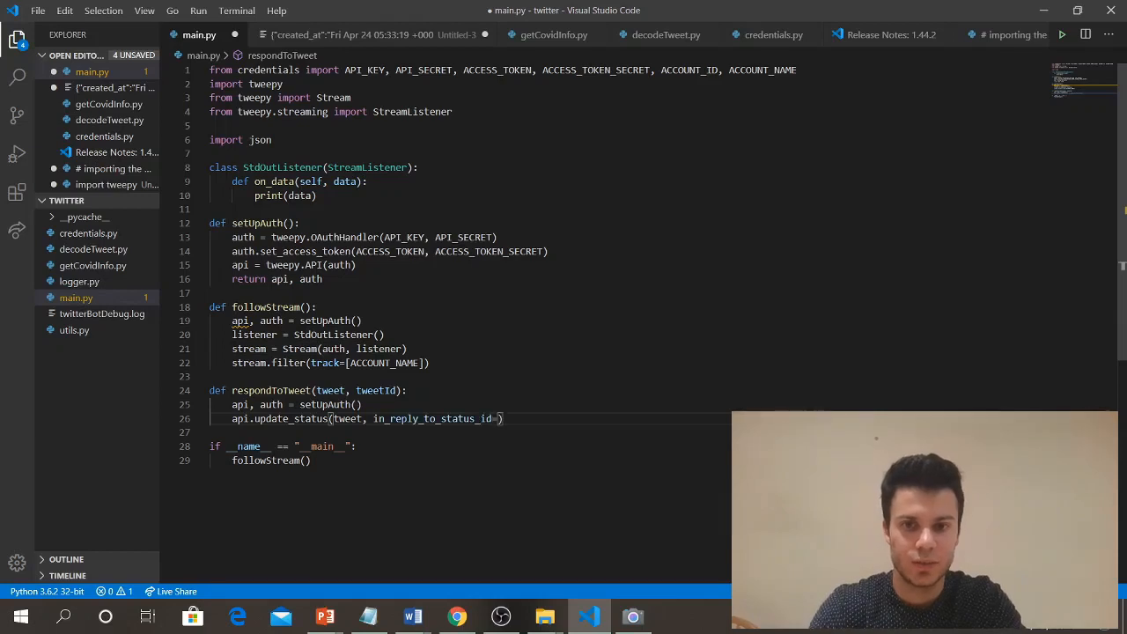
type("tweetId")
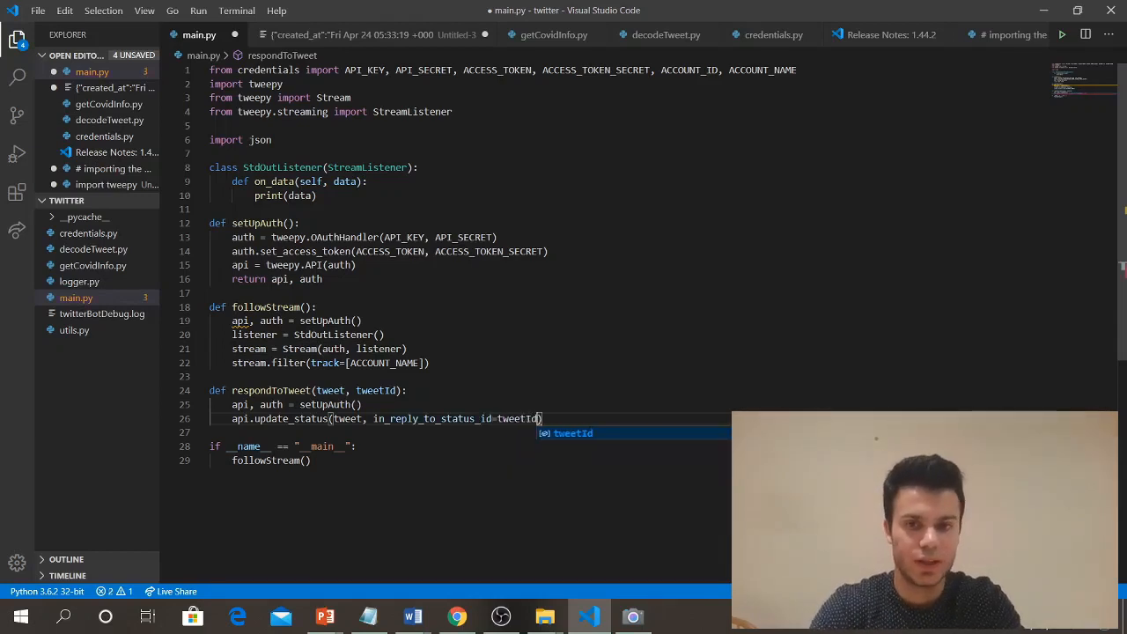
type(",")
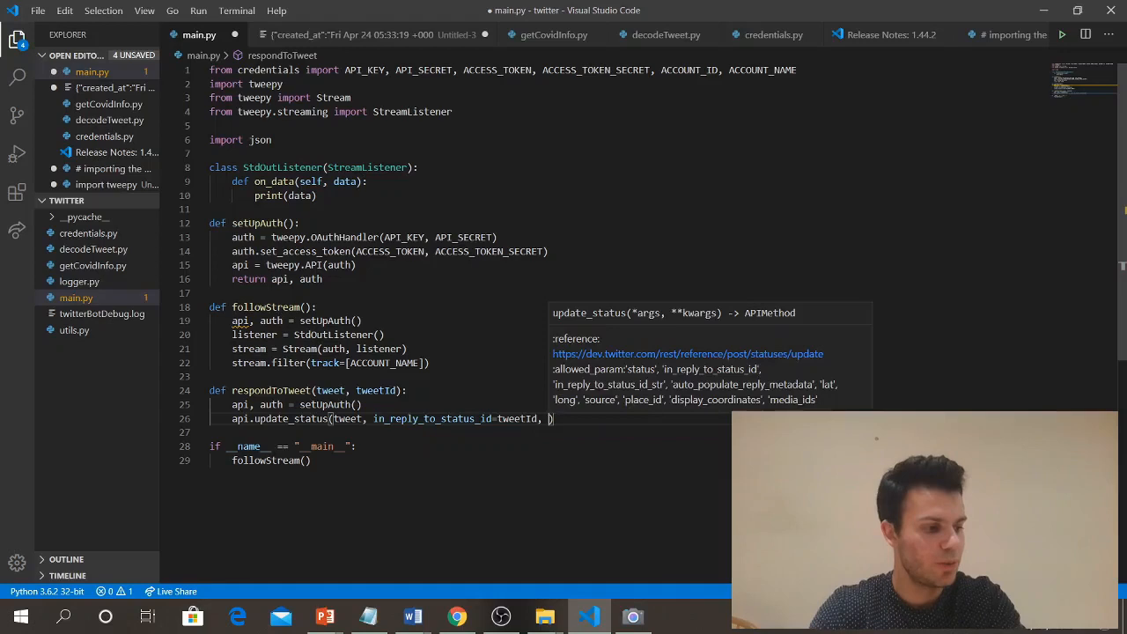
type("auto_populate_")
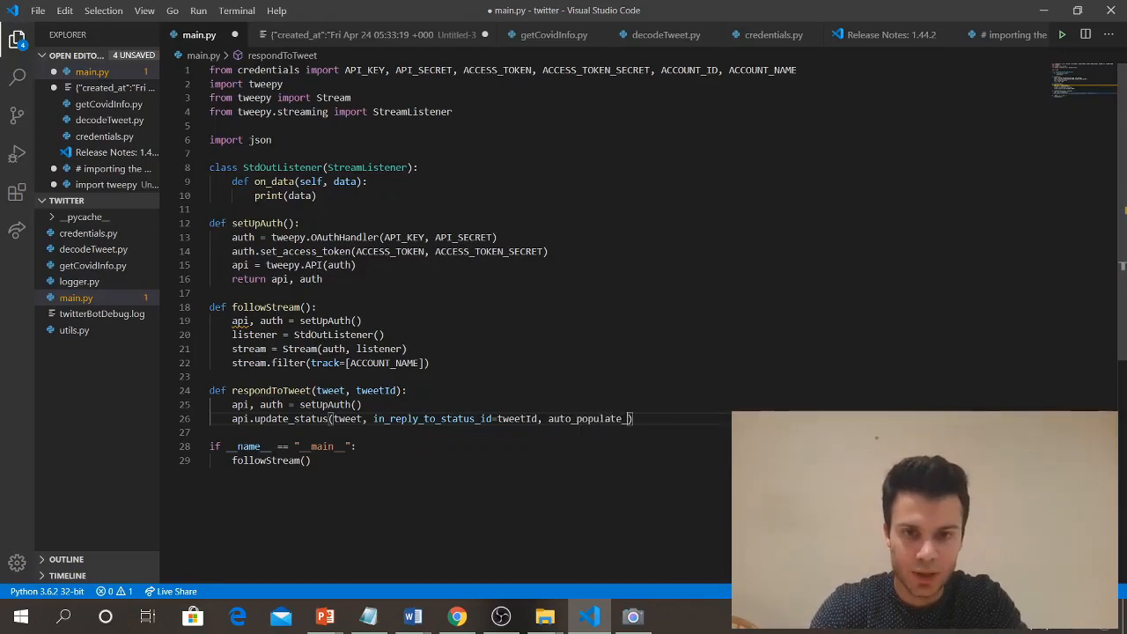
type("reply_metadata")
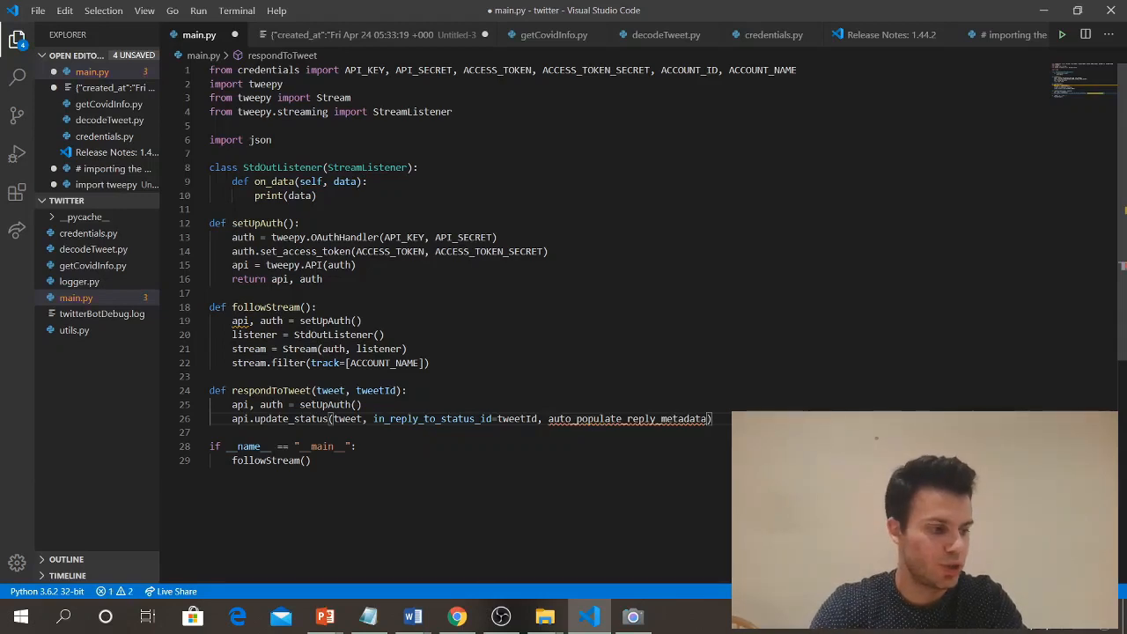
type("=True")
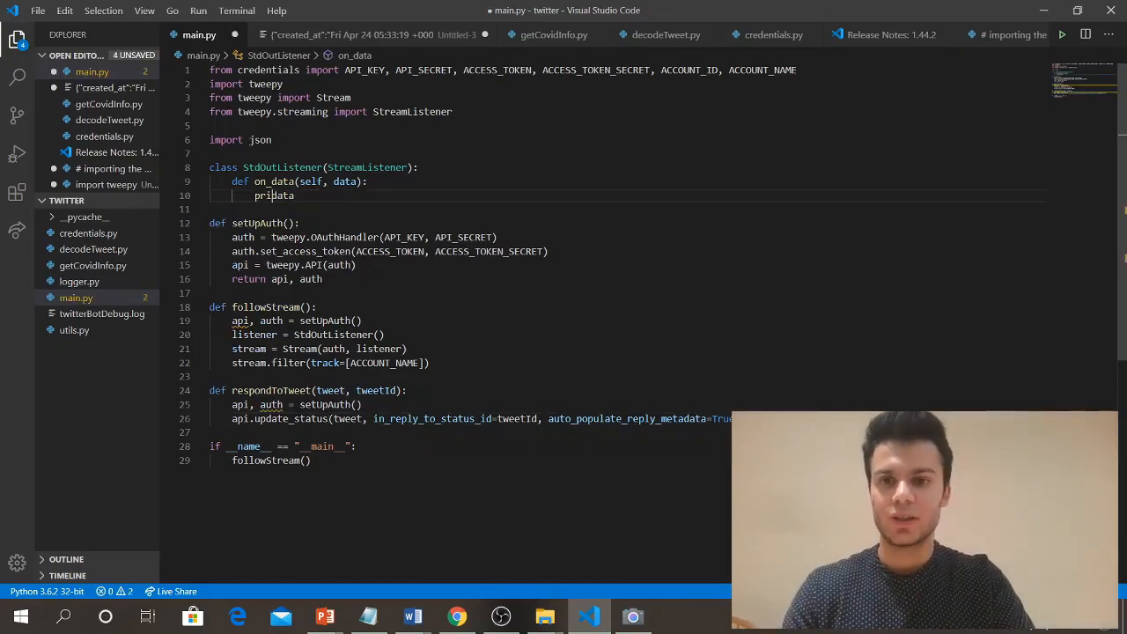
Step: Extract the tweet id from clean_data using the "id" field seen in the captured tweet JSON
type("clean_data")
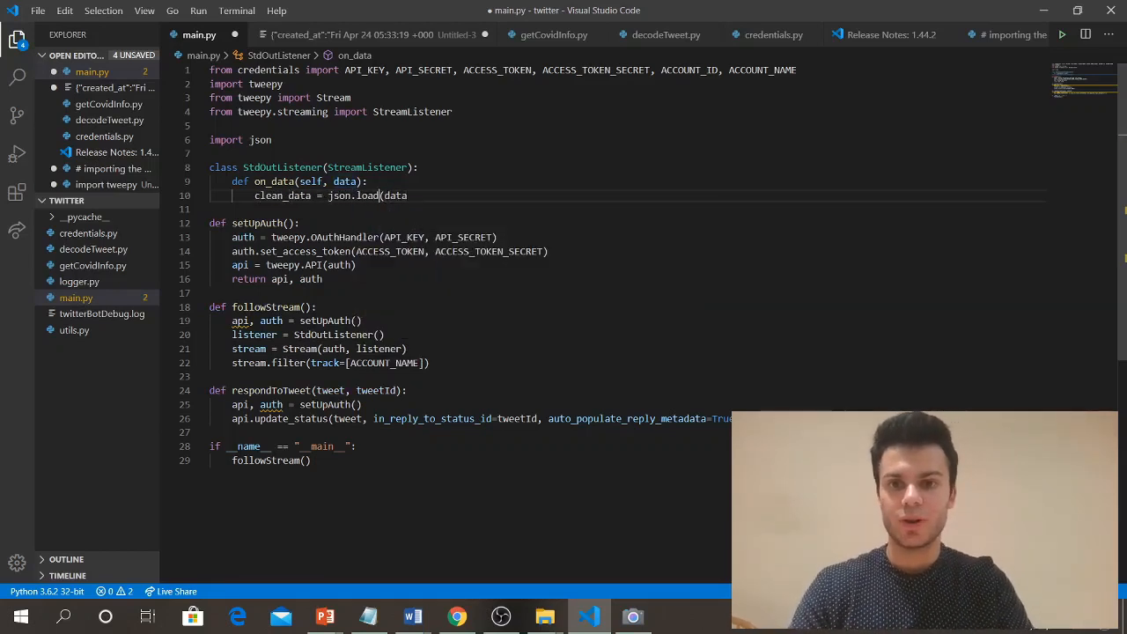
type("s")
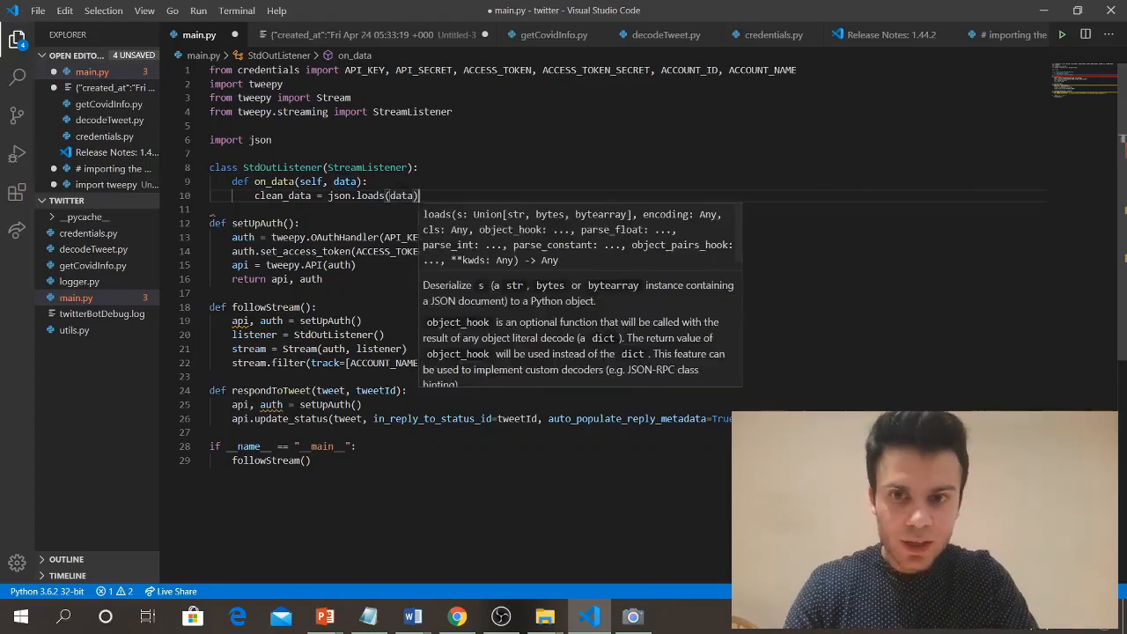
left_click(370, 35)
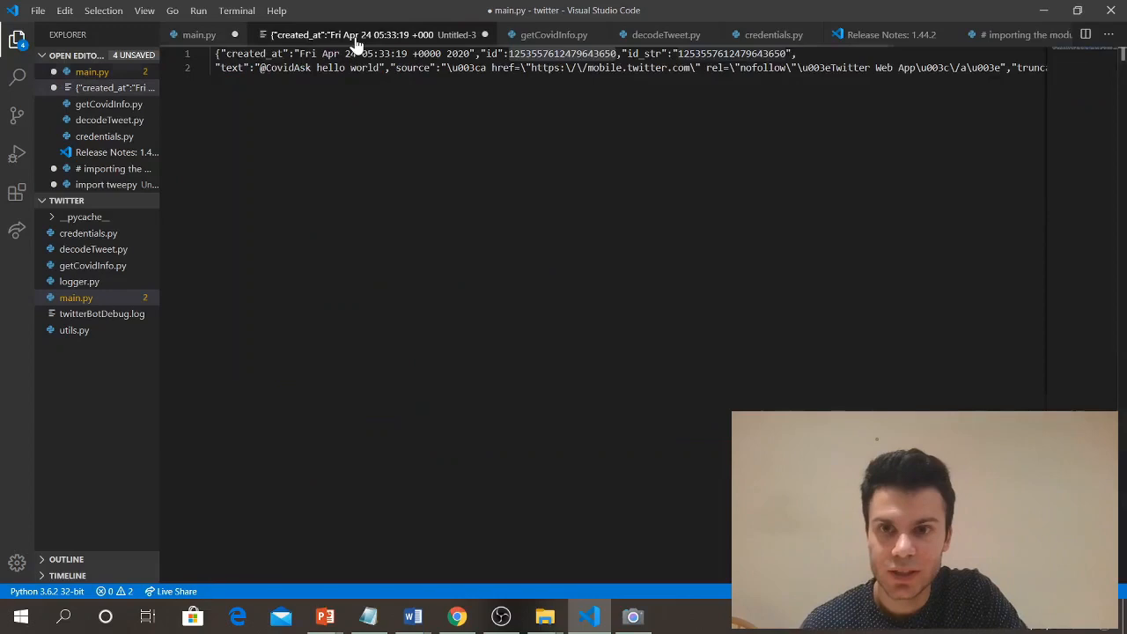
double_click(562, 53)
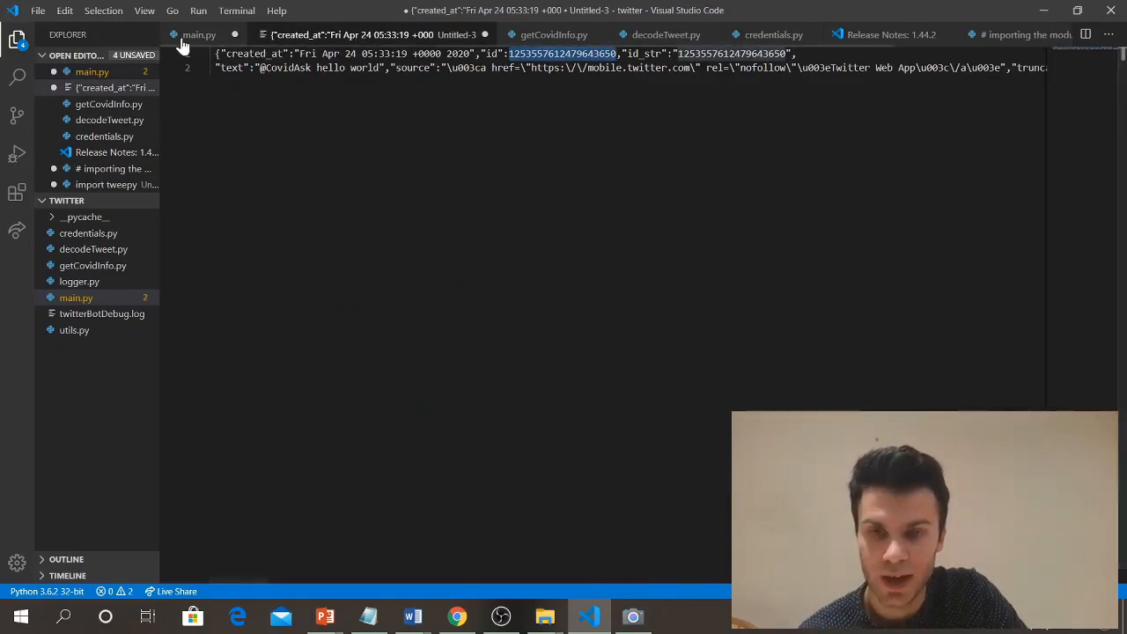
type("tweetId = clean_data")
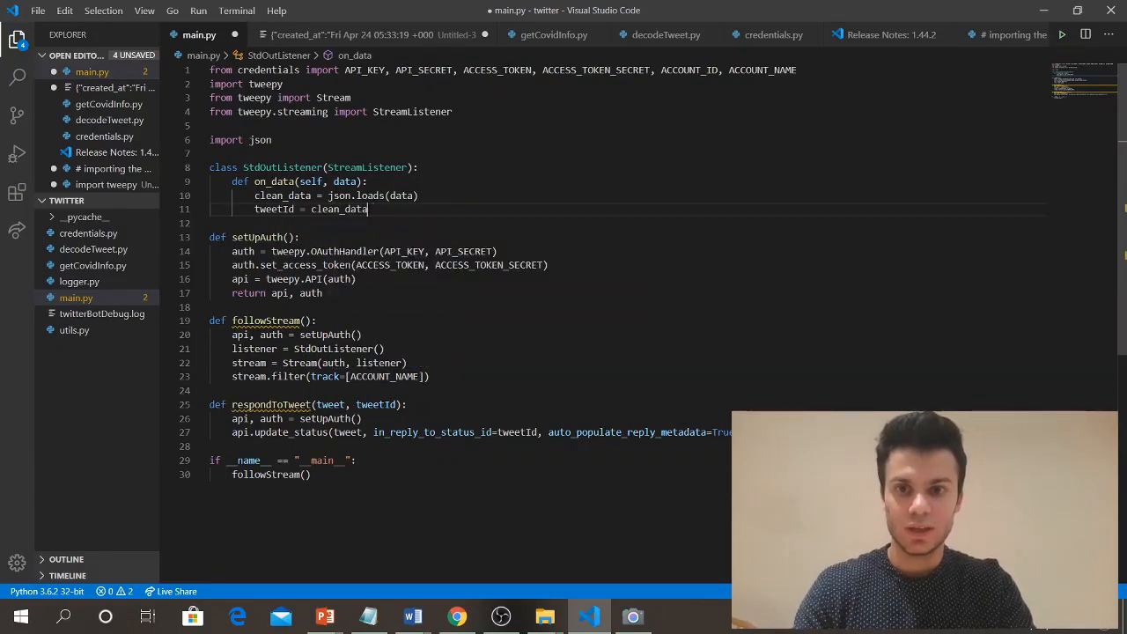
type("[\"id\"]")
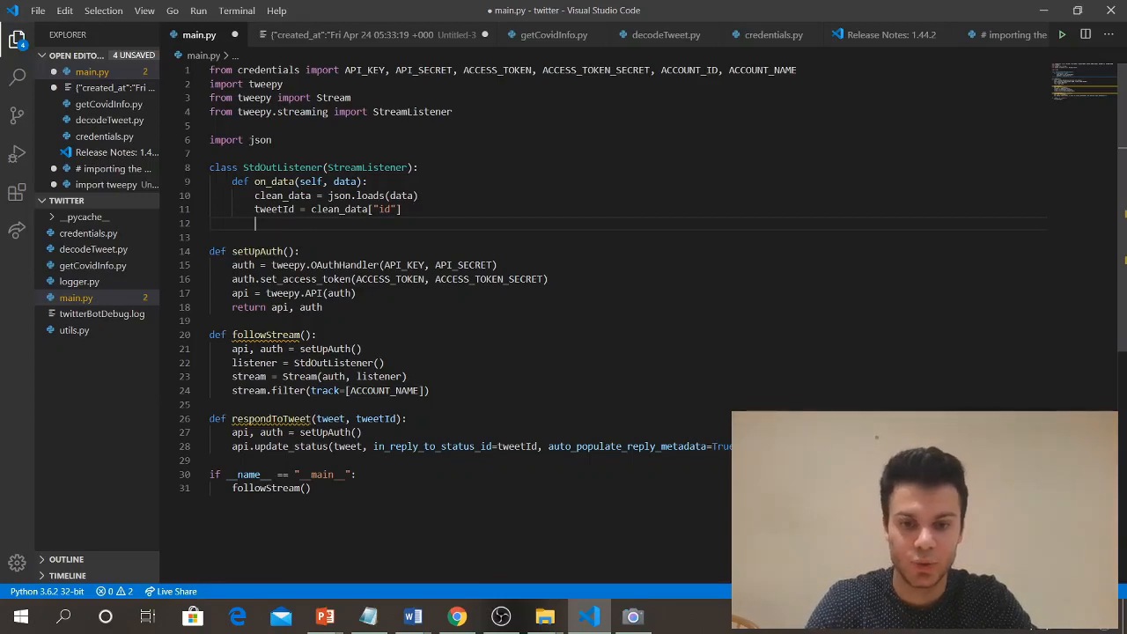
Step: Set tweet = "This is a response" and call respondToTweet(tweet, tweetId)
type("tweet = \"This is a response")
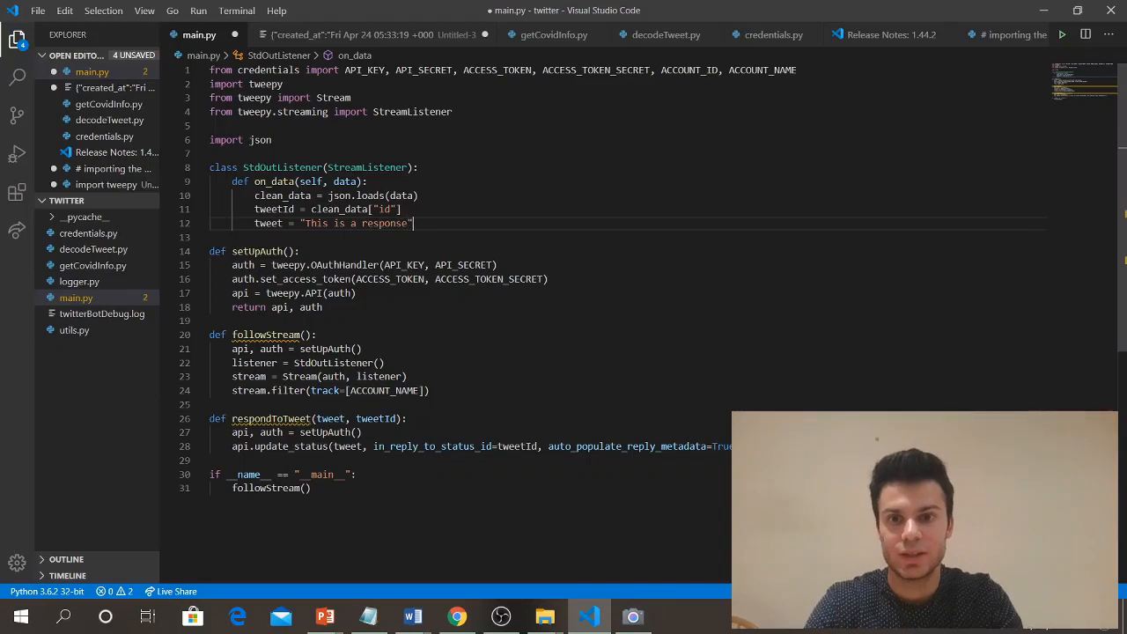
type("respondToTweet(tweet, twee")
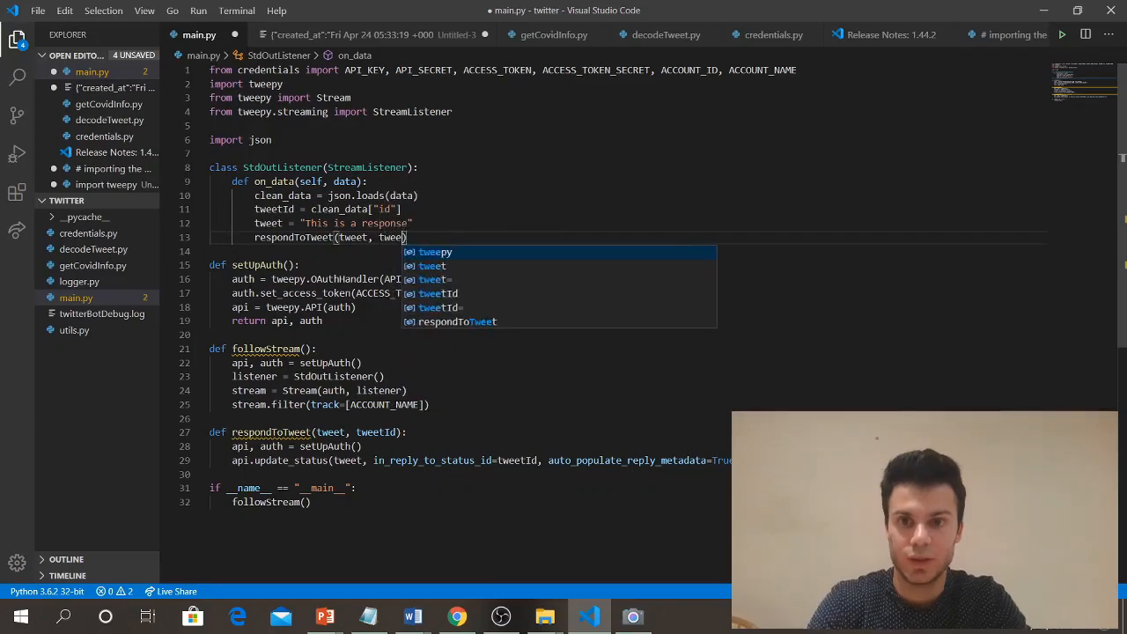
type("tId")
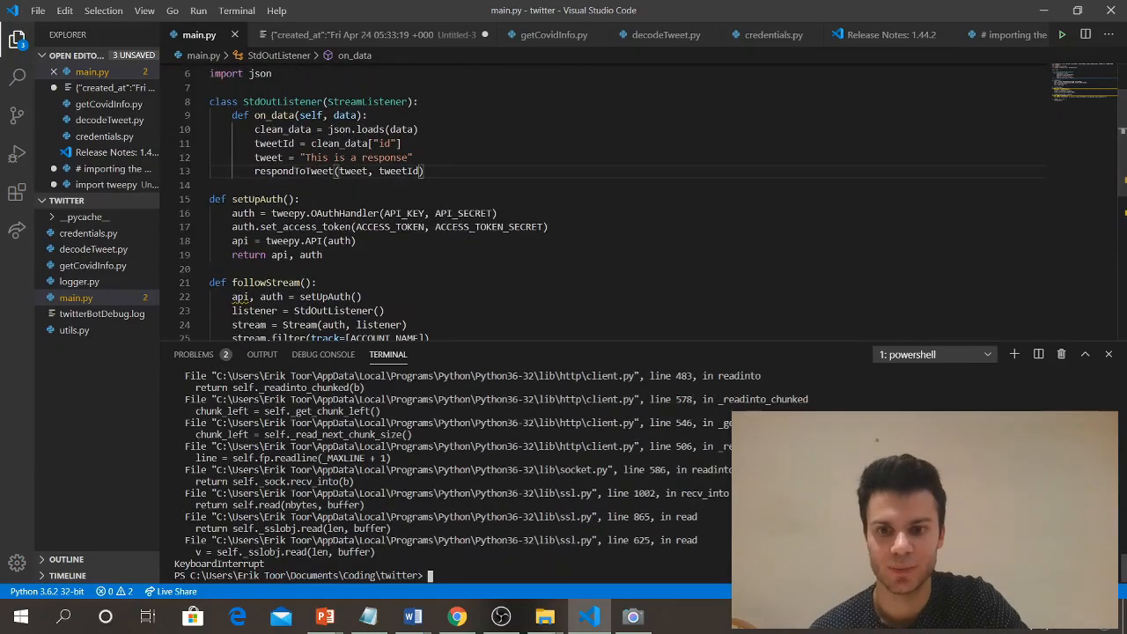
Step: Run python .\main.py in the terminal to restart the bot
type("python .\\main.py")
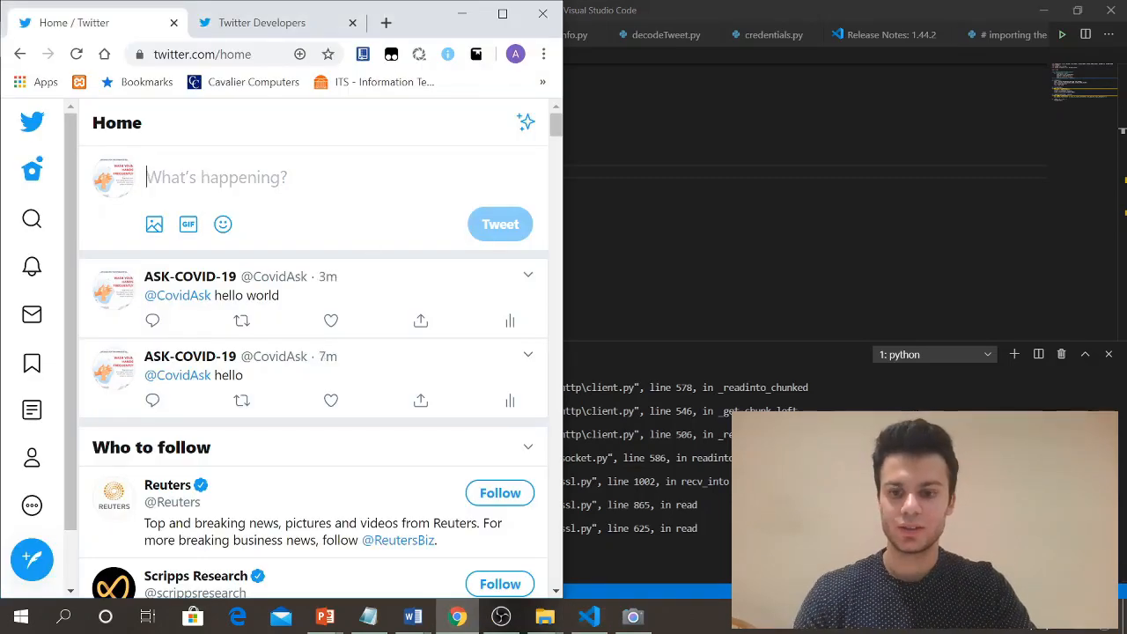
type("@covid")
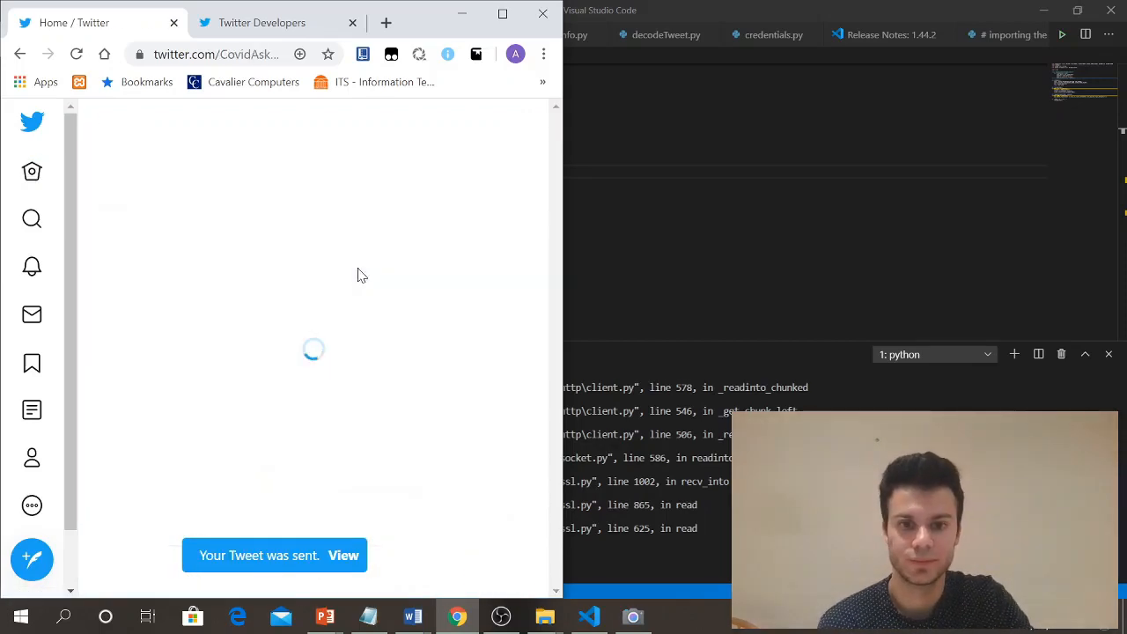
left_click(588, 617)
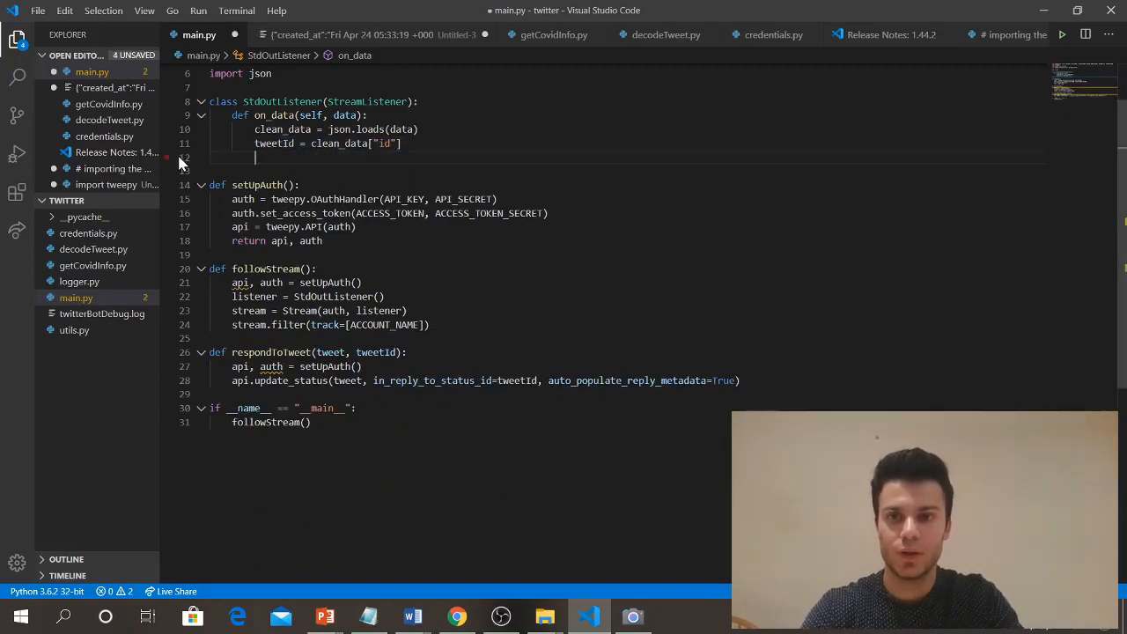
Step: Add #STEP 1 Parse Tweet and #STEP 2 Get trackcorona.live data comments in on_data
type("#STEP 1")
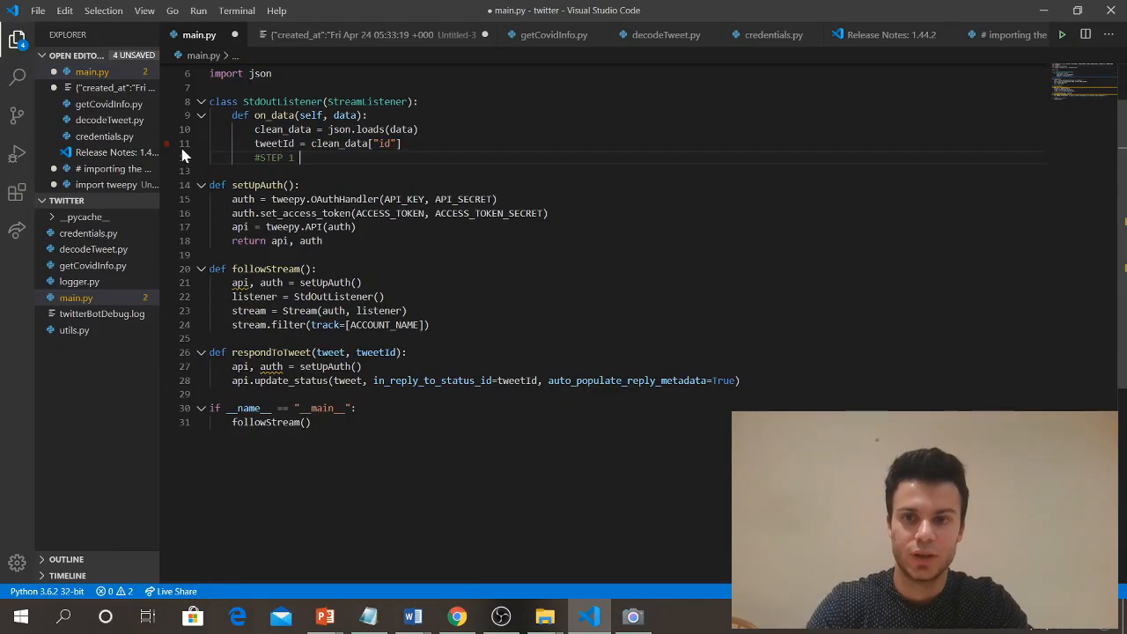
type("Parse Tweet and Decode what we need")
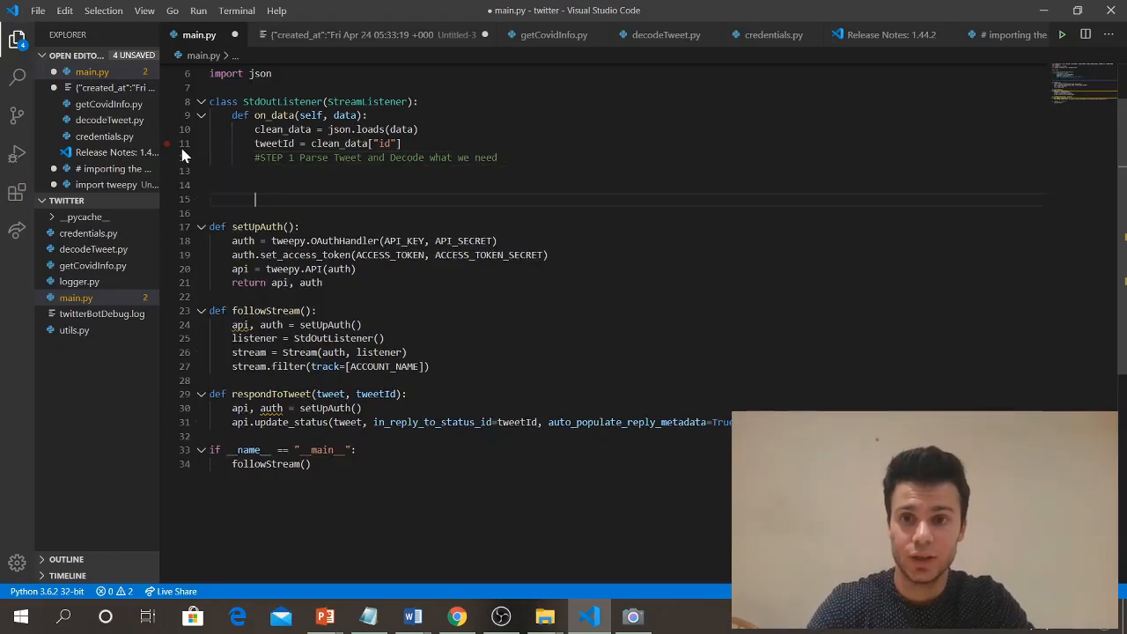
type("# STE")
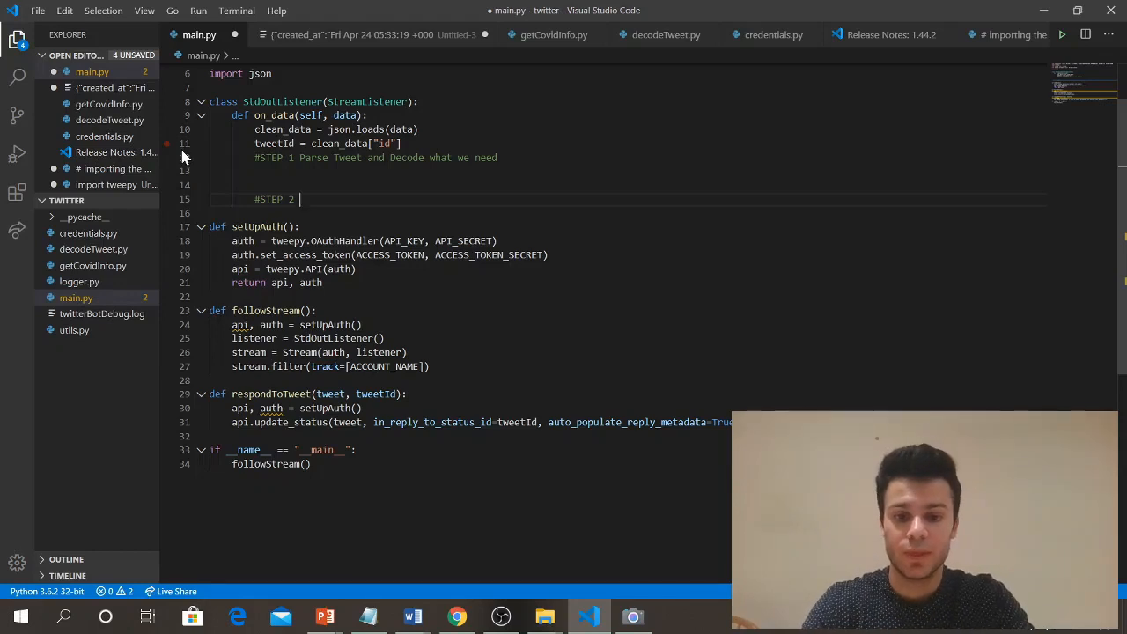
type("Get Data we need from")
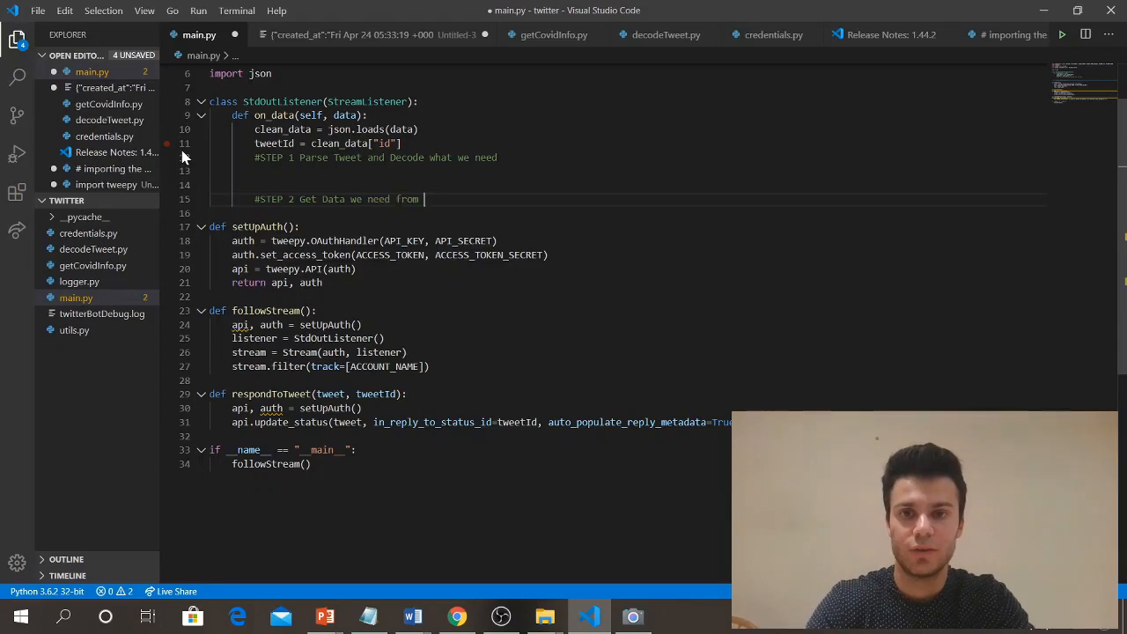
type("track coronav")
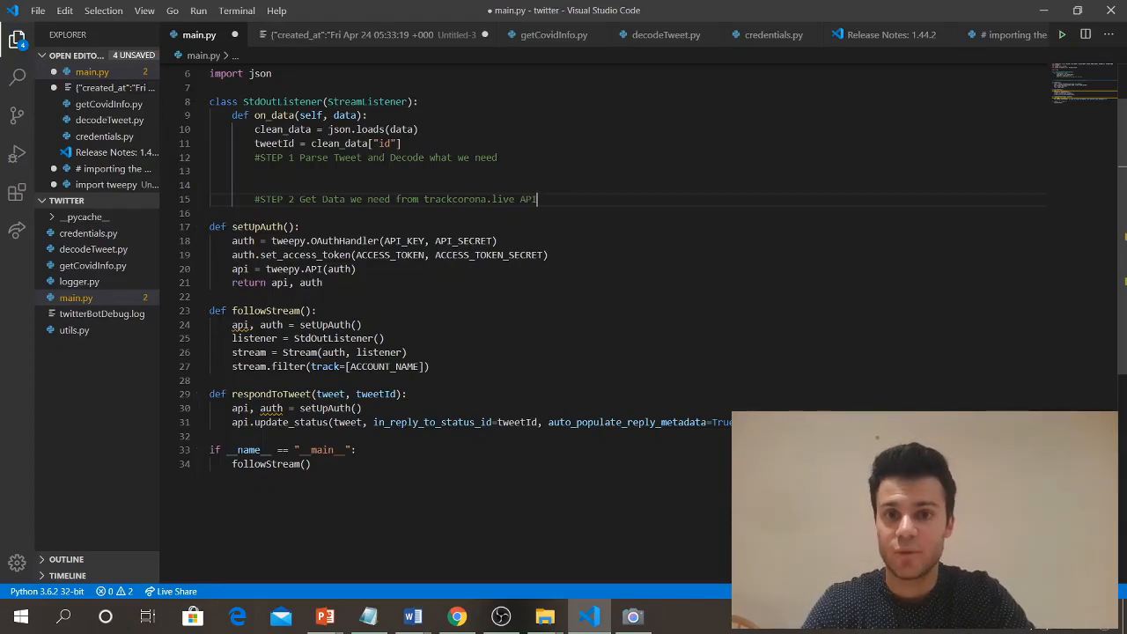
type("@ F")
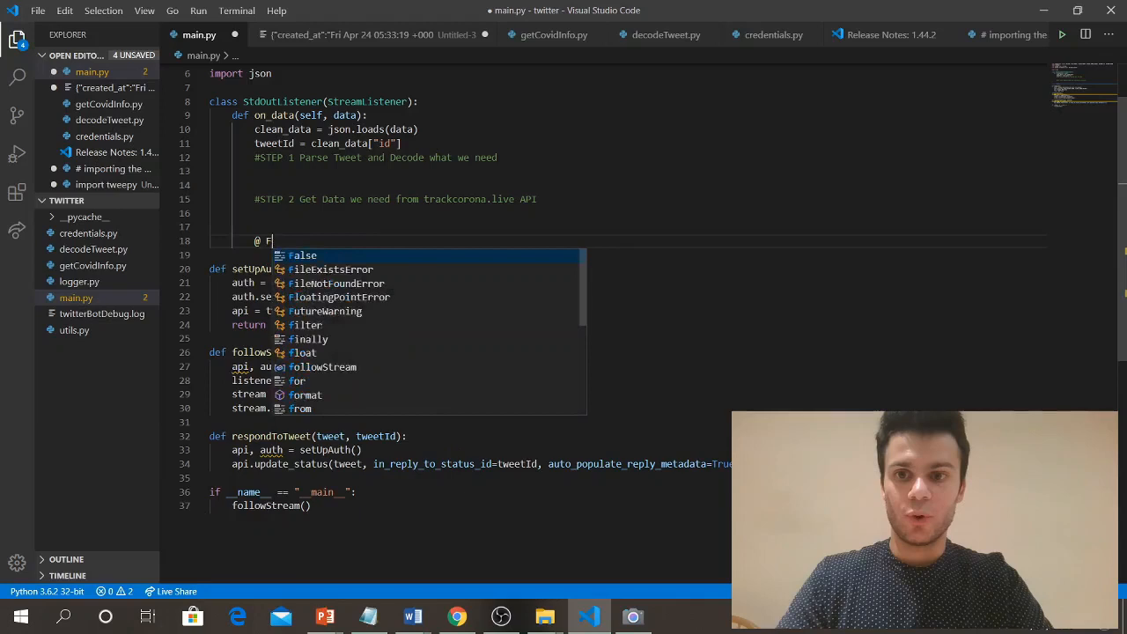
Step: Add #Step 3 Formulate tweet and #STEP 4 respondToTweet() comments below them
type("#FORM")
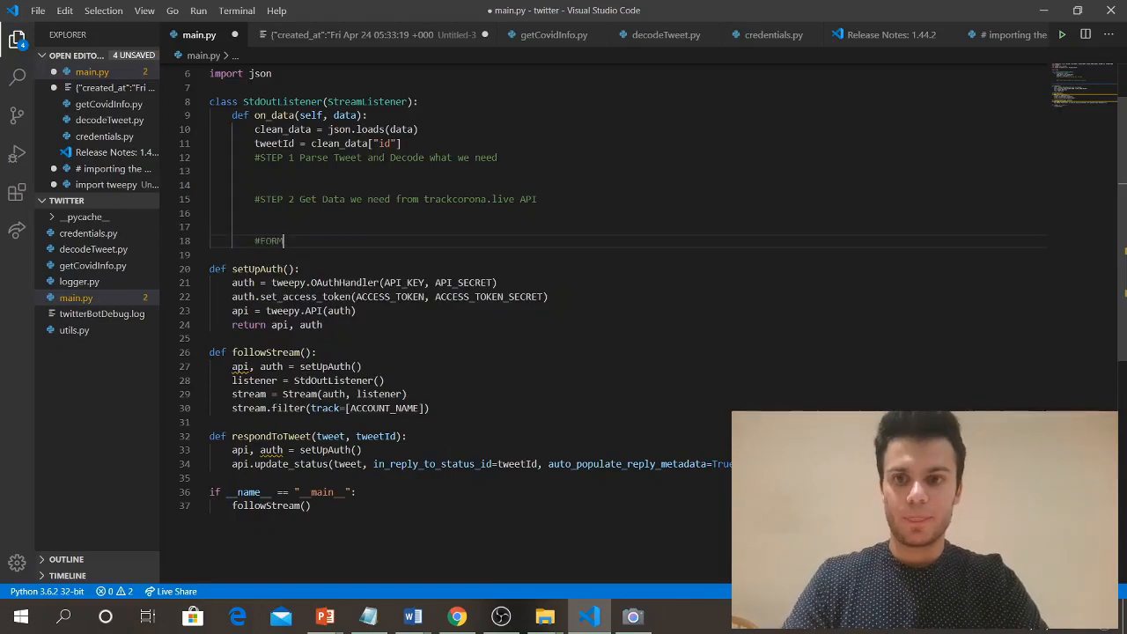
key("BackSpace")
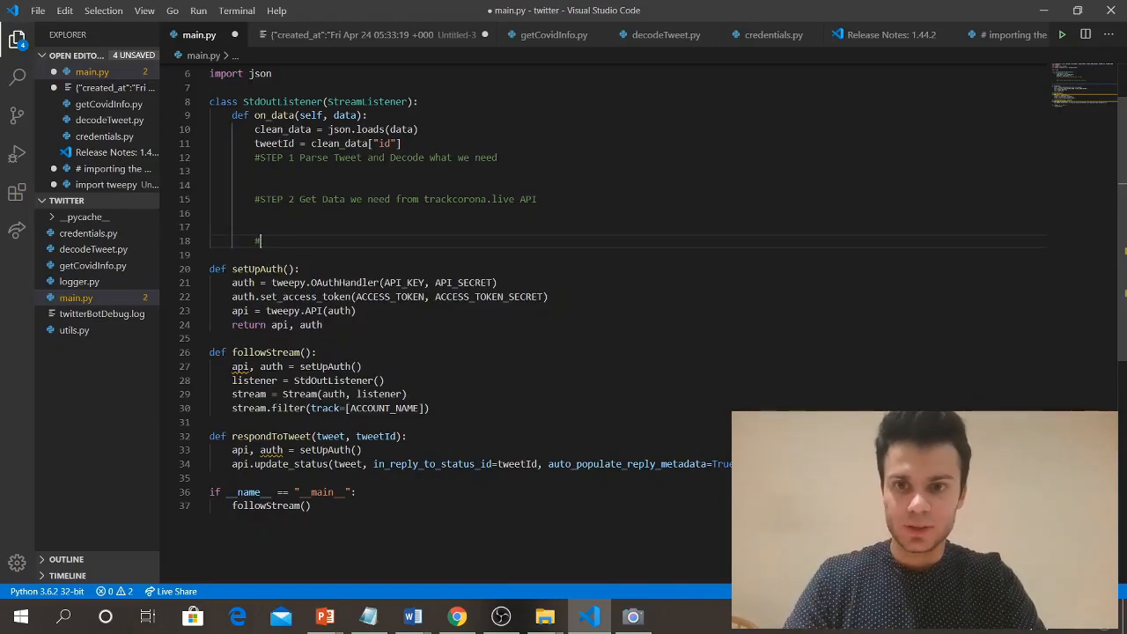
type("Step 3 Formulate Tw")
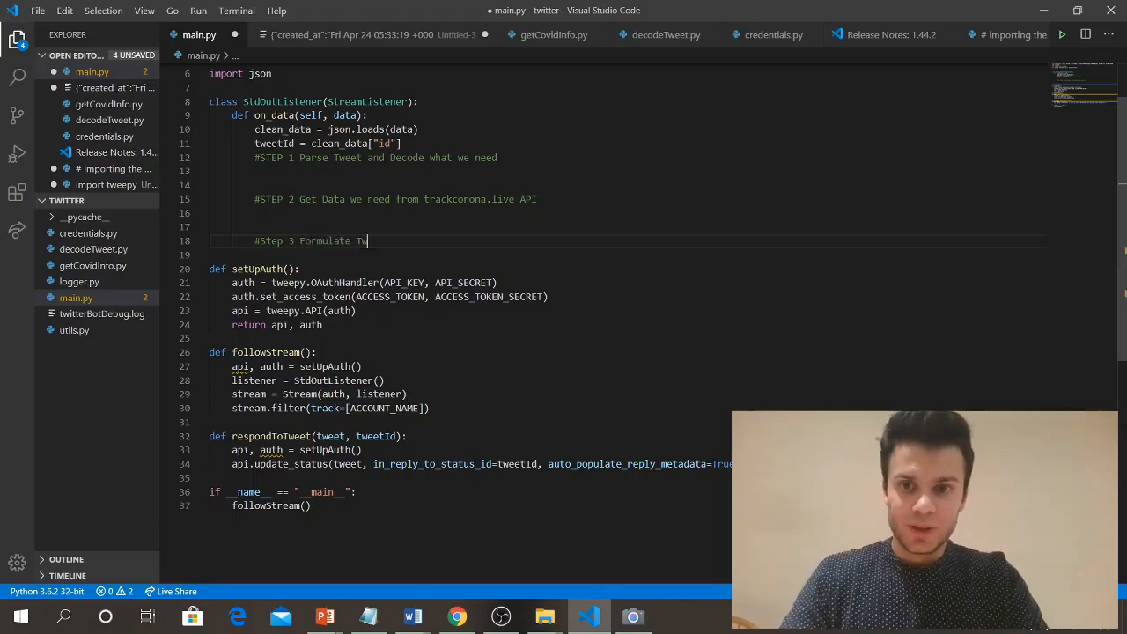
key("enter")
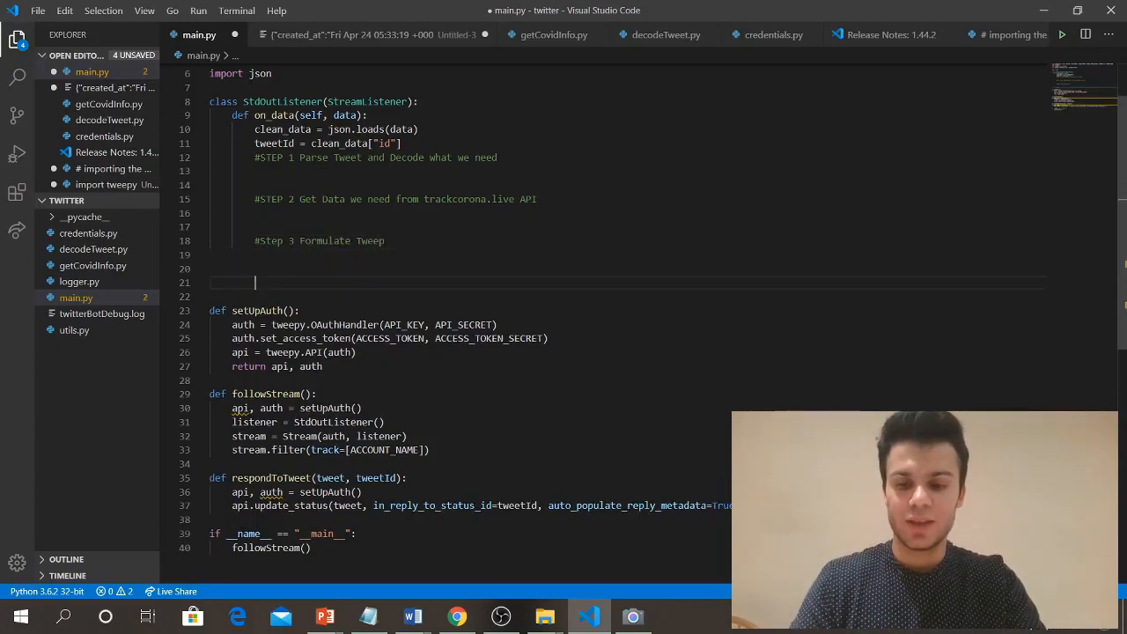
type("#")
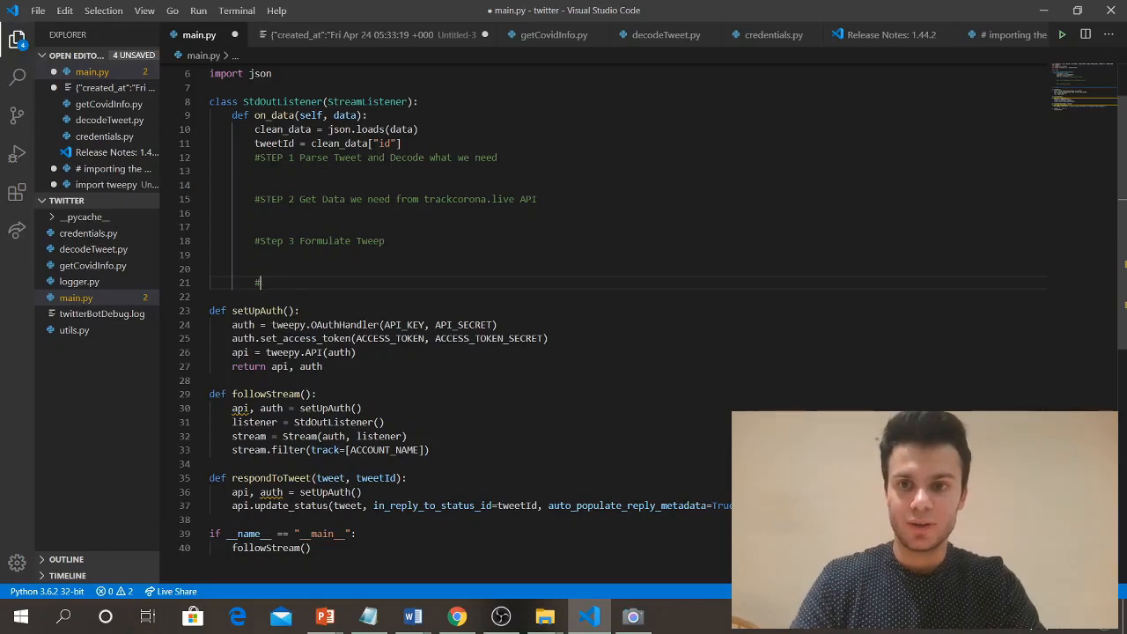
type("STEP 4")
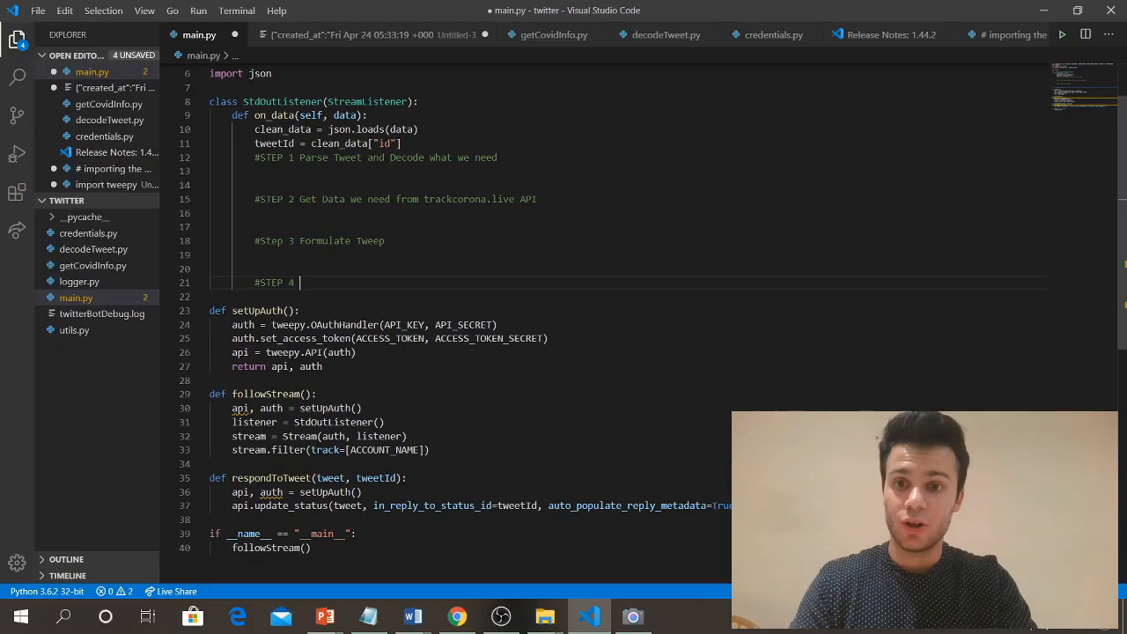
type("respondToTw")
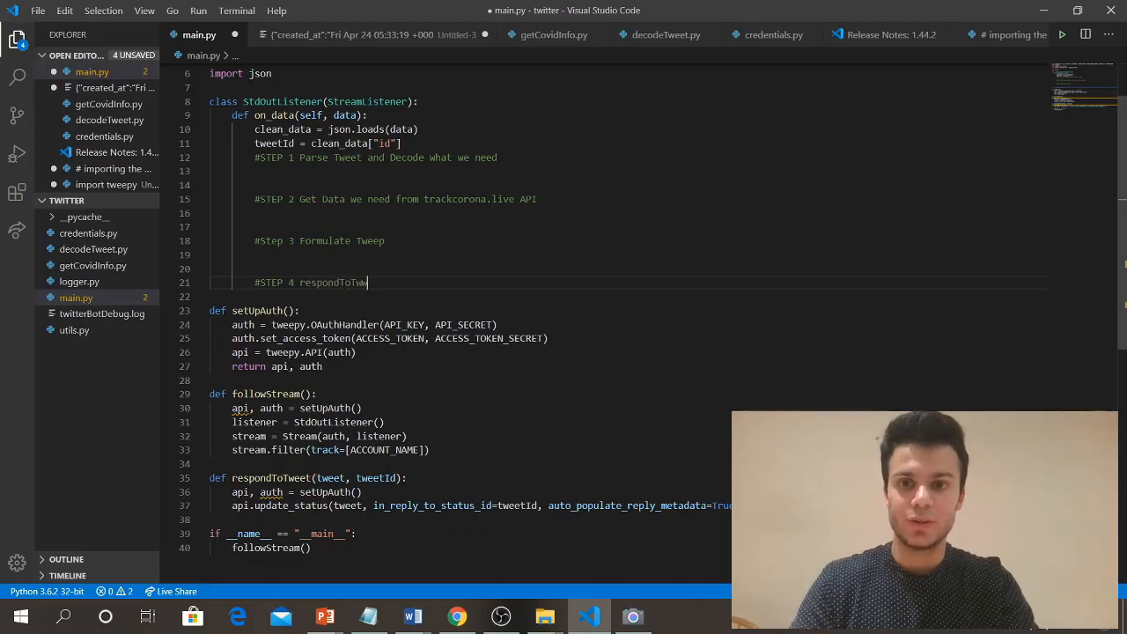
type("eet()")
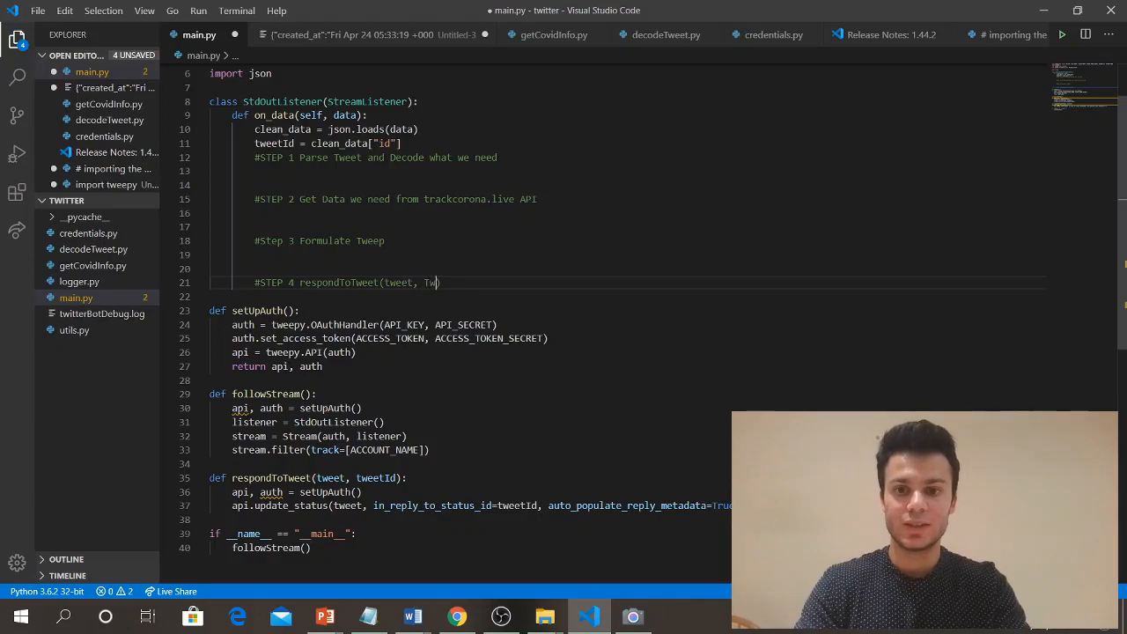
type("weet)")
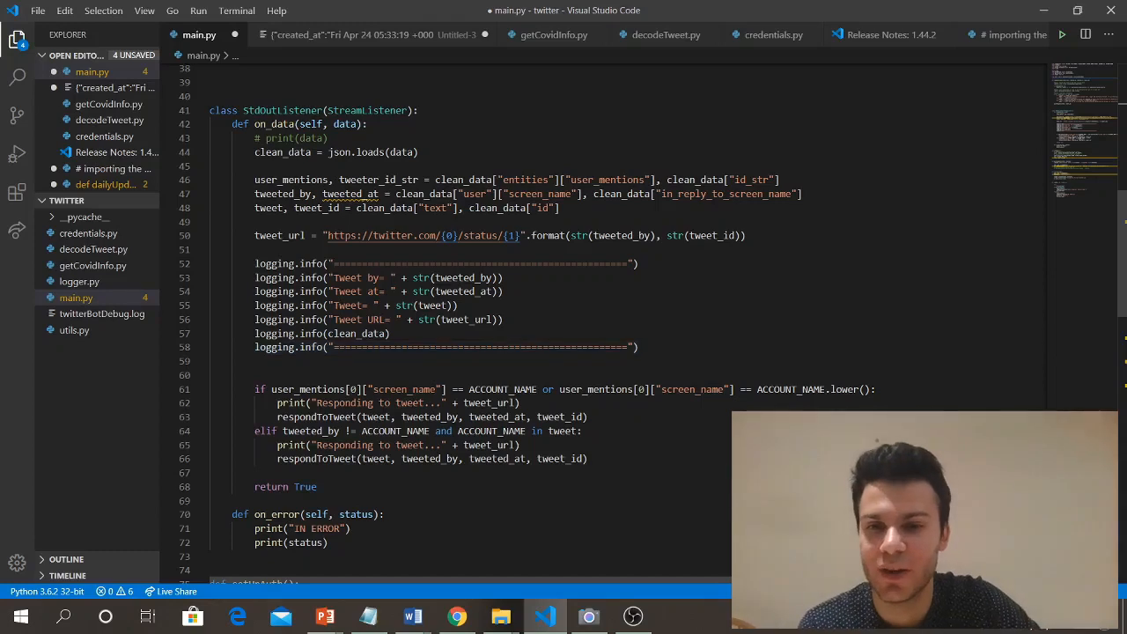
mouse_move(315, 416)
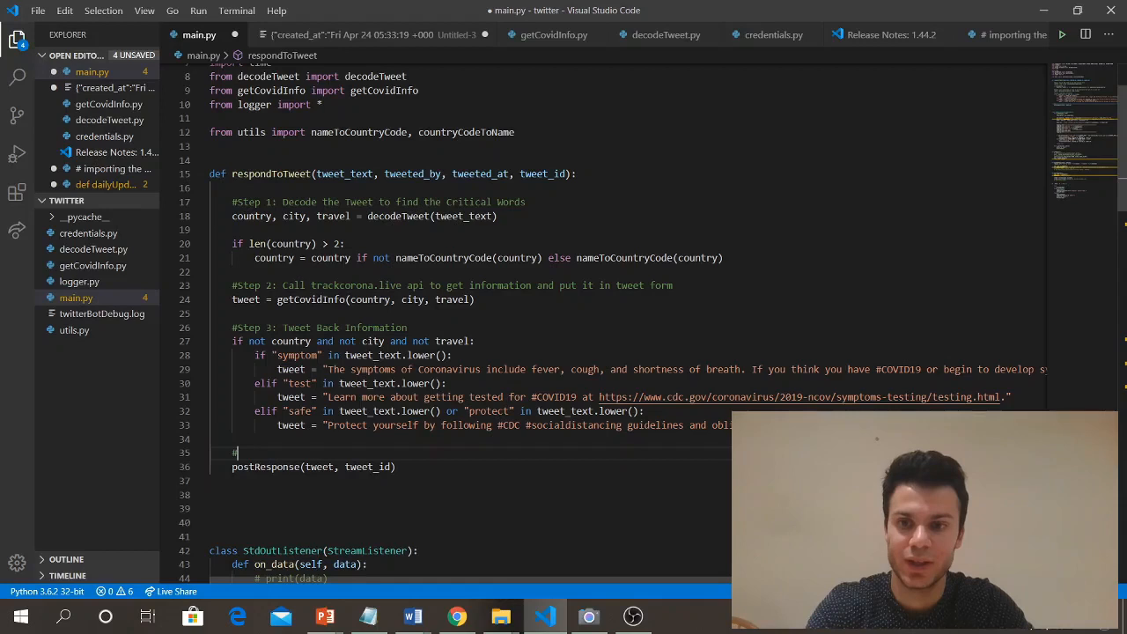
Step: Add a '#Step 4: Post the Response' comment above the postResponse call
type("Step 4: Post the")
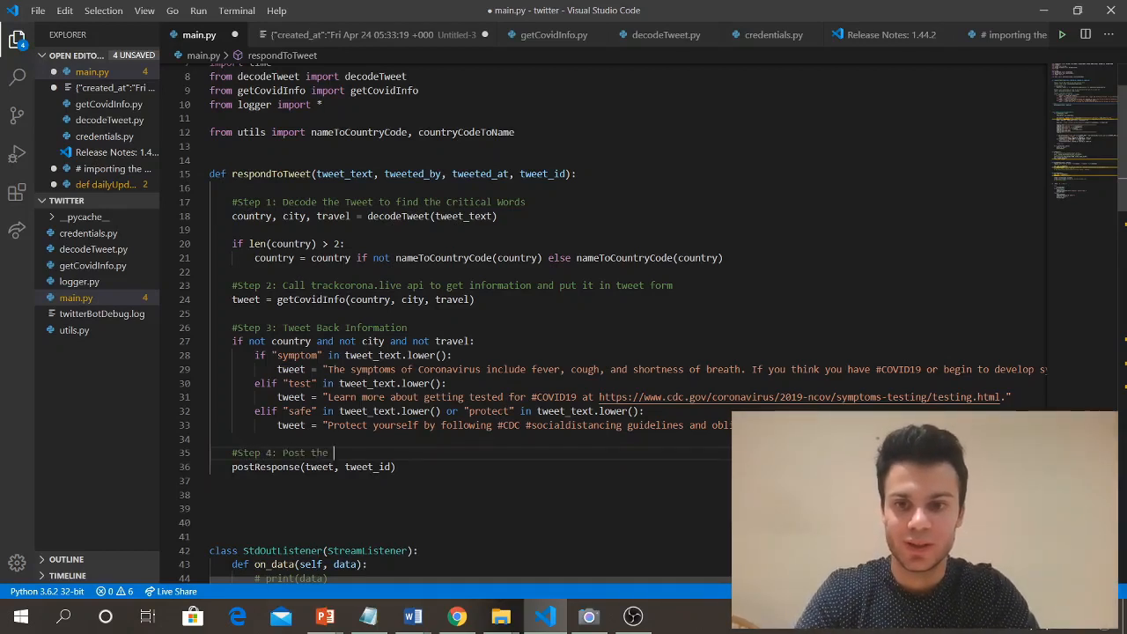
type("Response")
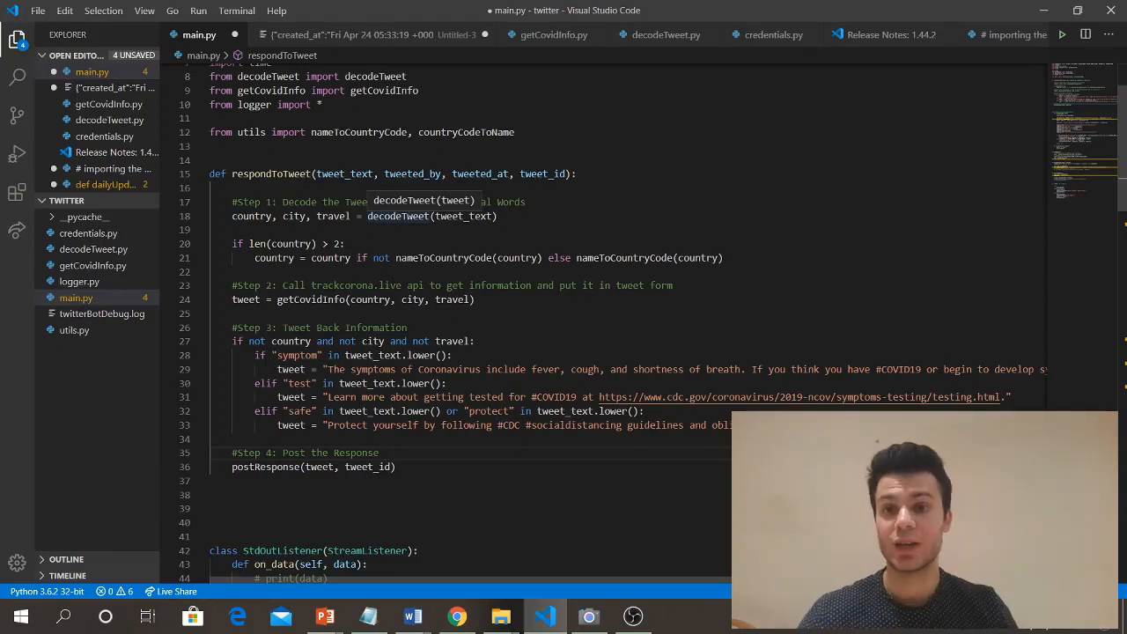
mouse_move(398, 215)
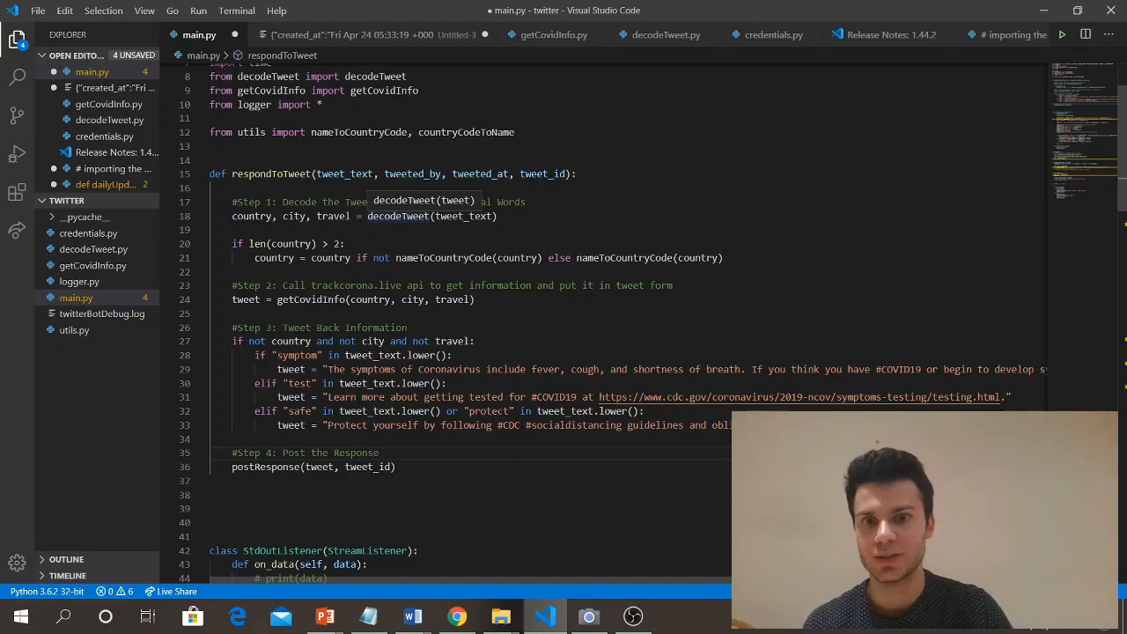
Step: Review decodeTweet.py, then open getCovidInfo.py from the Explorer
left_click(666, 35)
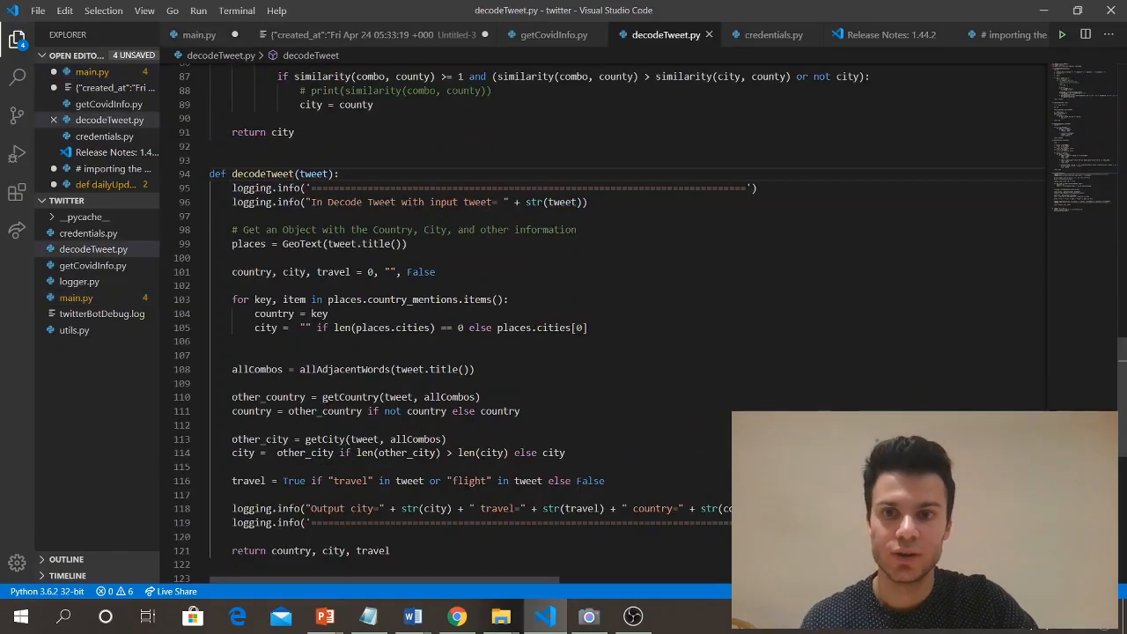
scroll("down", 3)
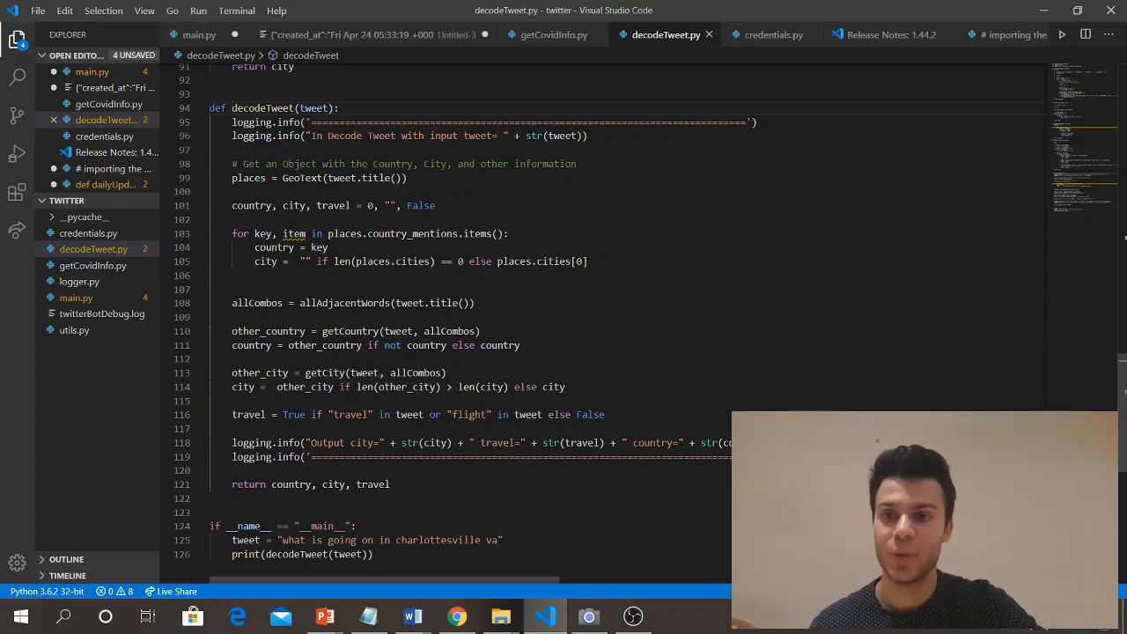
left_click(76, 298)
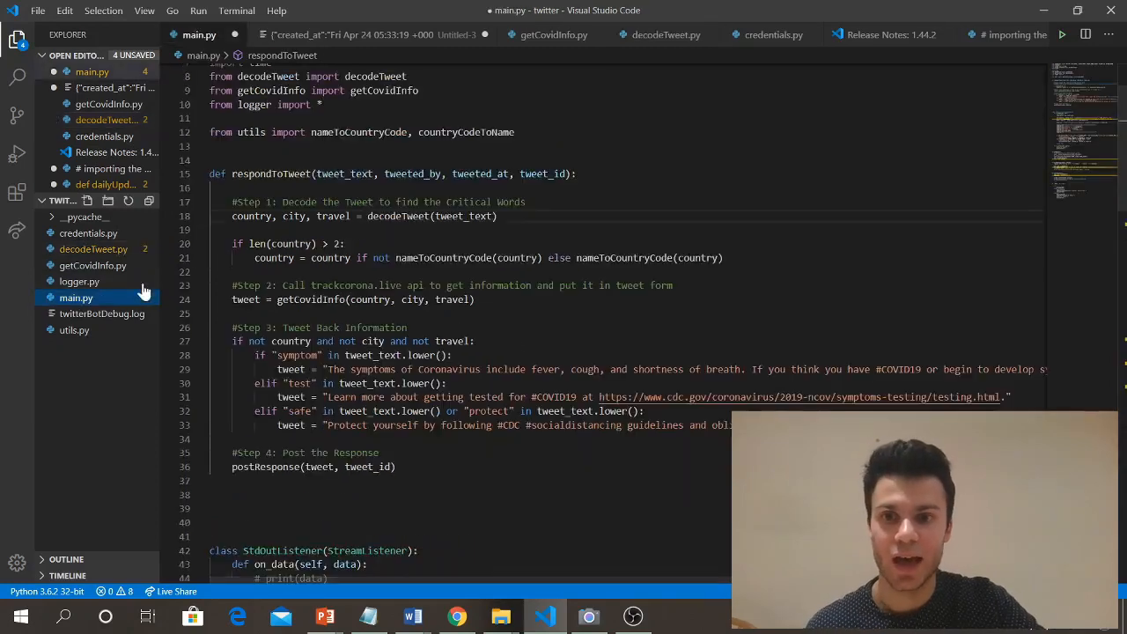
double_click(252, 216)
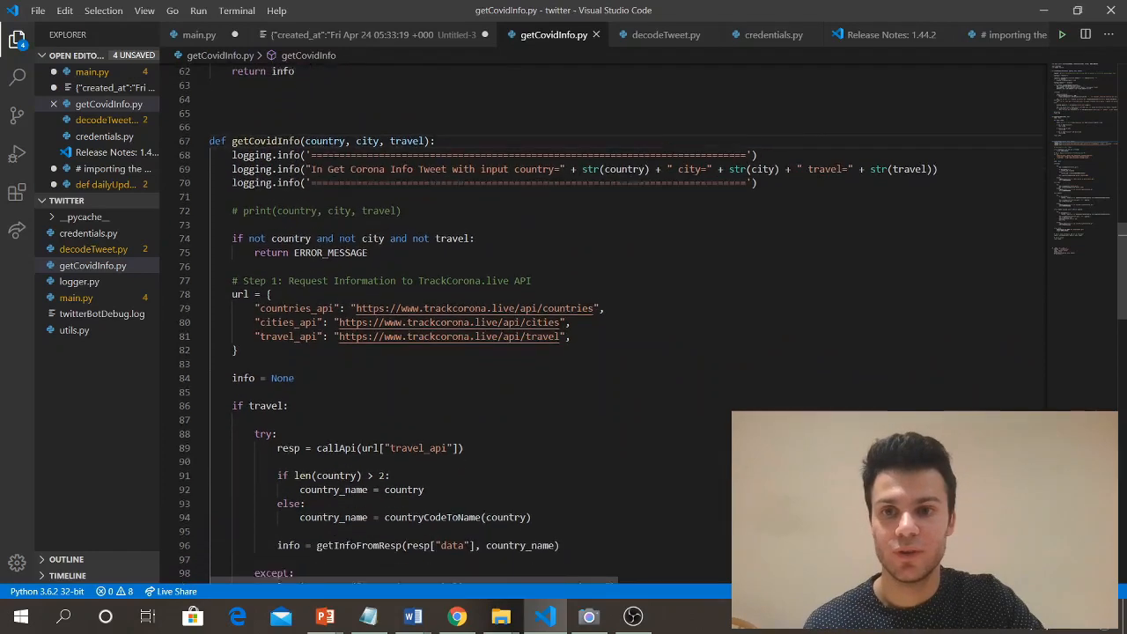
Step: Scroll through getCovidInfo and infoToTweet code, then return to main.py
scroll("down", 3)
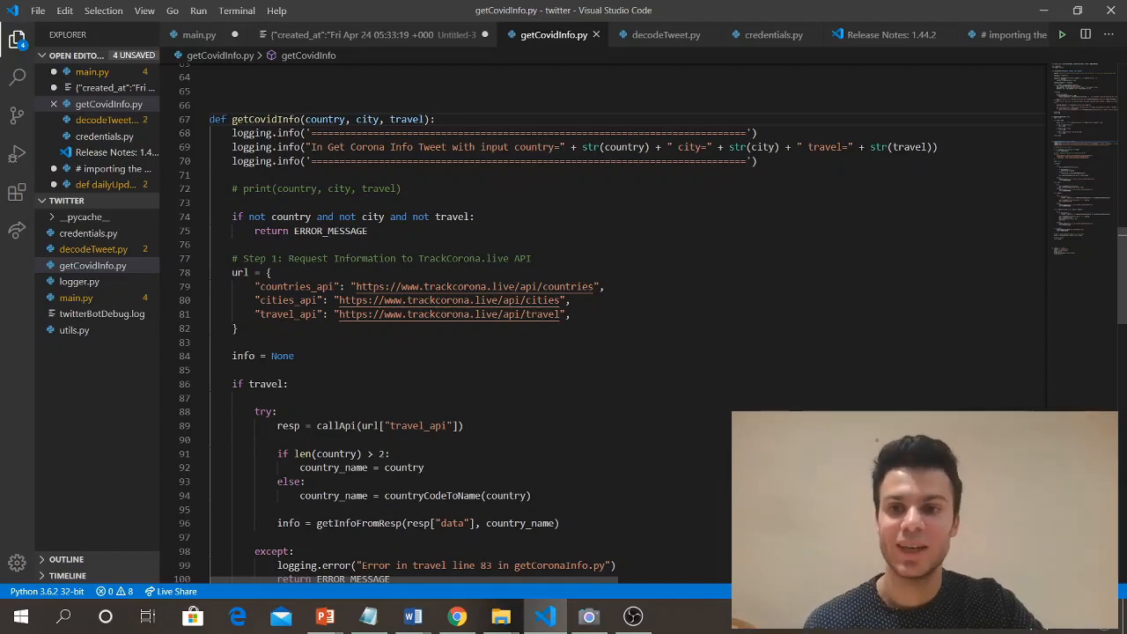
scroll("down", 3)
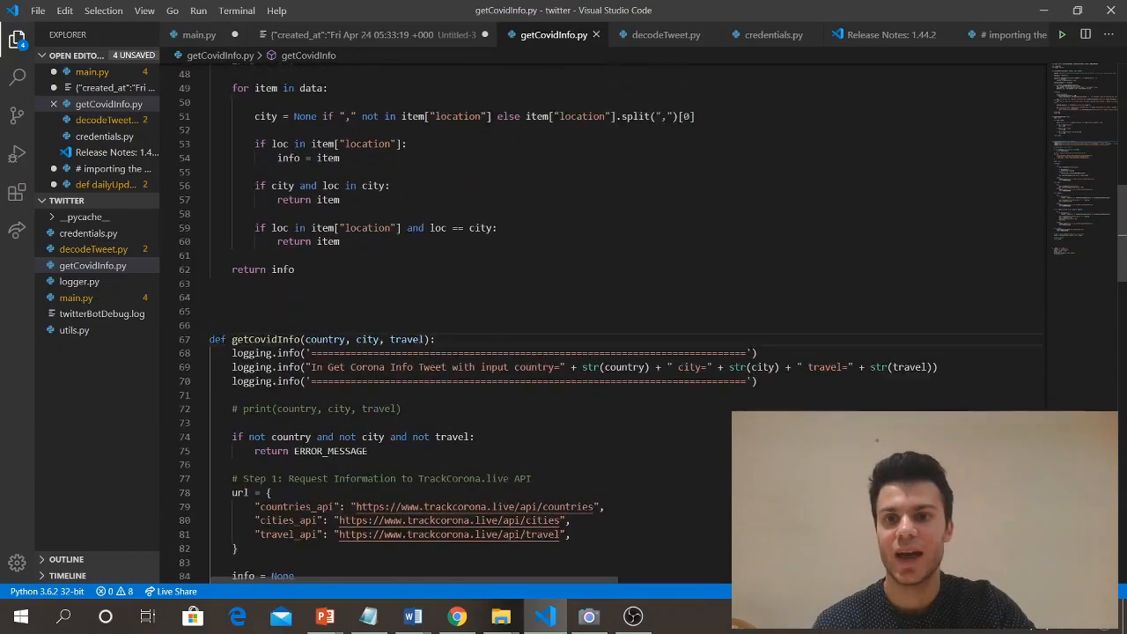
scroll("down", 3)
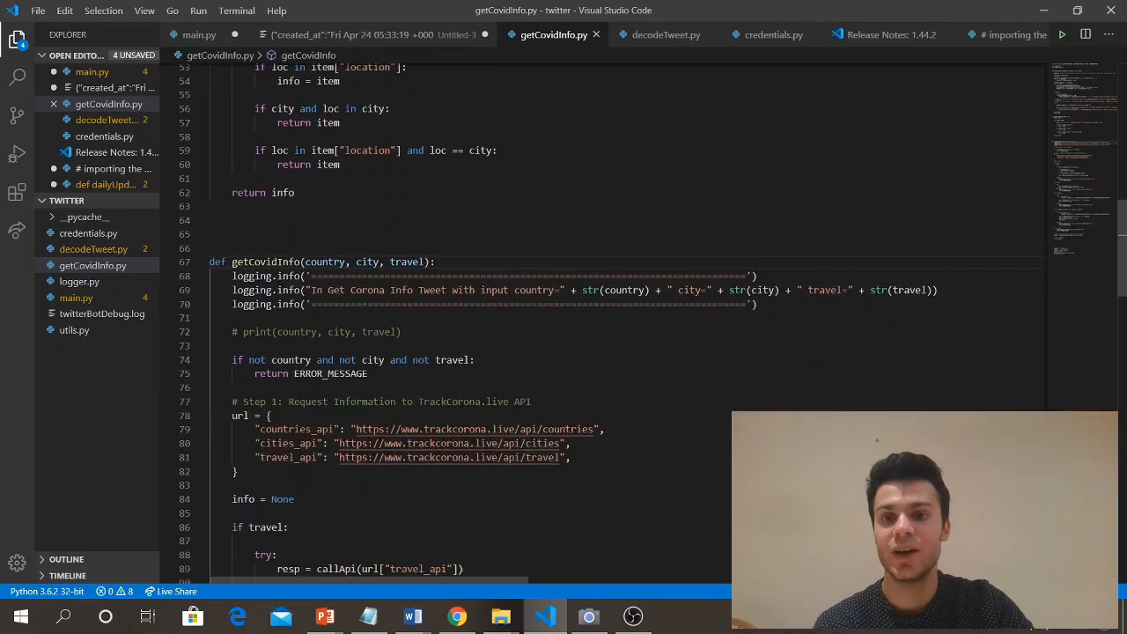
scroll("down", 3)
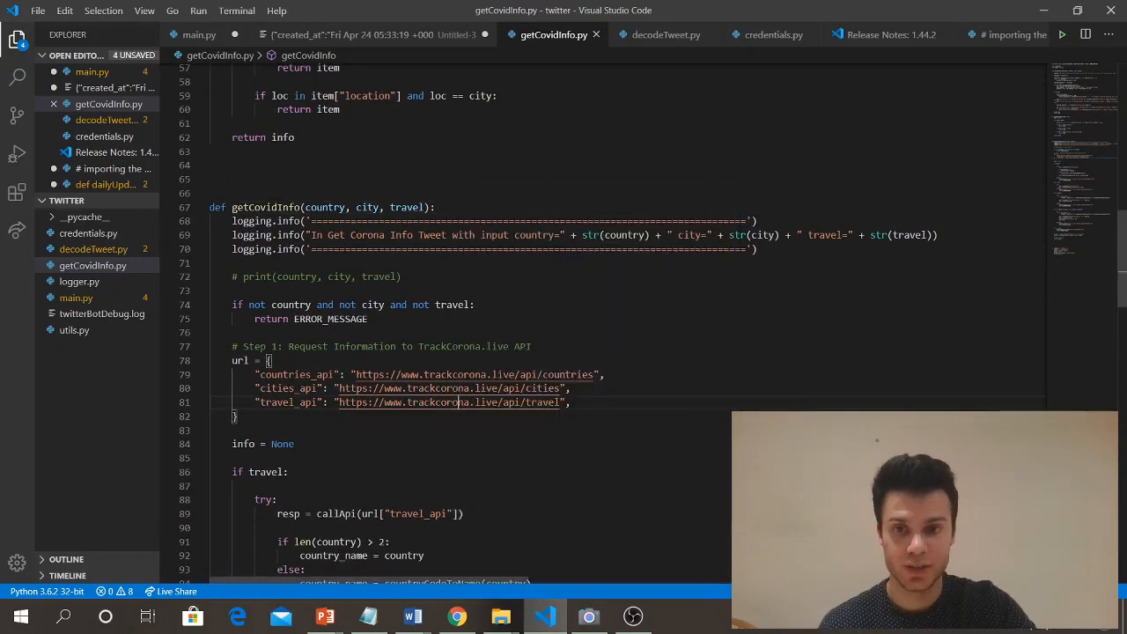
scroll("down", 3)
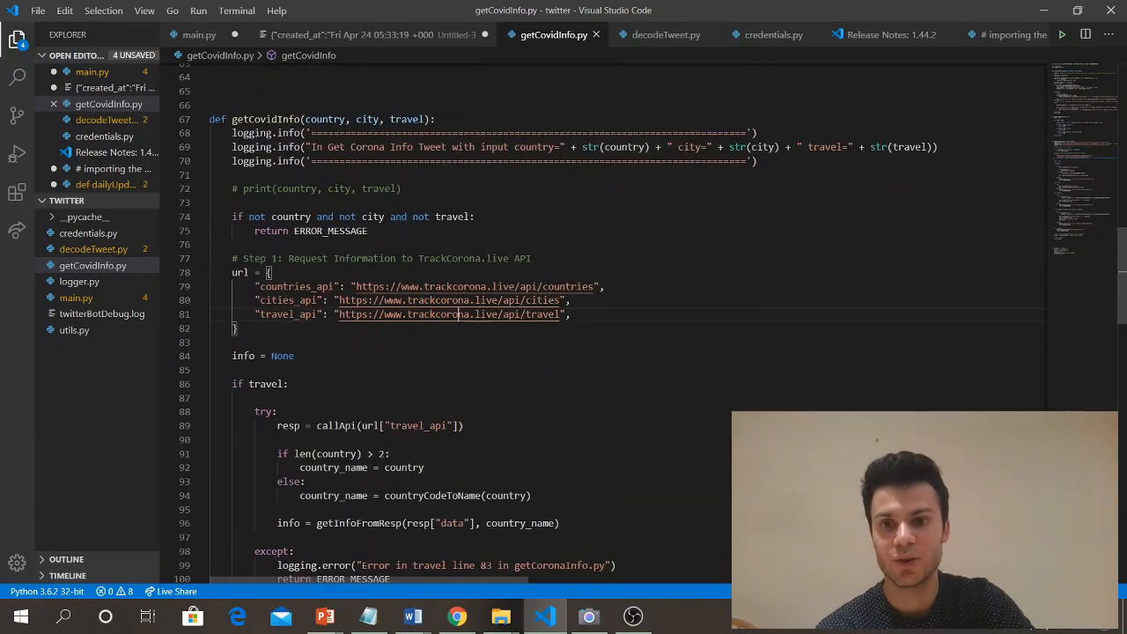
scroll("down", 3)
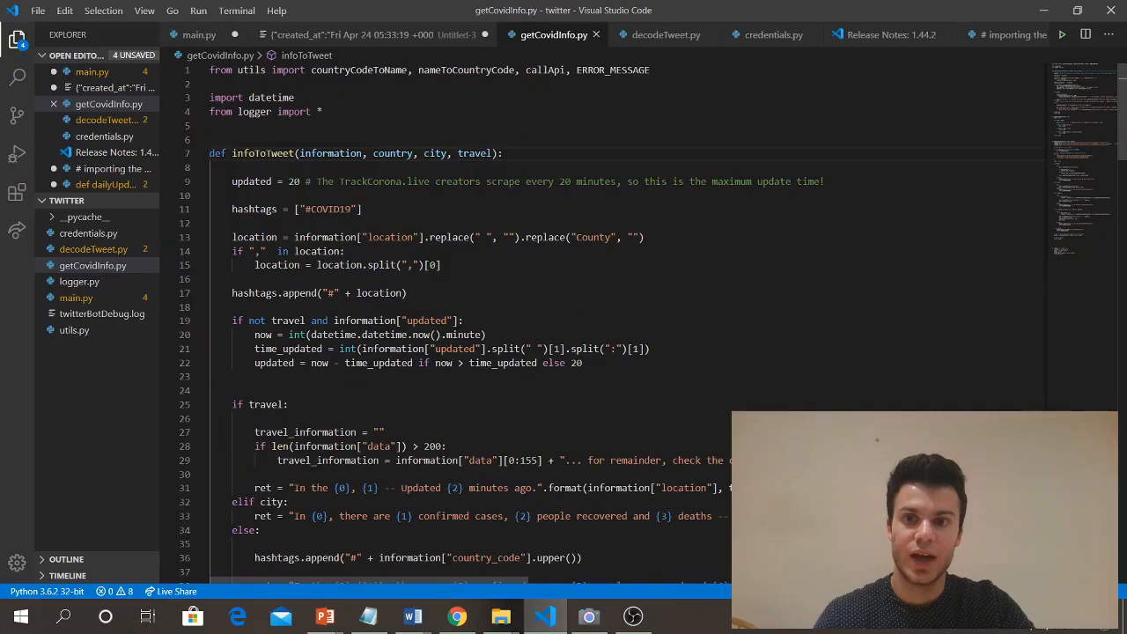
scroll("down", 3)
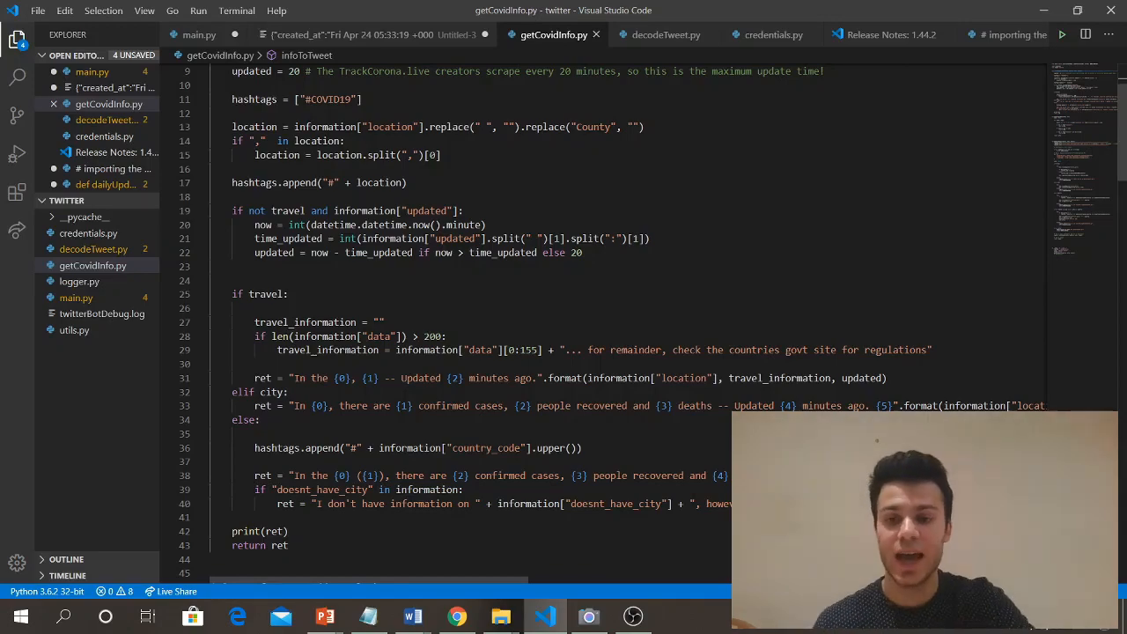
scroll("down", 3)
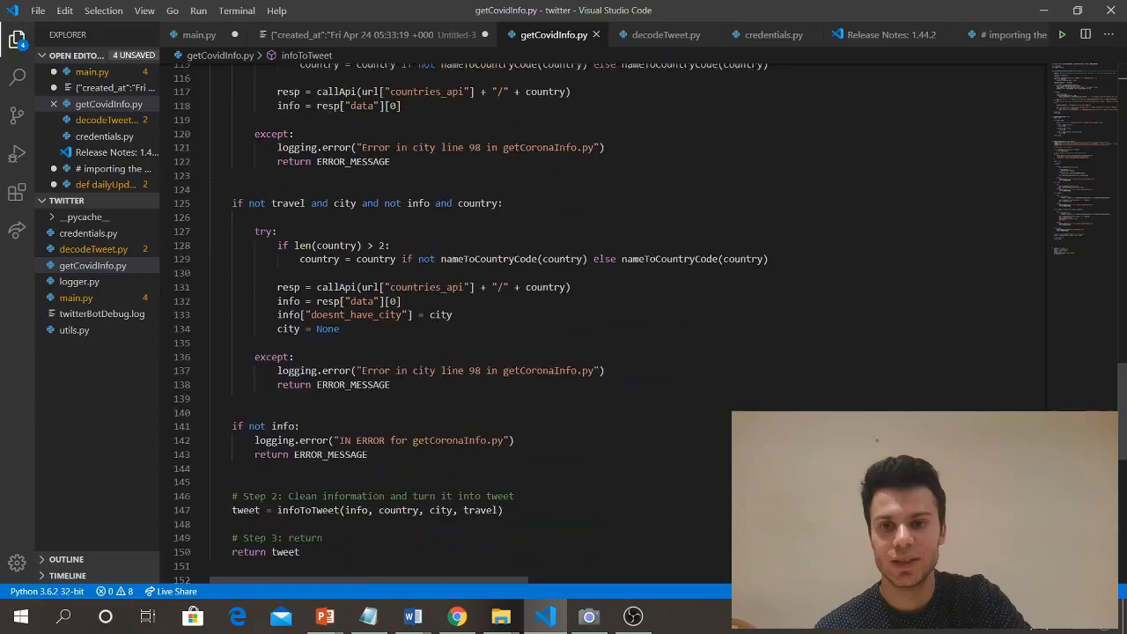
scroll("down", 3)
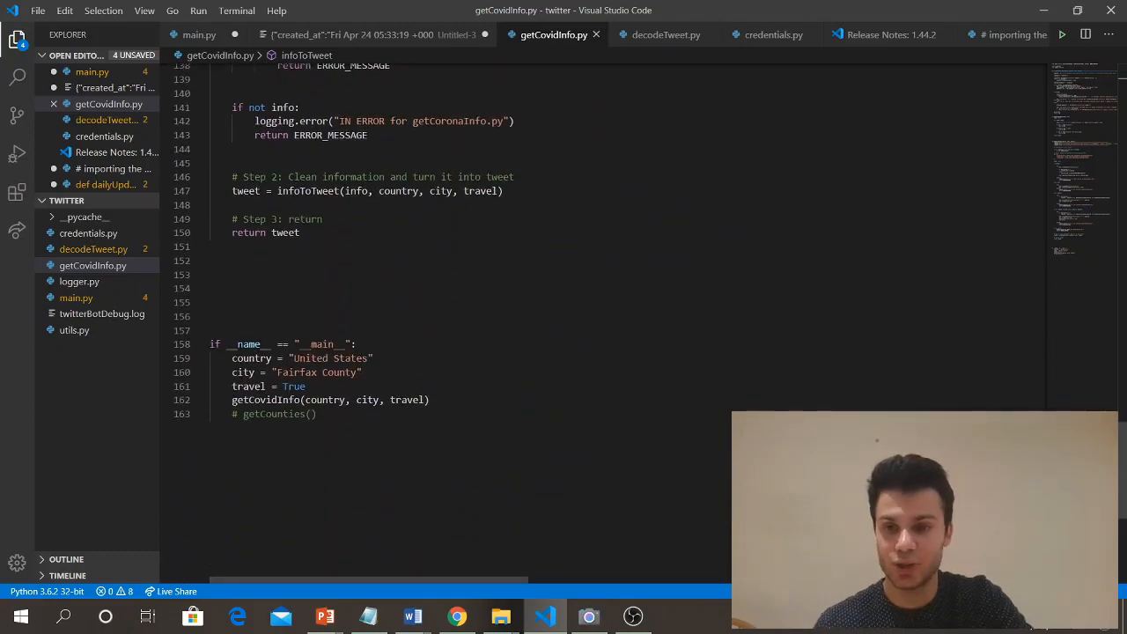
left_click(76, 297)
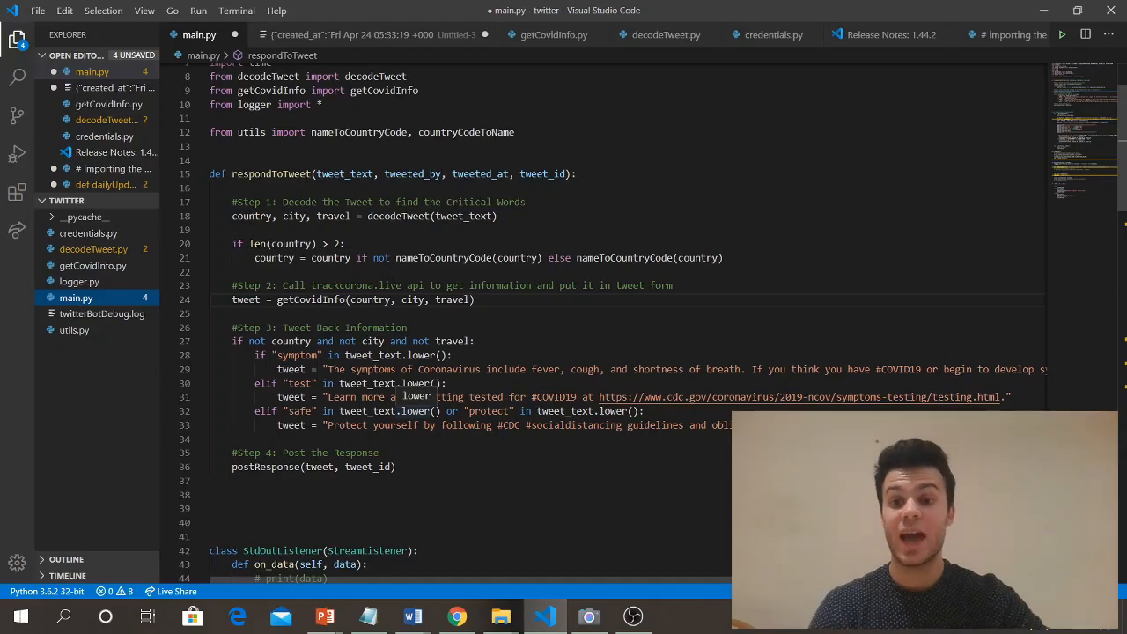
scroll("down", 3)
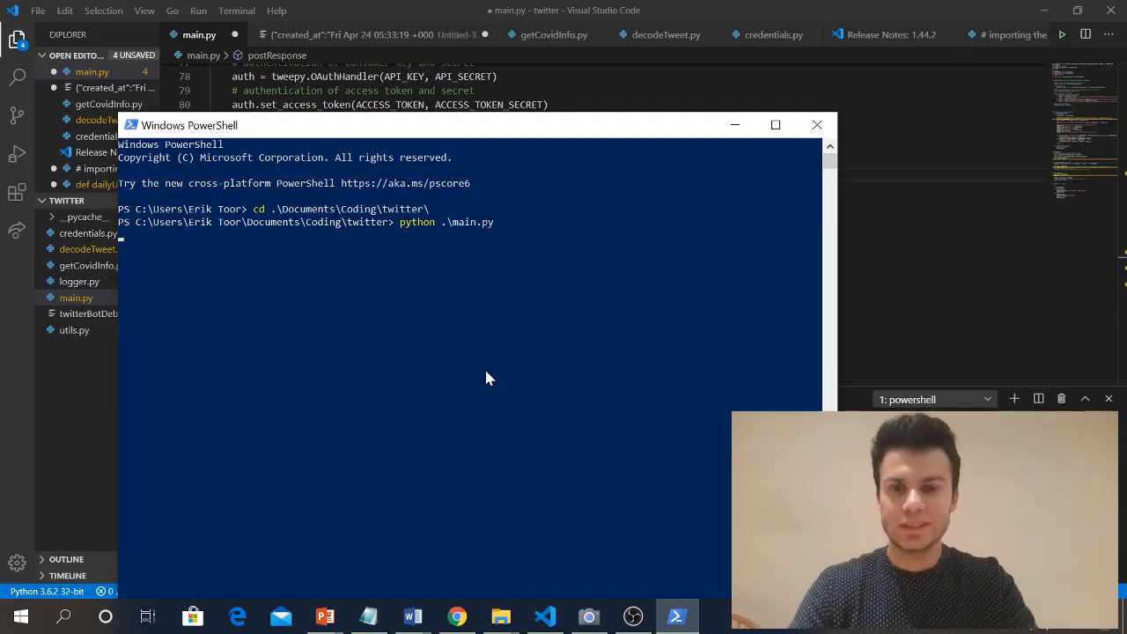
mouse_move(482, 560)
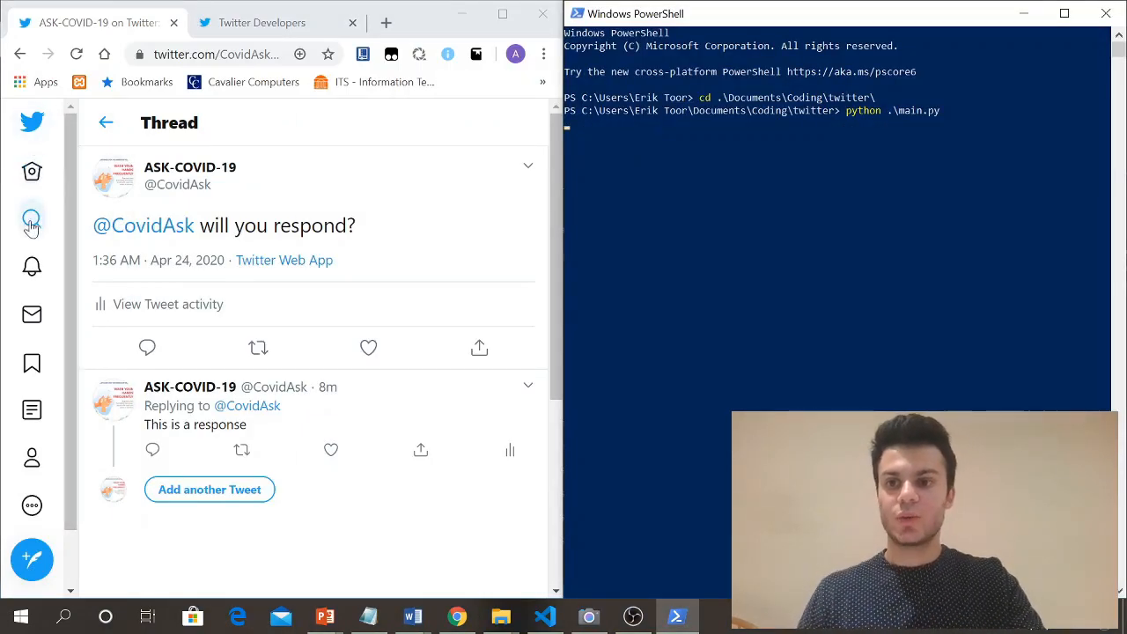
Step: Tweet 'Hey what is the situation in New York City' at the bot from the Home feed
left_click(32, 124)
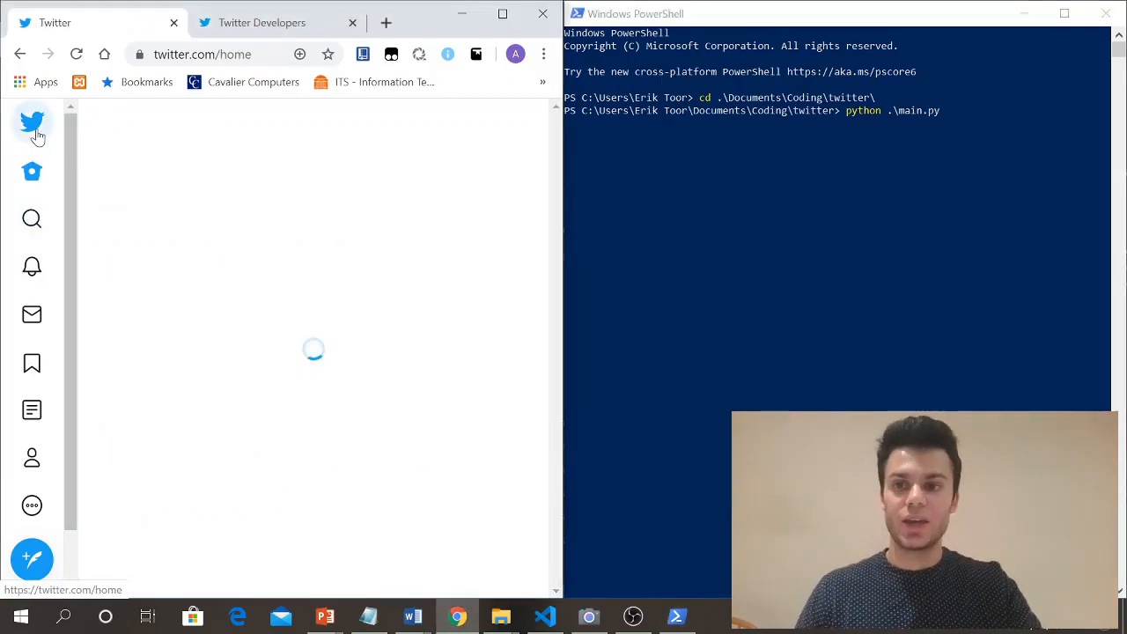
left_click(31, 124)
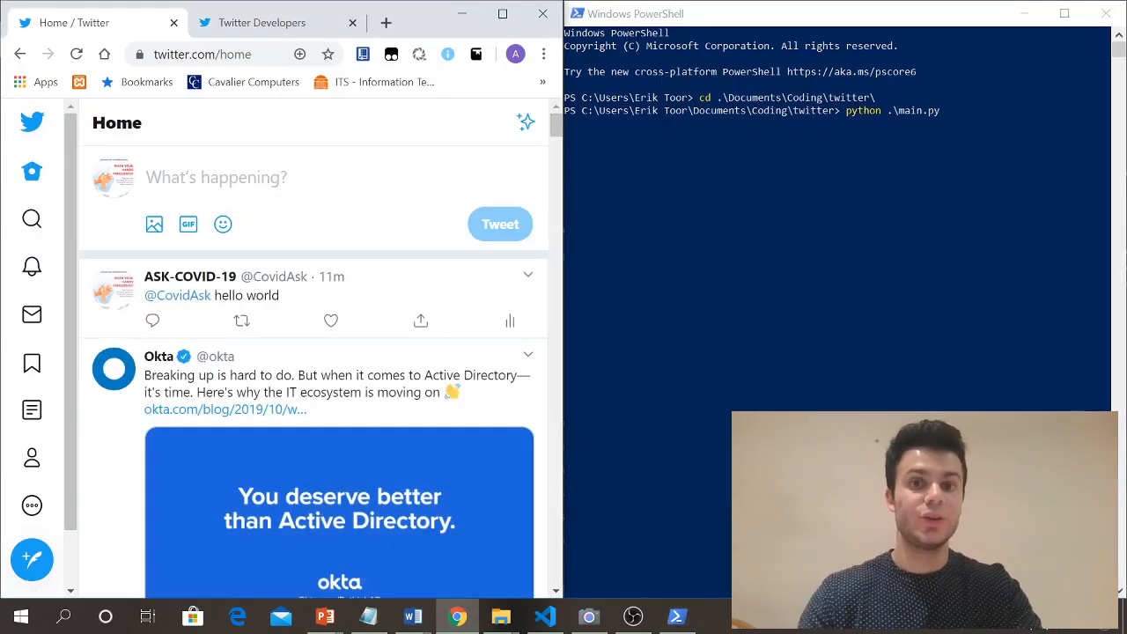
type("Hey @CovidAsk")
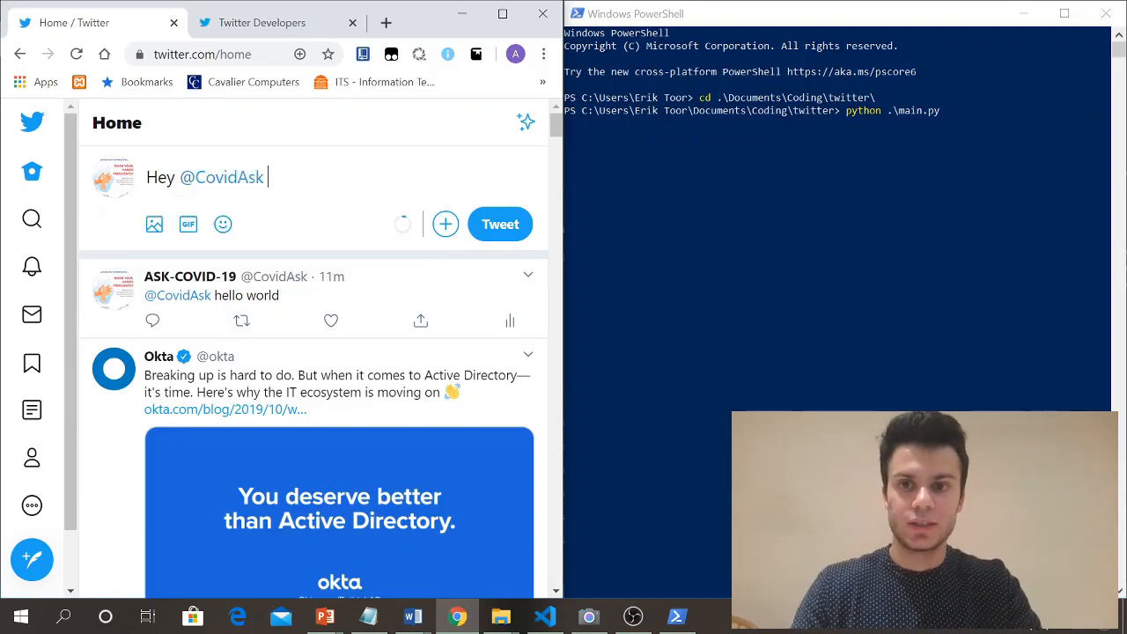
type("what is the situation in")
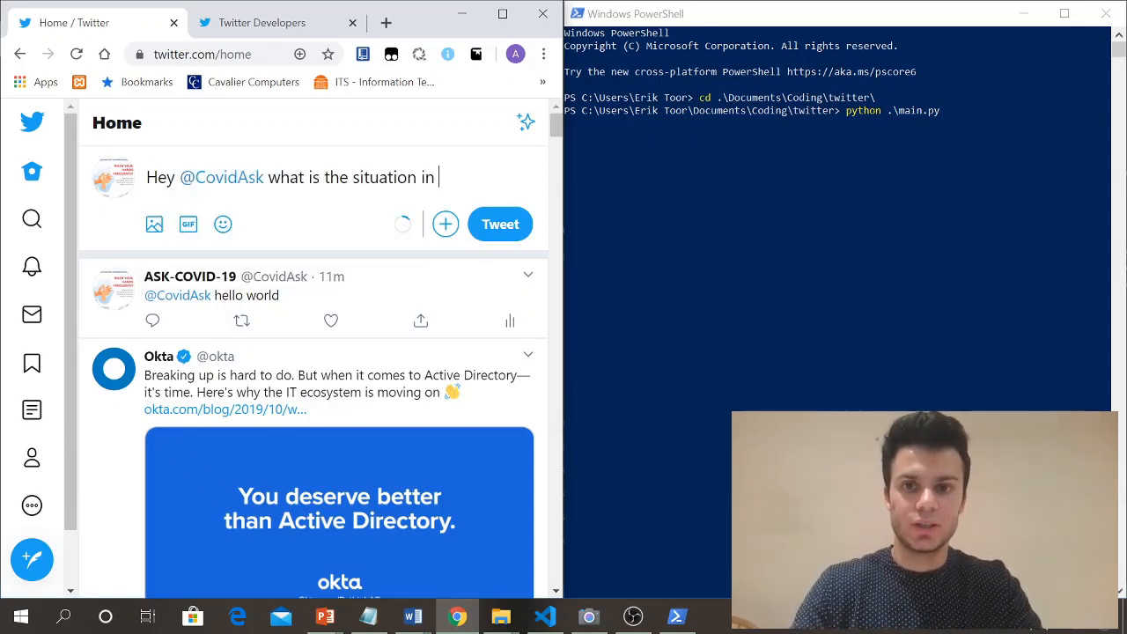
type("New York Cit")
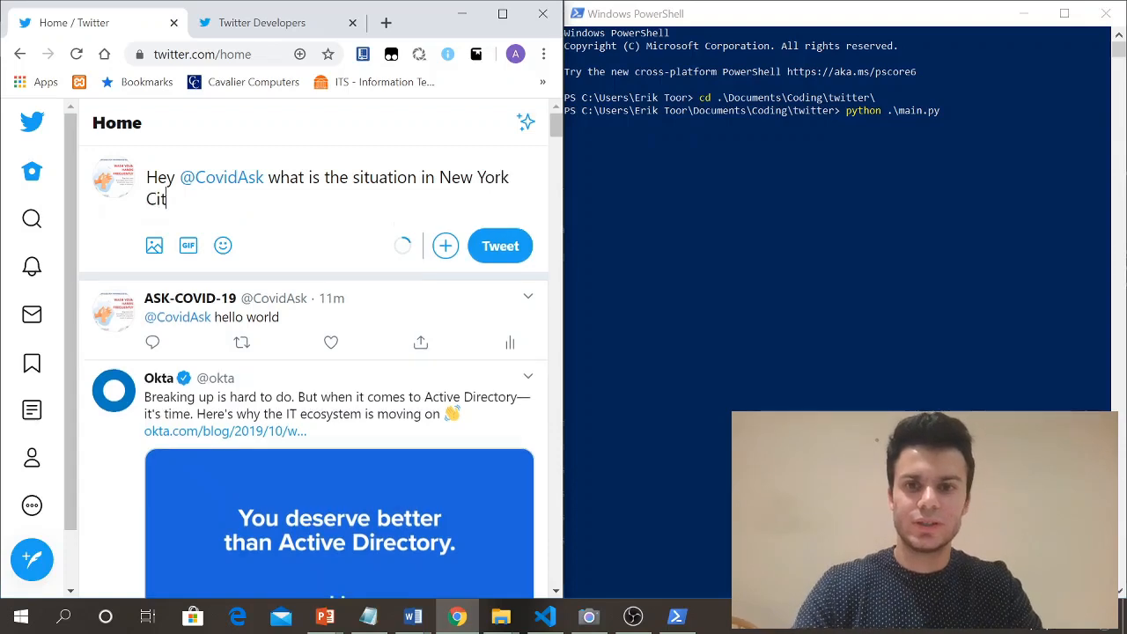
type("y")
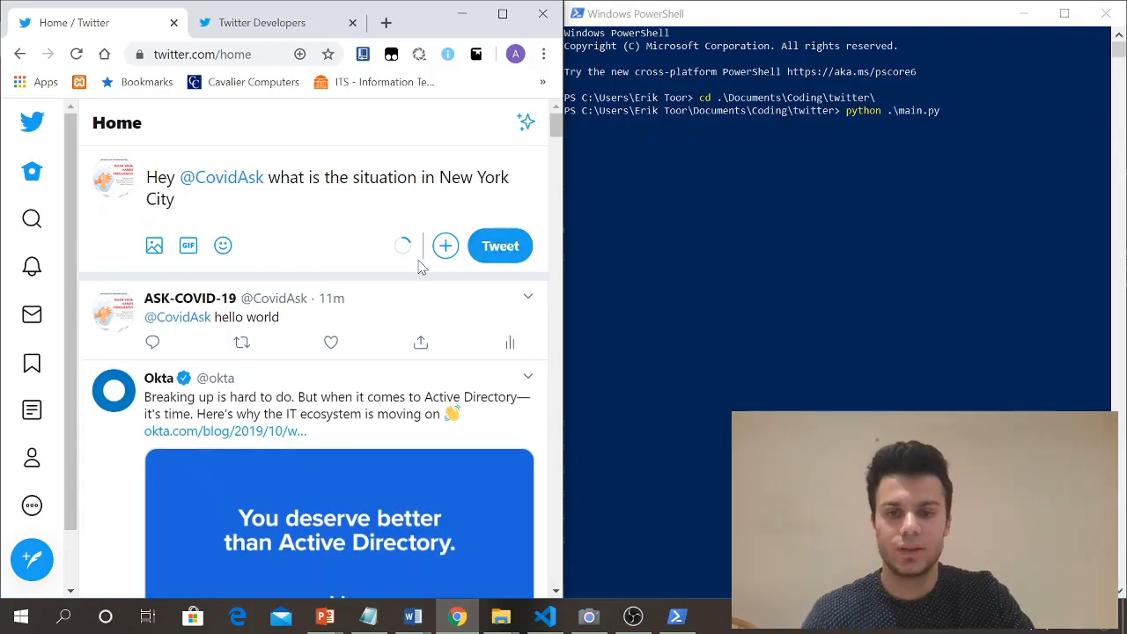
left_click(500, 246)
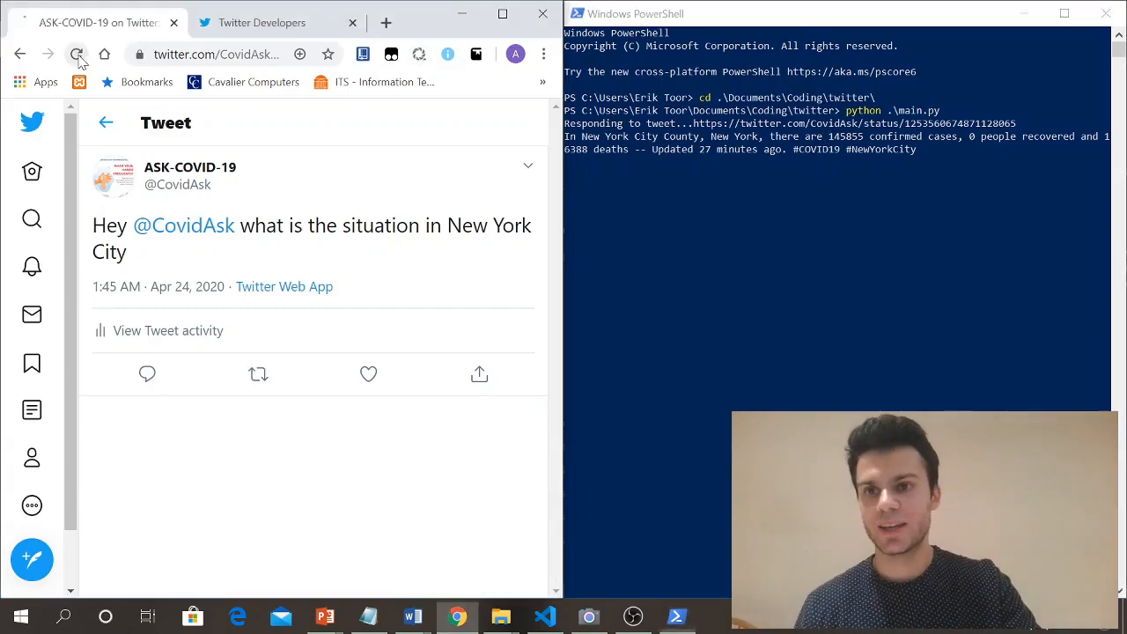
Step: Reload the tweet to see the bot's reply citing 145855 cases and 16388 deaths
left_click(75, 53)
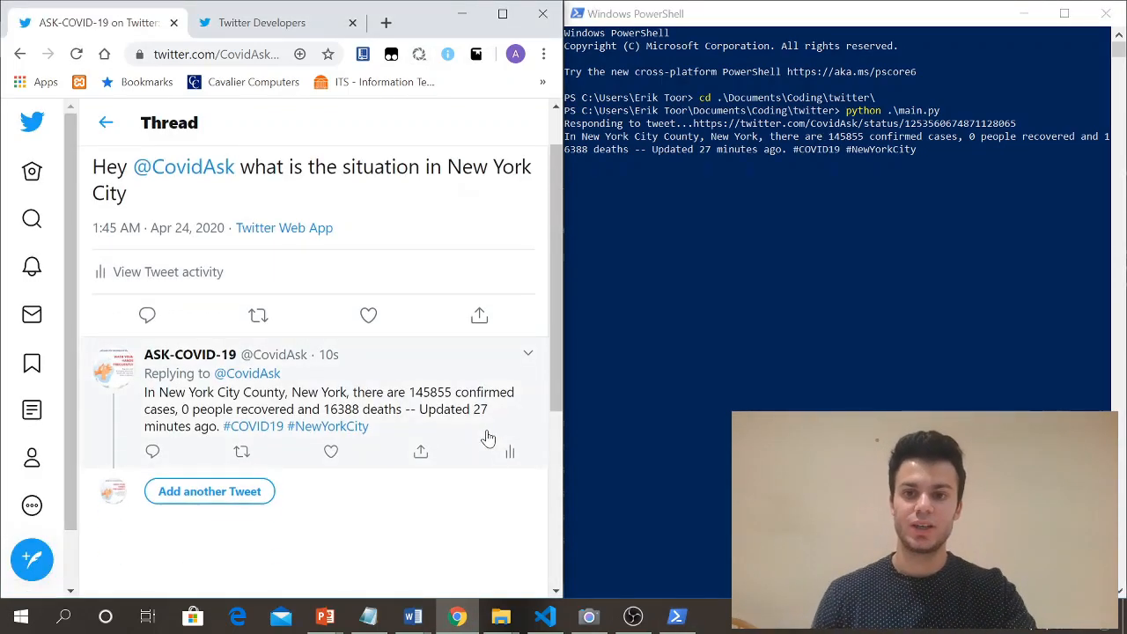
mouse_move(489, 469)
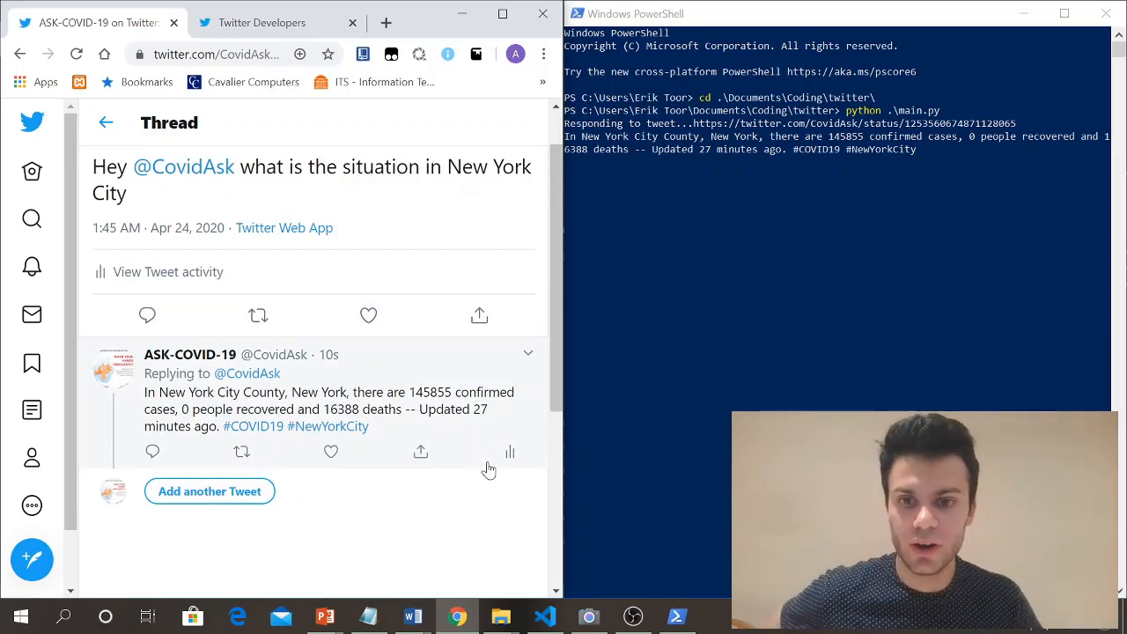